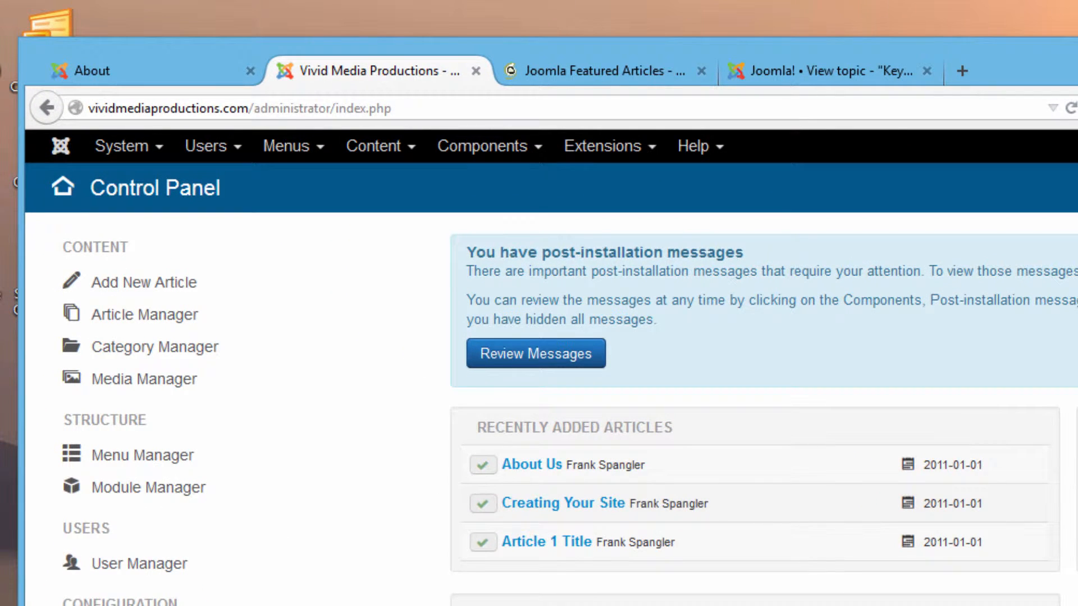
{"action": "mouse_move", "coordinate": [369, 327]}
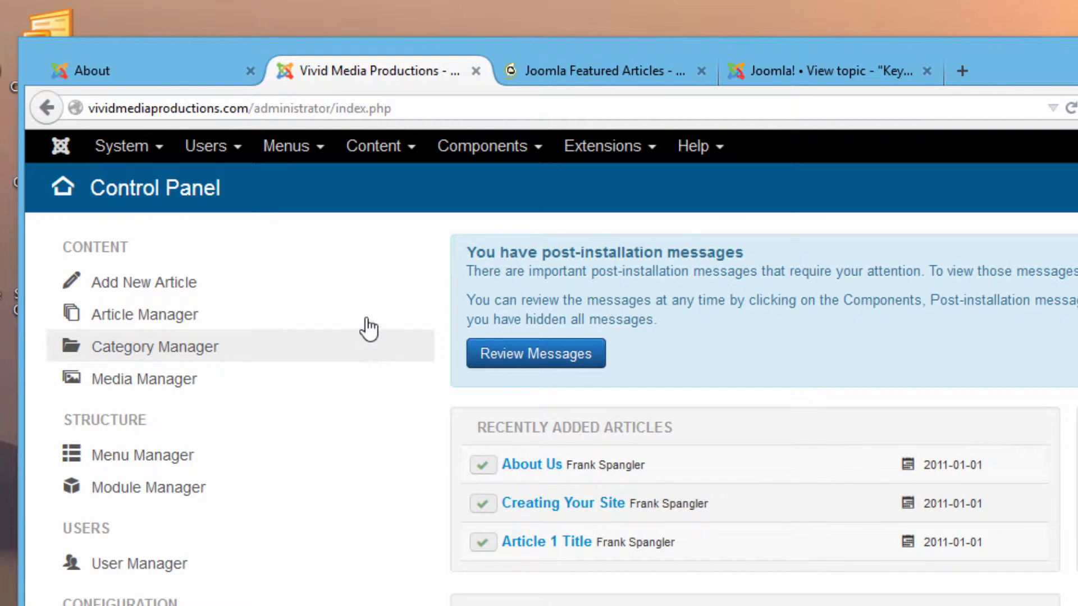
{"action": "mouse_move", "coordinate": [377, 146]}
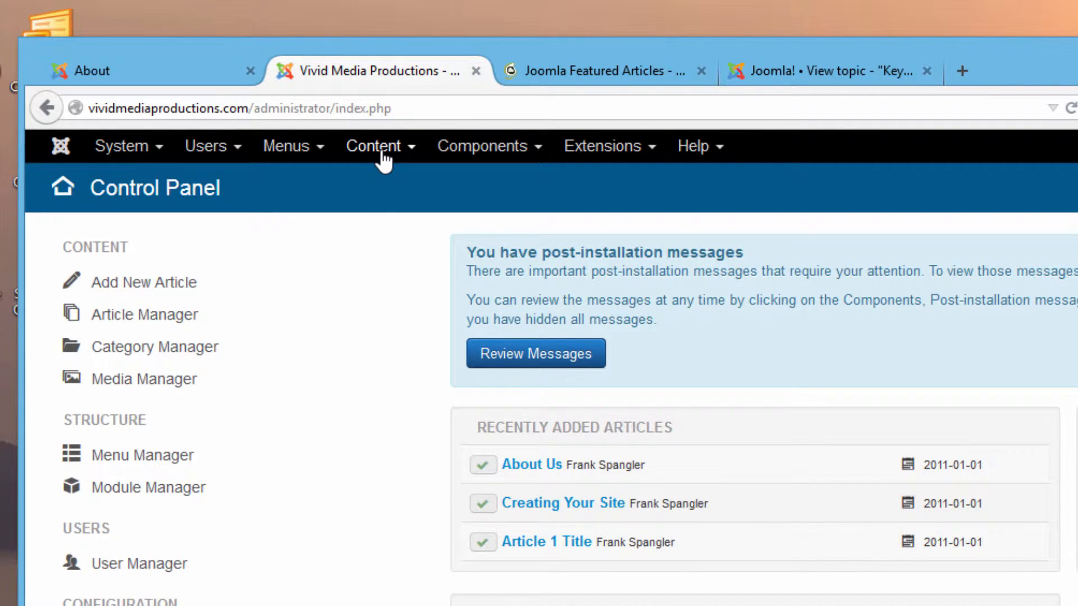
Step: Start a new article via Content > Article Manager > Add New Article
{"action": "left_click", "coordinate": [377, 146]}
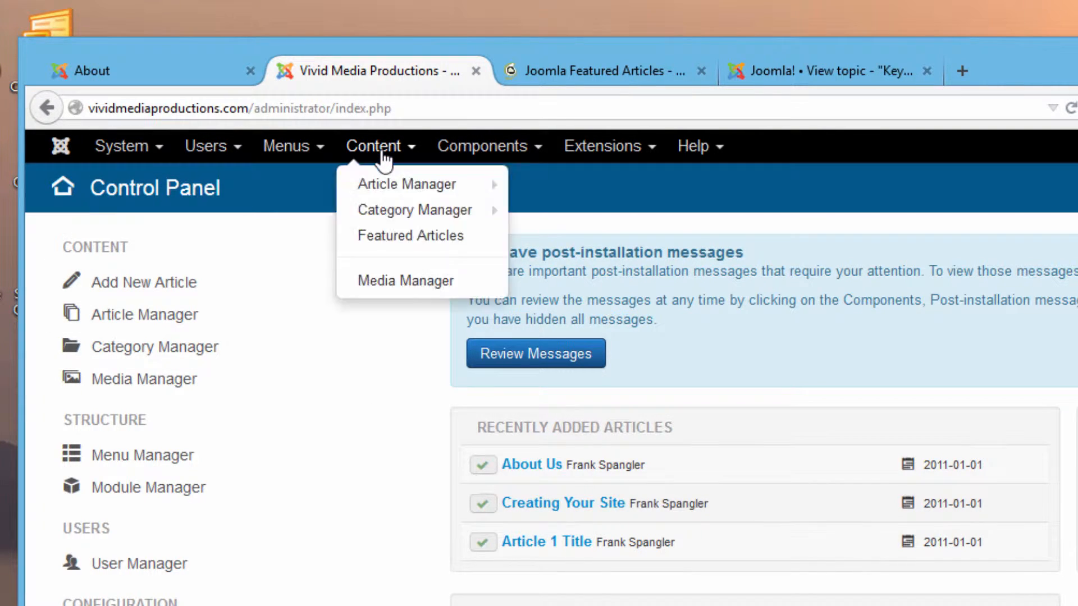
{"action": "mouse_move", "coordinate": [407, 183]}
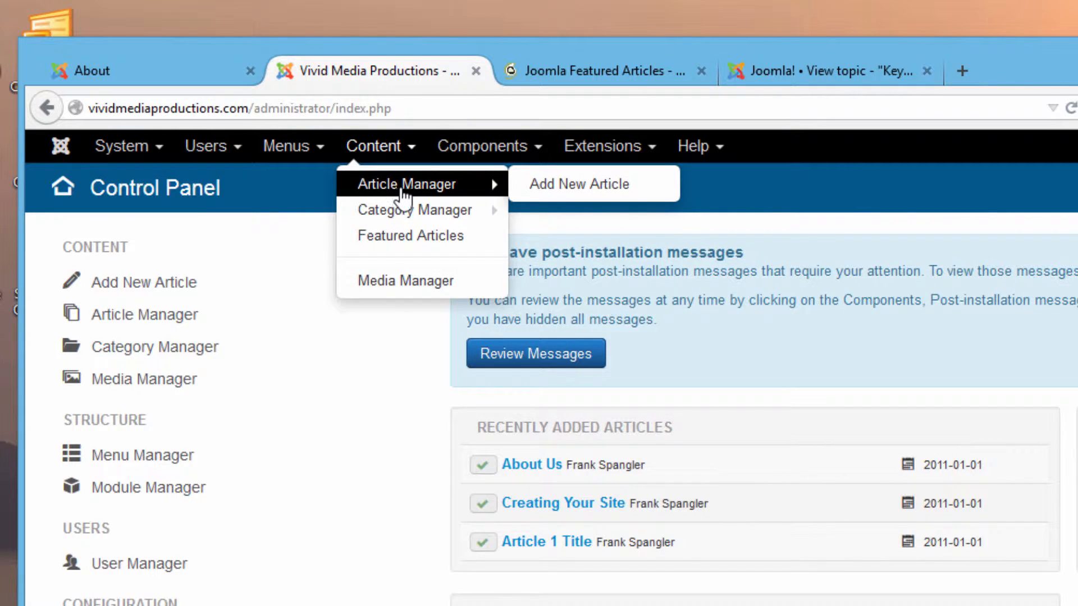
{"action": "mouse_move", "coordinate": [564, 183]}
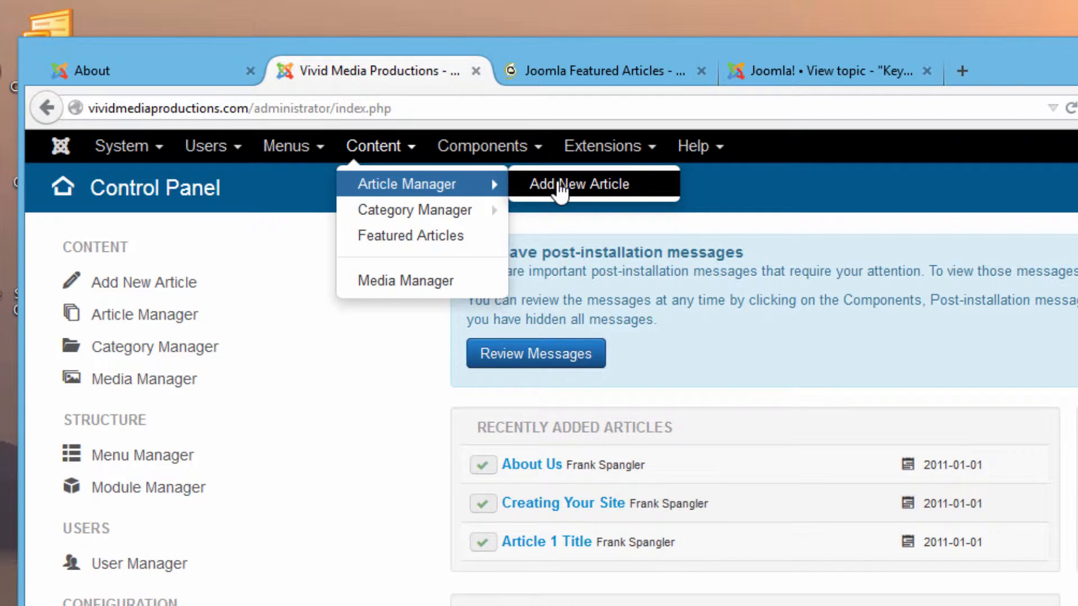
{"action": "mouse_move", "coordinate": [642, 191]}
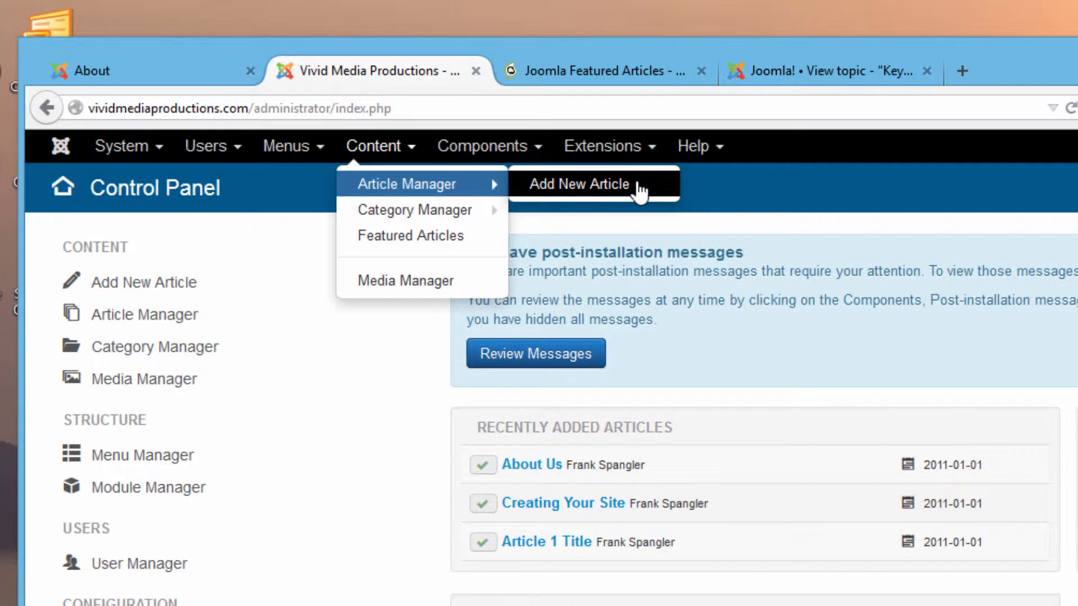
{"action": "left_click", "coordinate": [578, 183]}
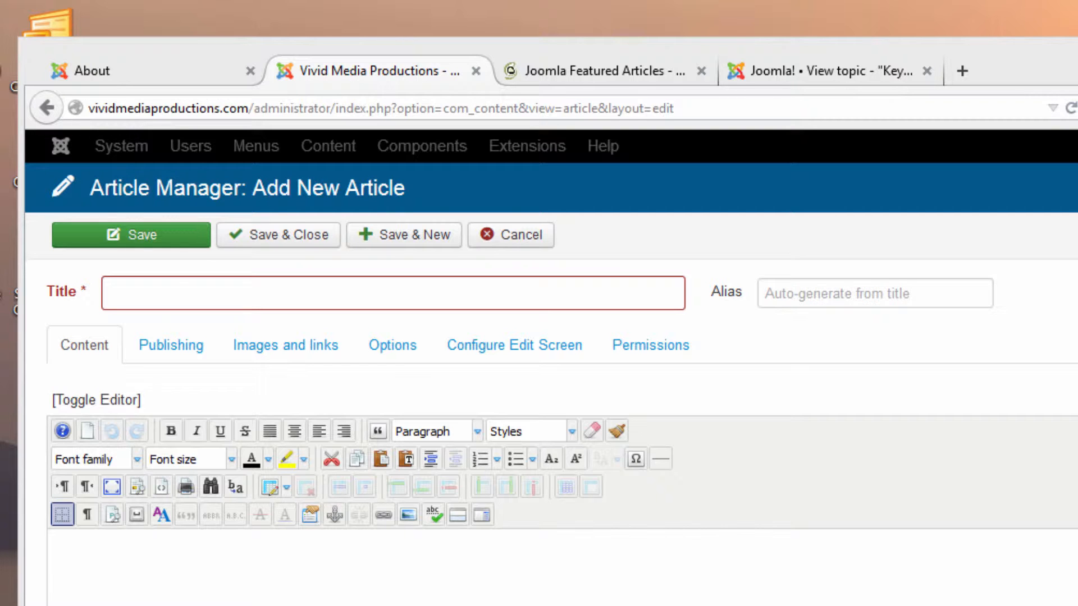
Step: Enter 'Our Services' as the article title
{"action": "left_click", "coordinate": [392, 293]}
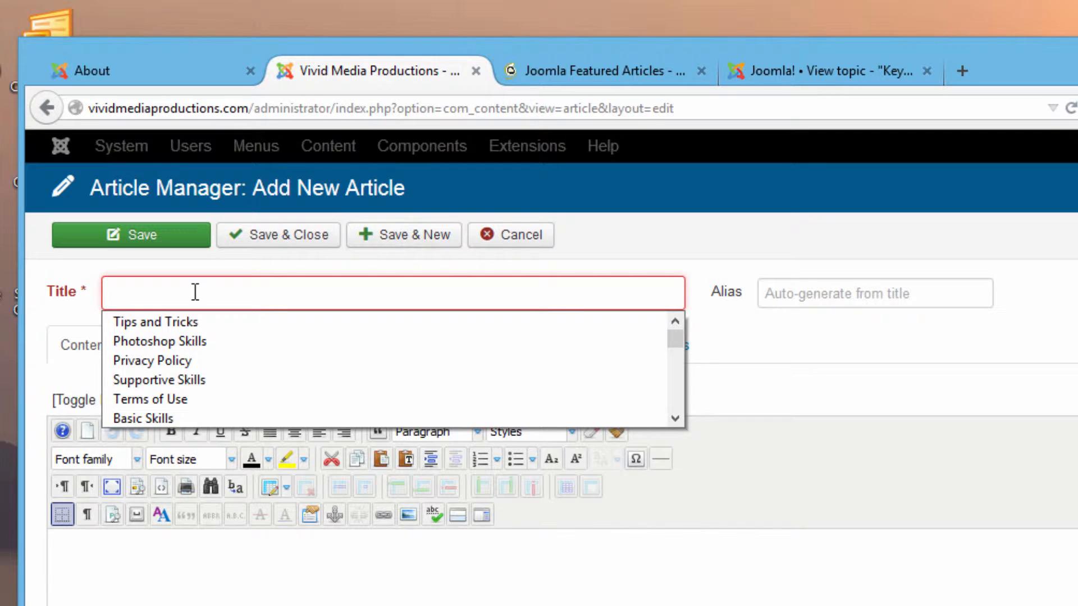
{"action": "type", "text": "Our Services"}
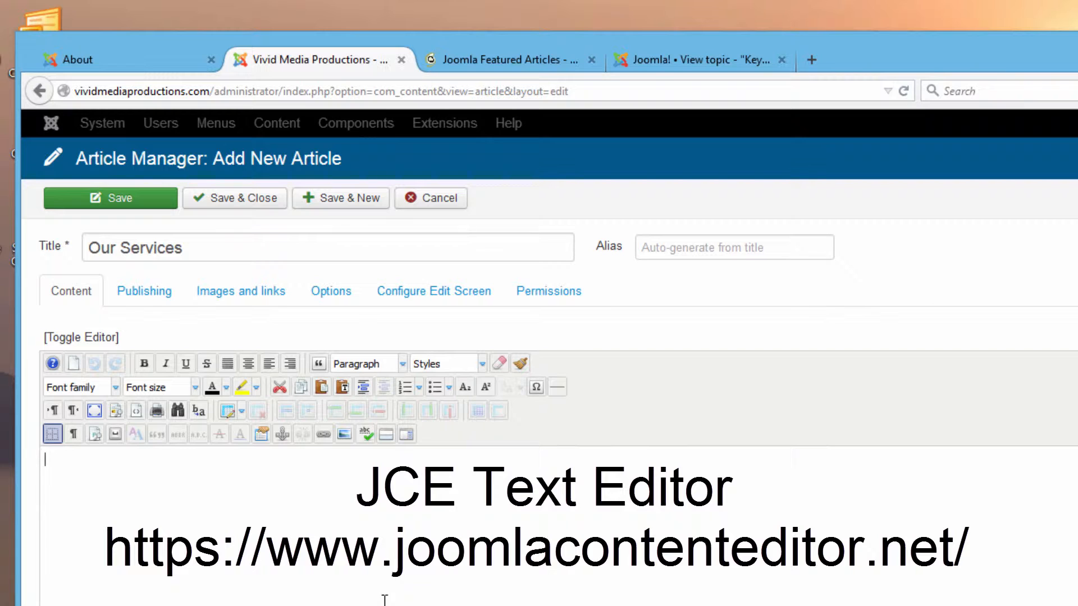
{"action": "mouse_move", "coordinate": [494, 593]}
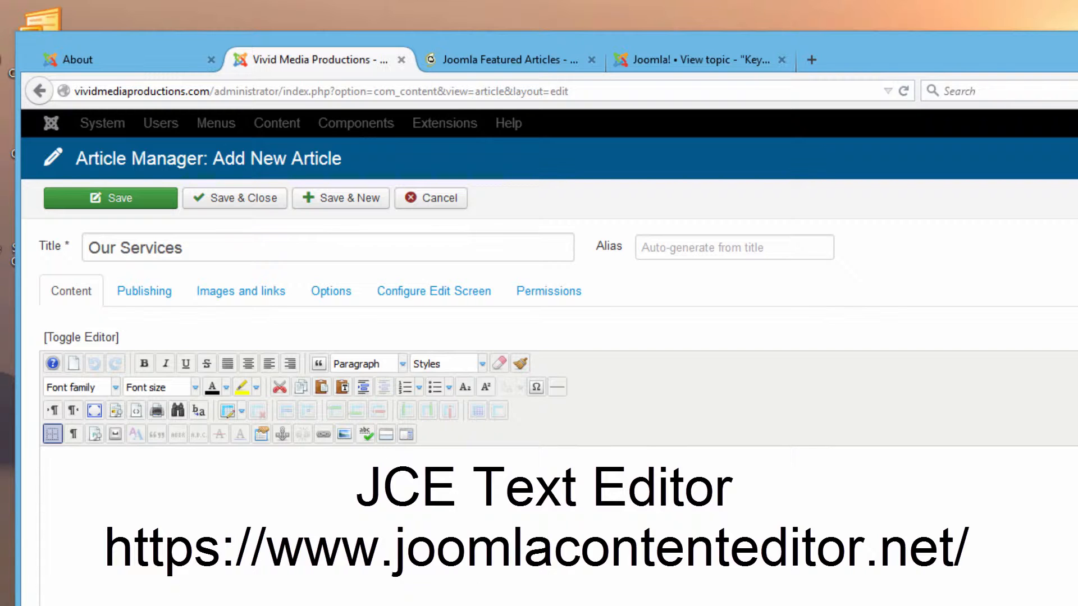
{"action": "mouse_move", "coordinate": [389, 584]}
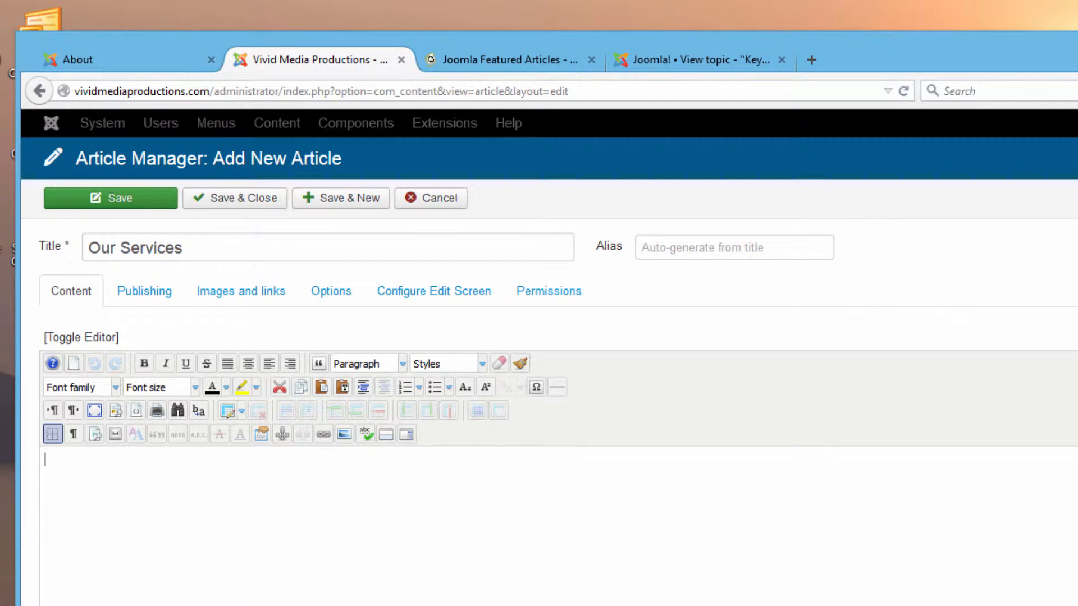
{"action": "mouse_move", "coordinate": [54, 460]}
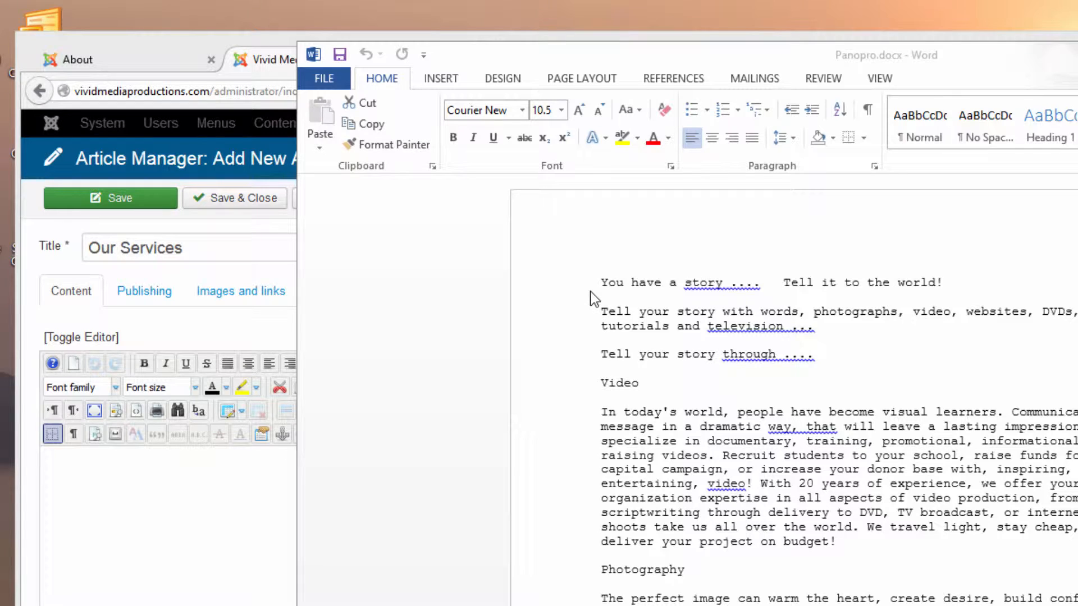
{"action": "mouse_move", "coordinate": [592, 282]}
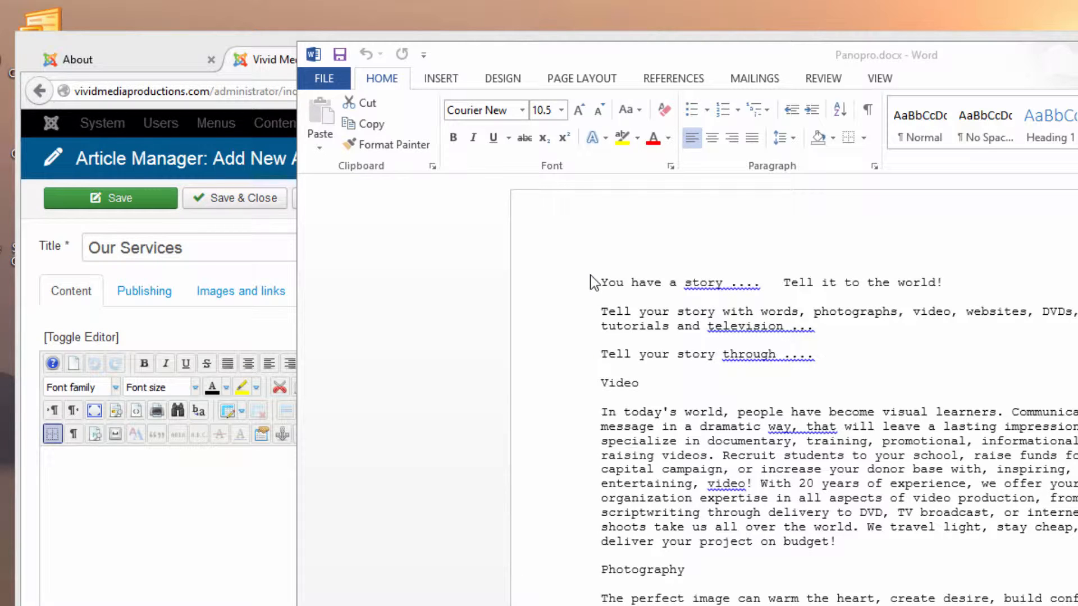
{"action": "mouse_move", "coordinate": [599, 279]}
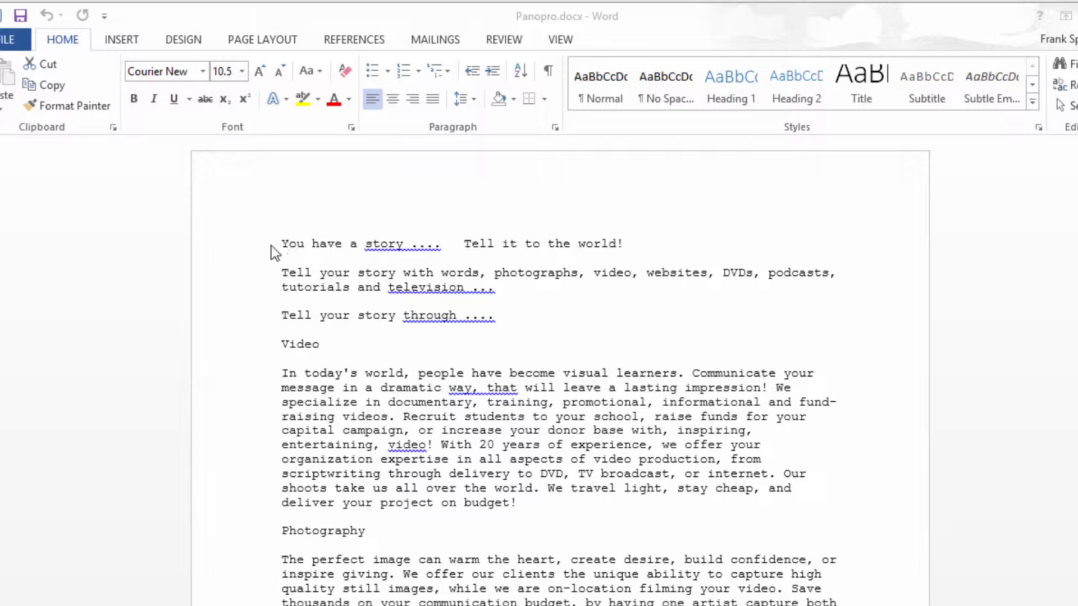
{"action": "mouse_move", "coordinate": [269, 259]}
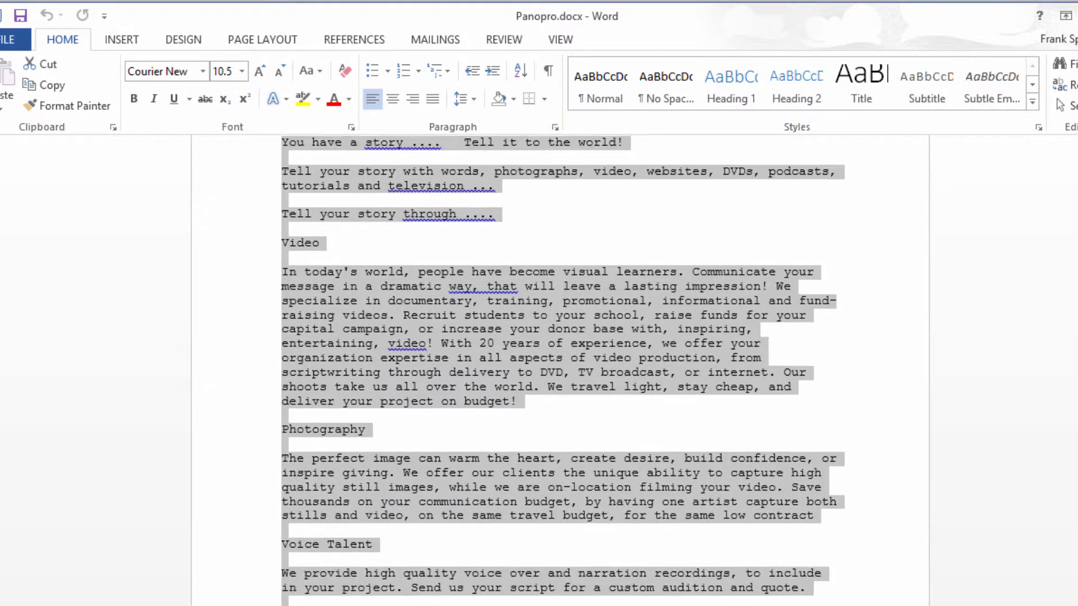
Step: Scroll through the Panopro document in Word to reach the services text
{"action": "scroll", "scroll_direction": "down", "scroll_amount": 3}
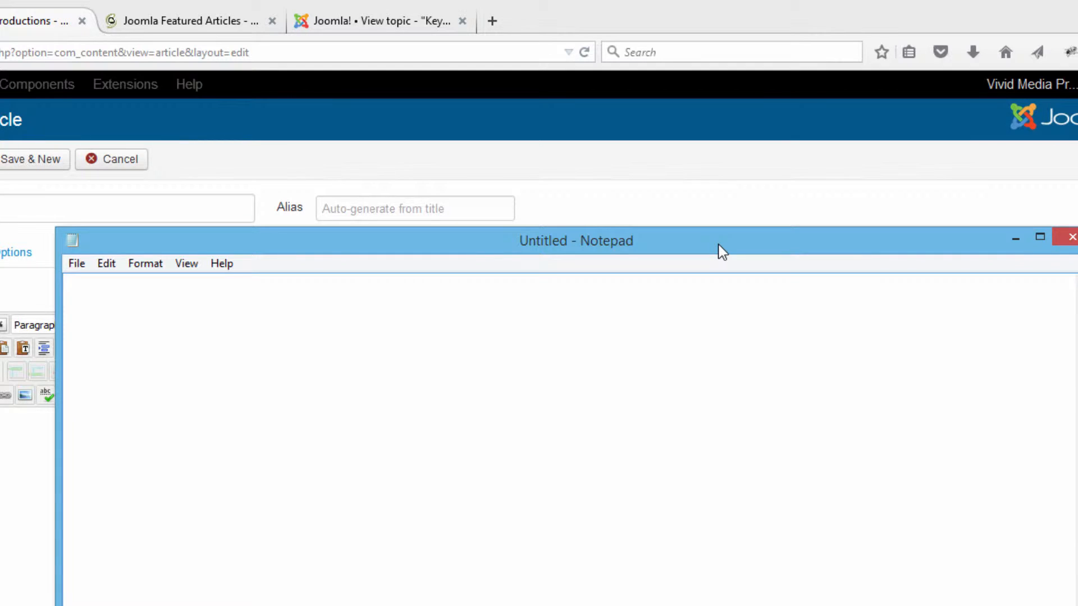
{"action": "mouse_move", "coordinate": [667, 344]}
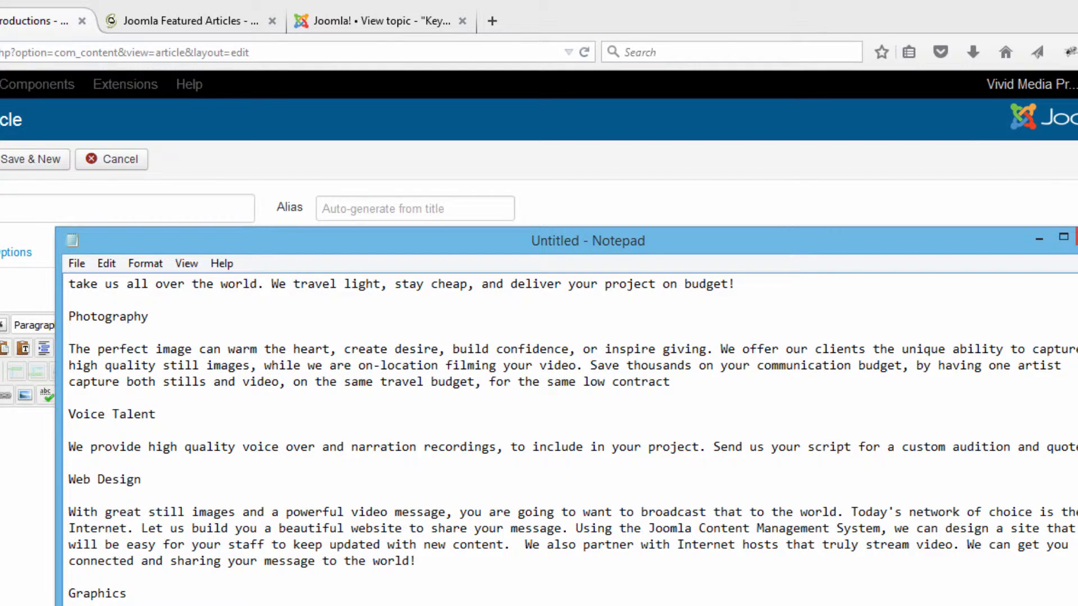
Step: Select all the plain services text in Notepad for copying
{"action": "key", "text": "ctrl+a"}
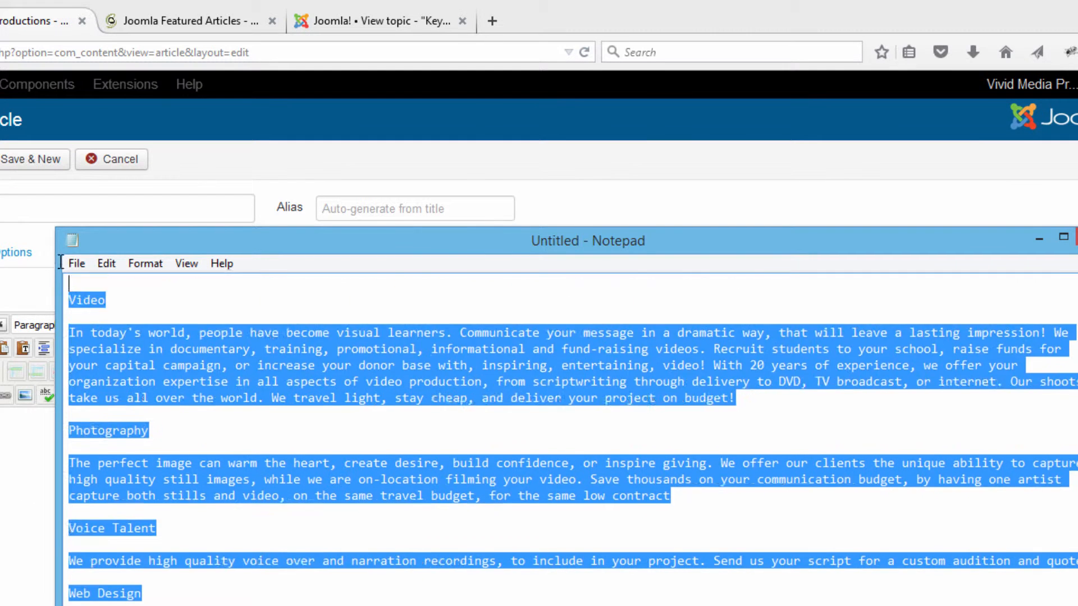
{"action": "scroll", "scroll_direction": "up", "scroll_amount": 3}
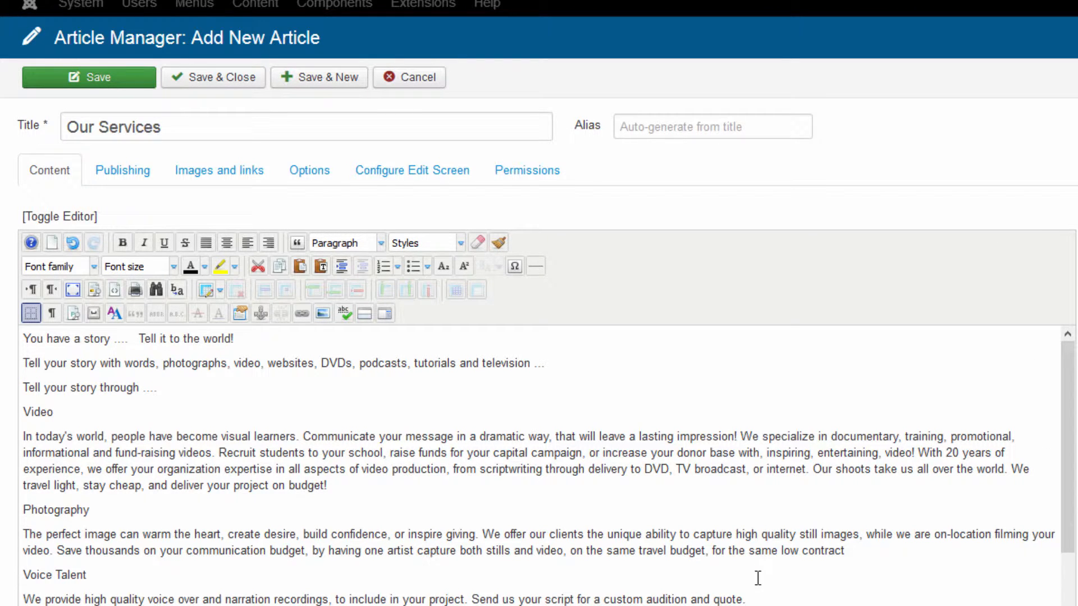
{"action": "mouse_move", "coordinate": [723, 529]}
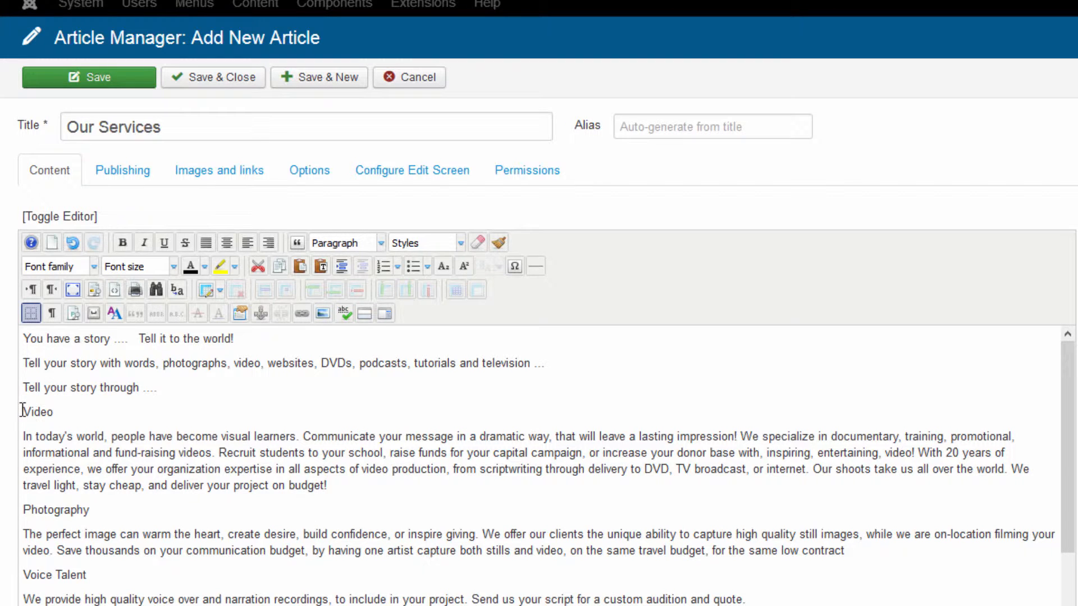
Step: Select the Video and Photography section titles and make Photography bold
{"action": "double_click", "coordinate": [38, 412]}
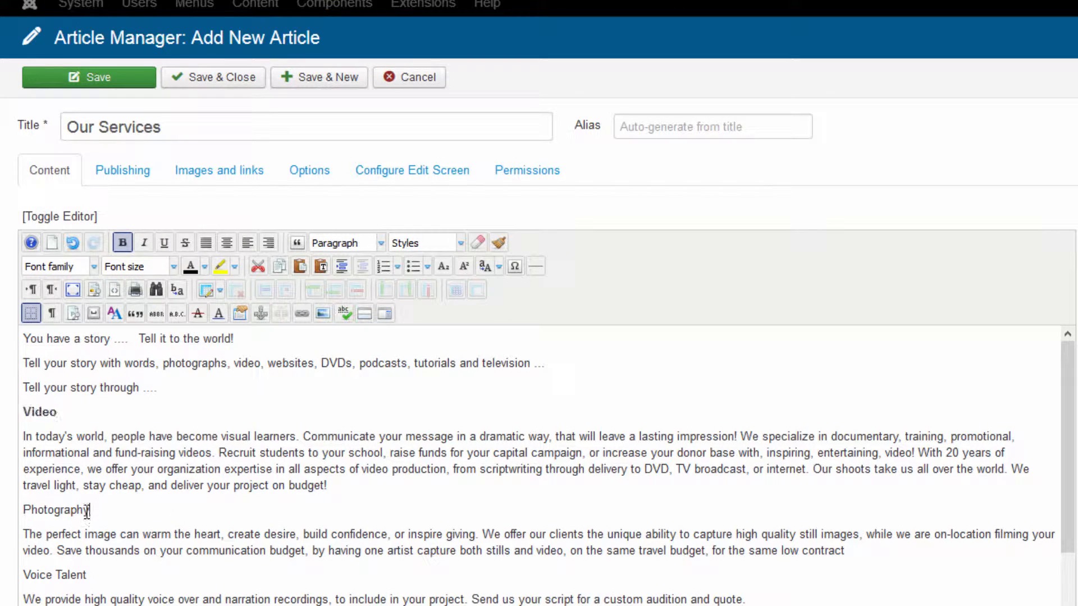
{"action": "double_click", "coordinate": [57, 510]}
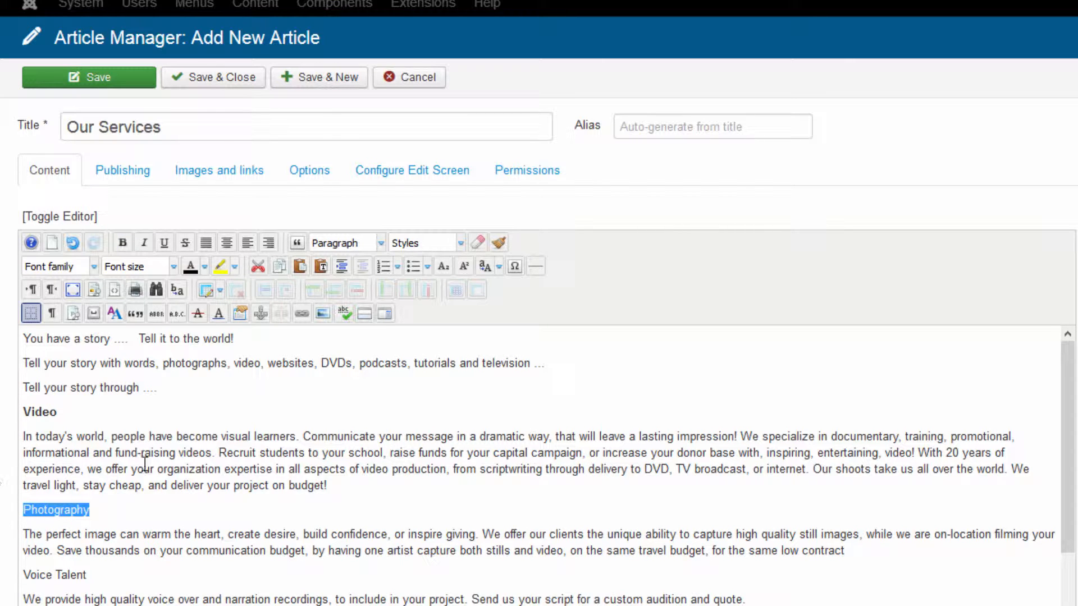
{"action": "left_click", "coordinate": [123, 242]}
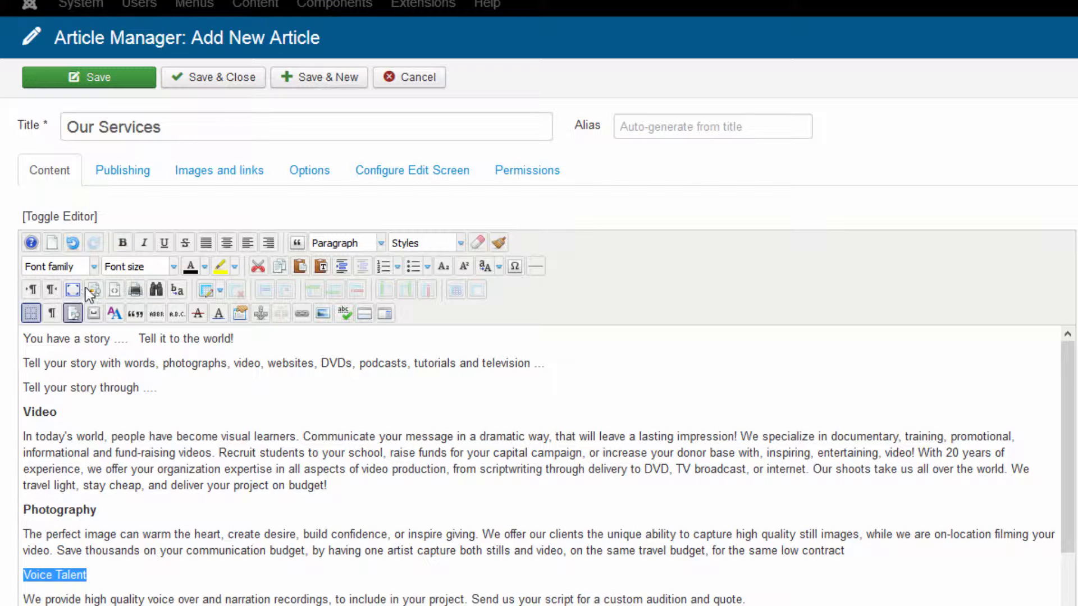
Step: Make the Voice Talent title bold and set the whole article text to 12pt
{"action": "left_click", "coordinate": [122, 242]}
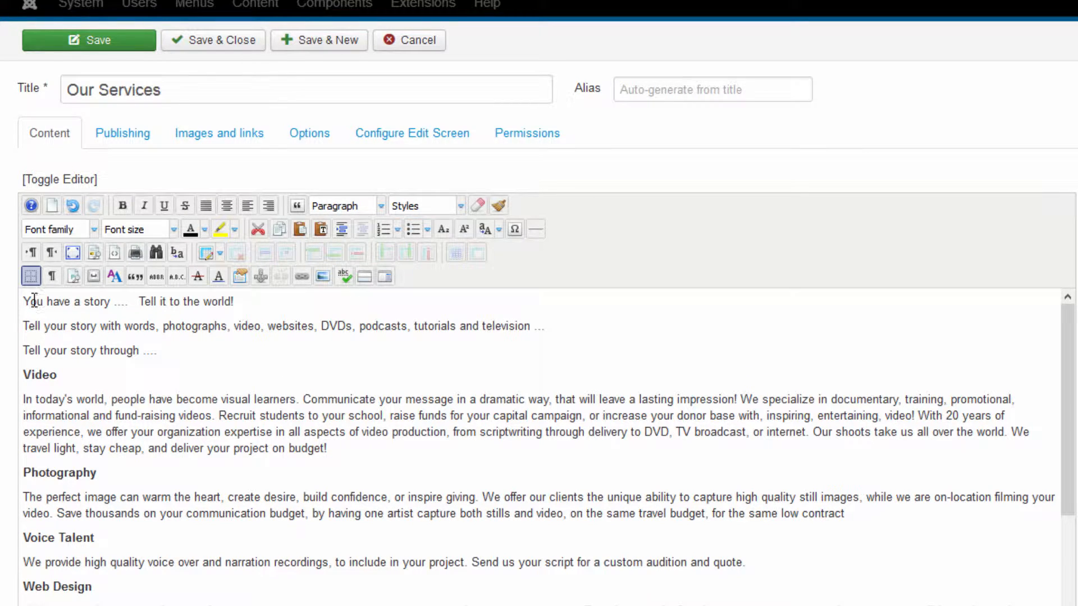
{"action": "key", "text": "ctrl+a"}
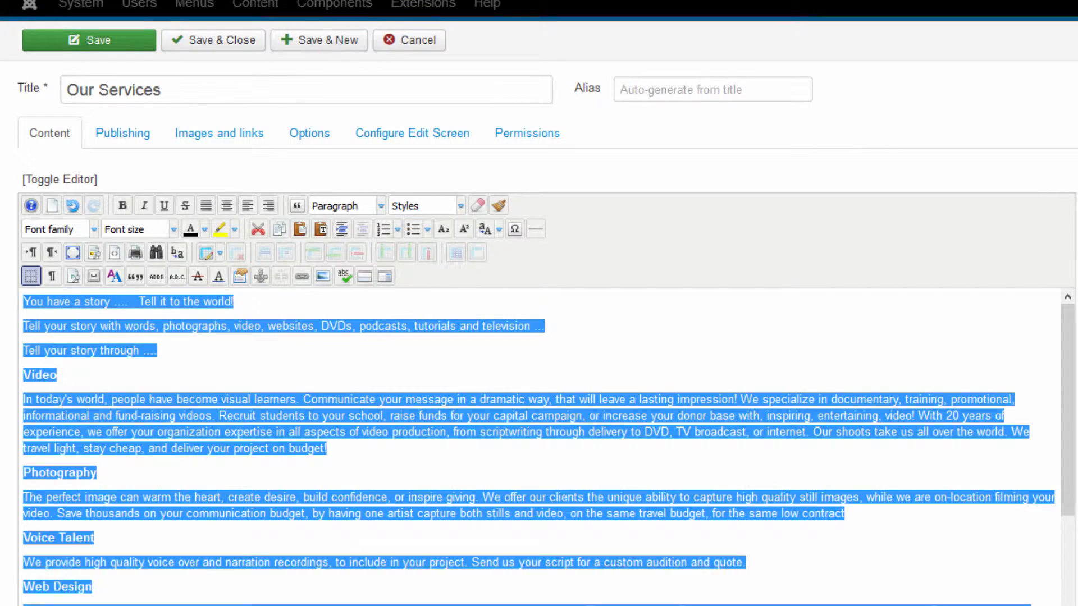
{"action": "scroll", "scroll_direction": "down", "scroll_amount": 3}
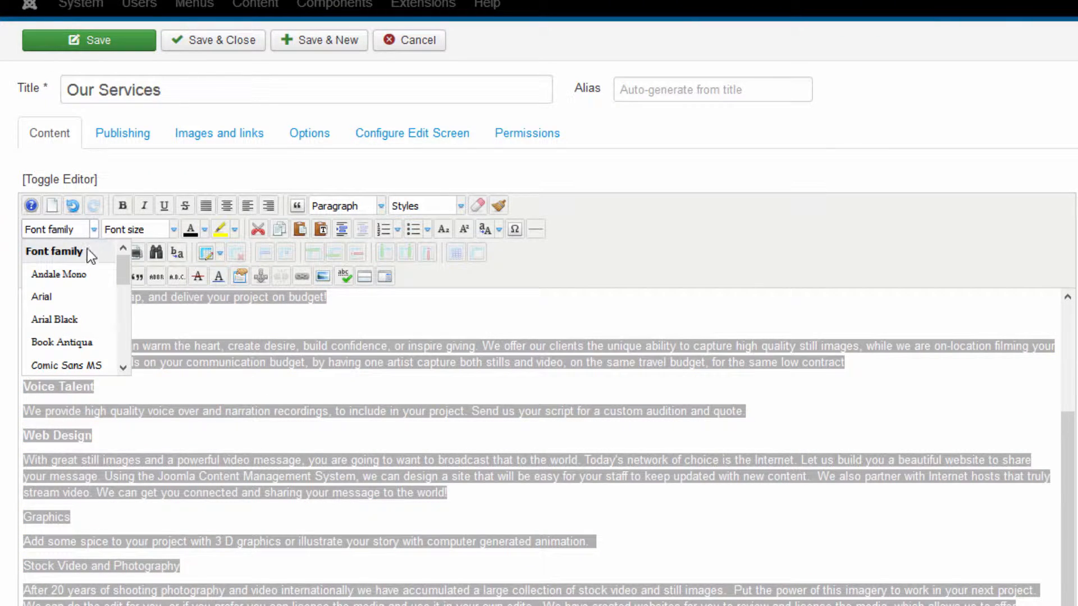
{"action": "mouse_move", "coordinate": [123, 266]}
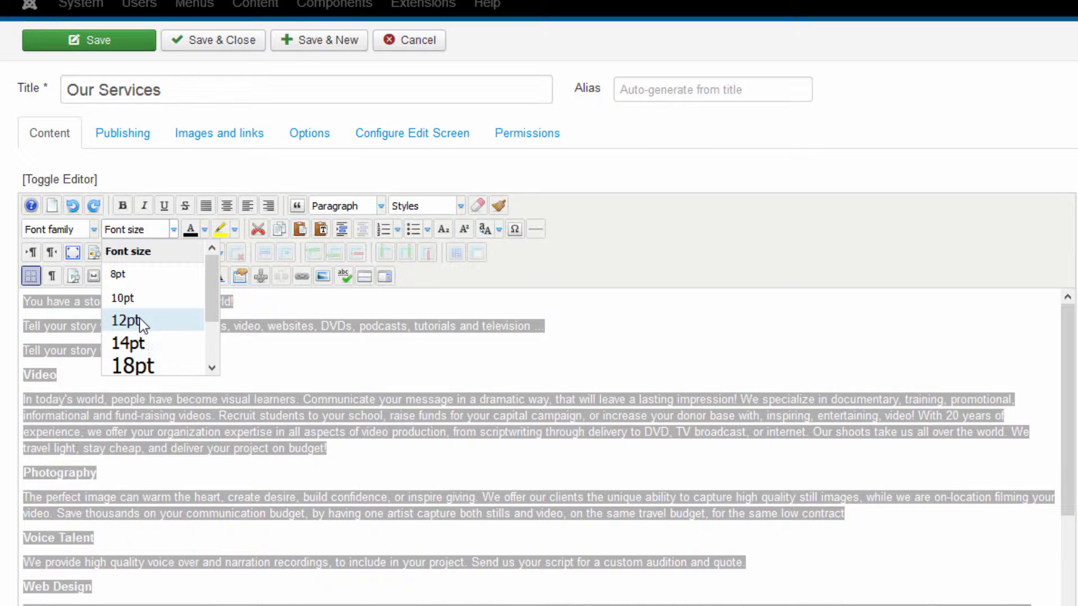
{"action": "left_click", "coordinate": [127, 322]}
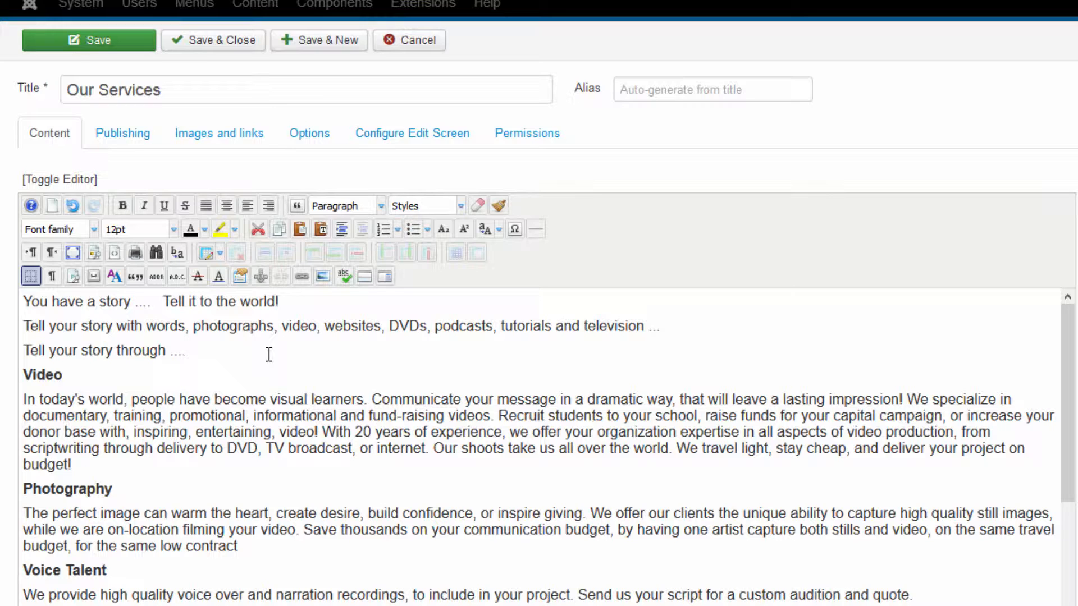
Step: Try centre, left and right alignment on all text, then settle on full justification
{"action": "left_click", "coordinate": [186, 350]}
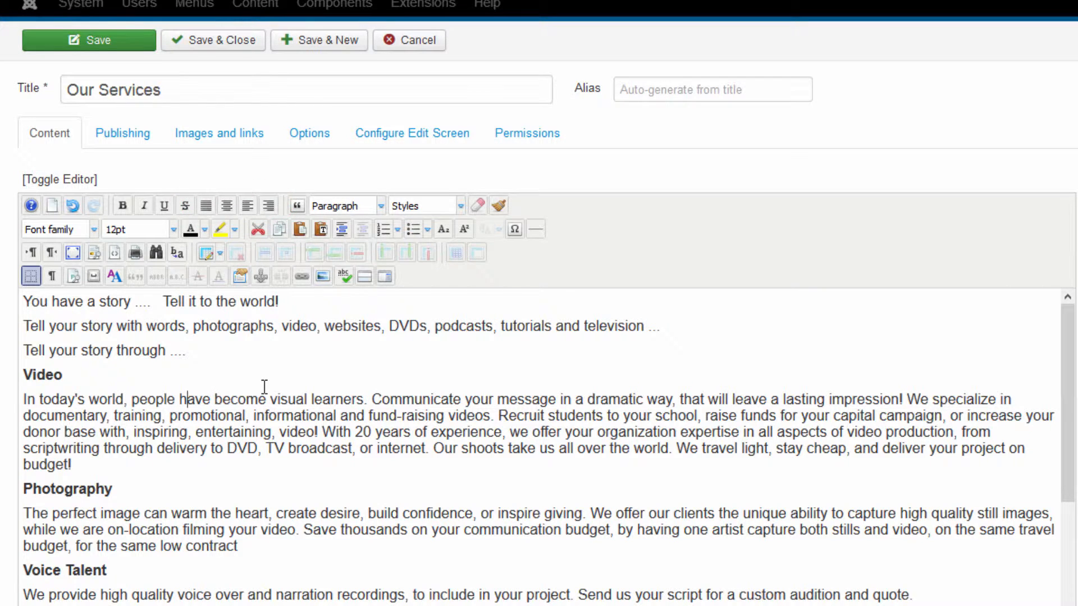
{"action": "key", "text": "ctrl+a"}
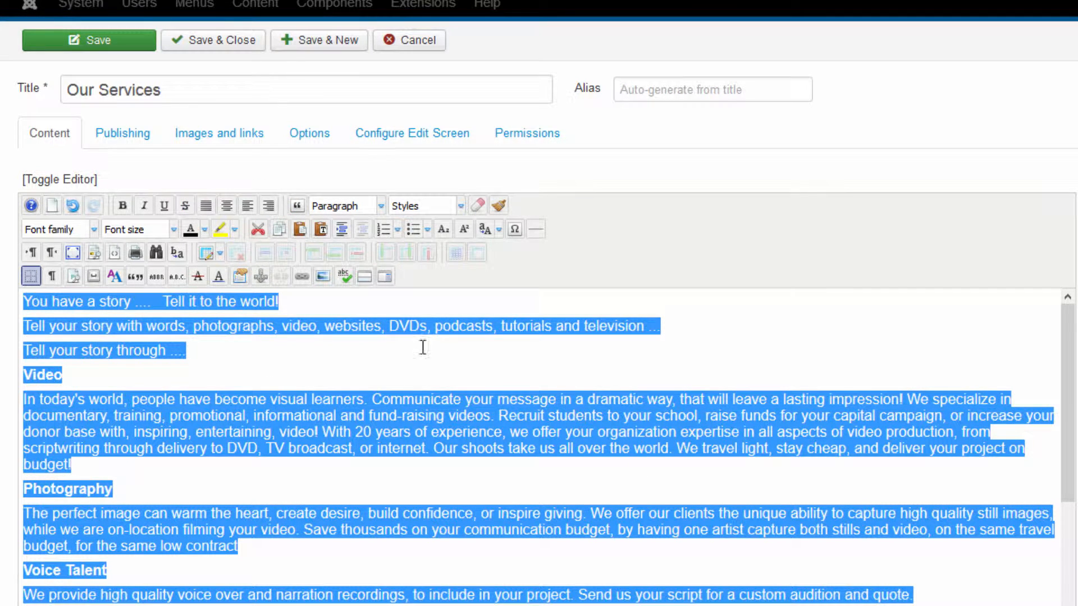
{"action": "left_click", "coordinate": [226, 206]}
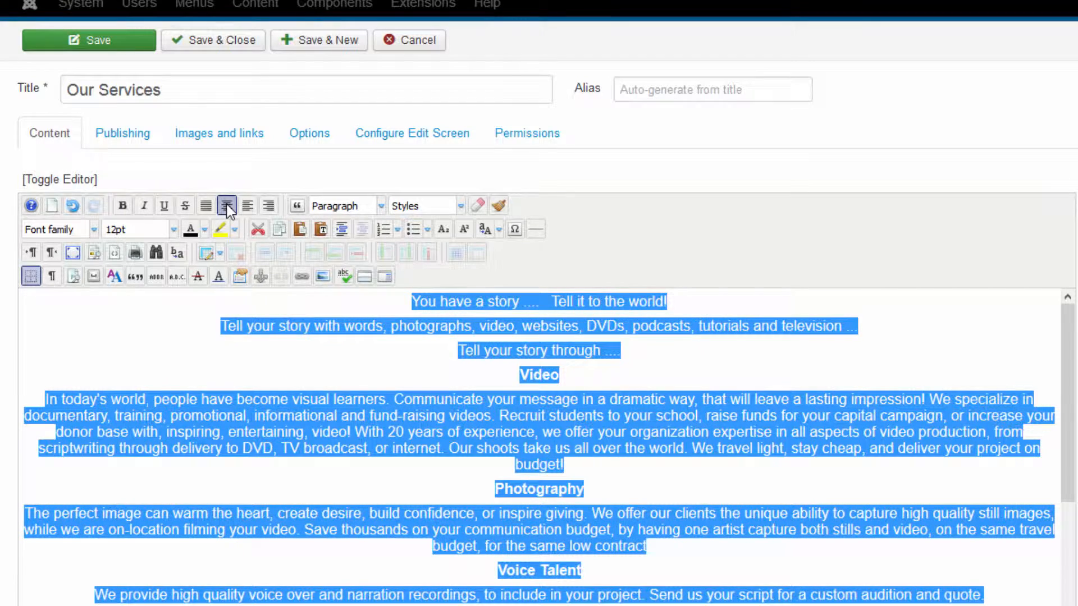
{"action": "mouse_move", "coordinate": [247, 206]}
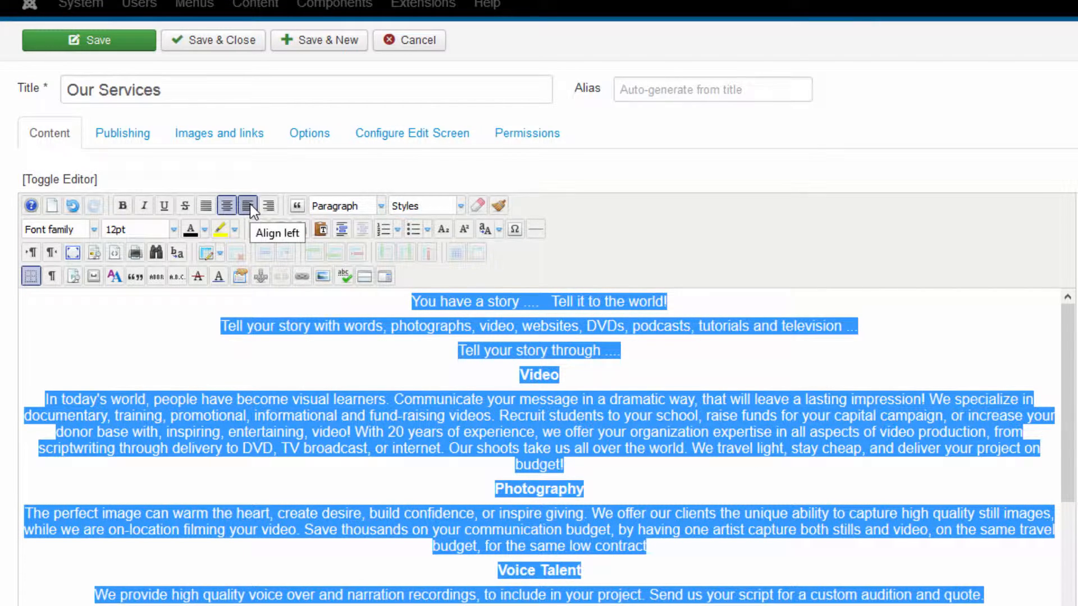
{"action": "left_click", "coordinate": [247, 206]}
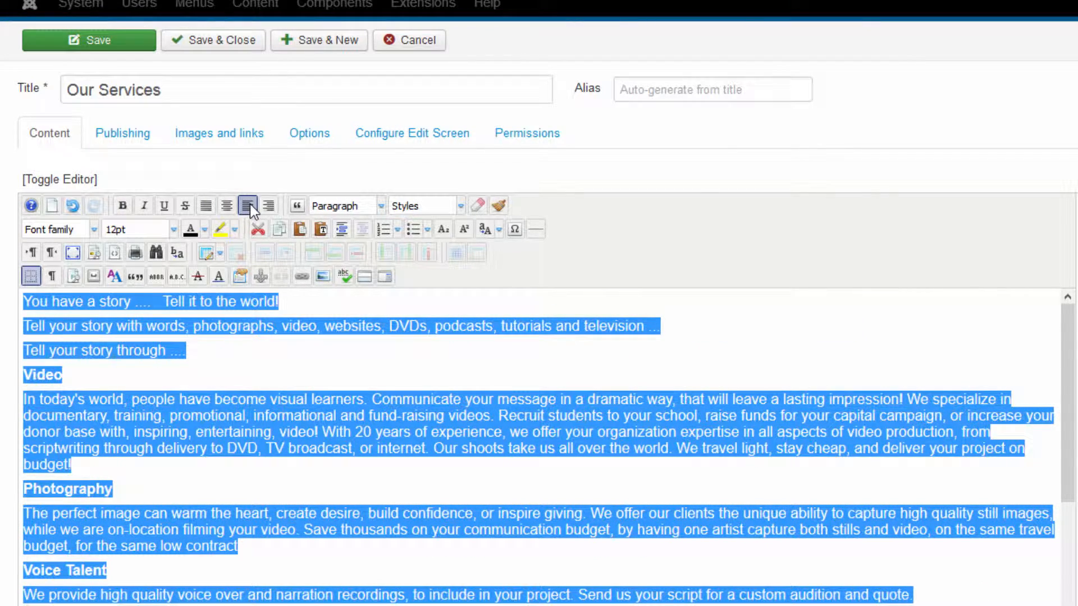
{"action": "left_click", "coordinate": [268, 205]}
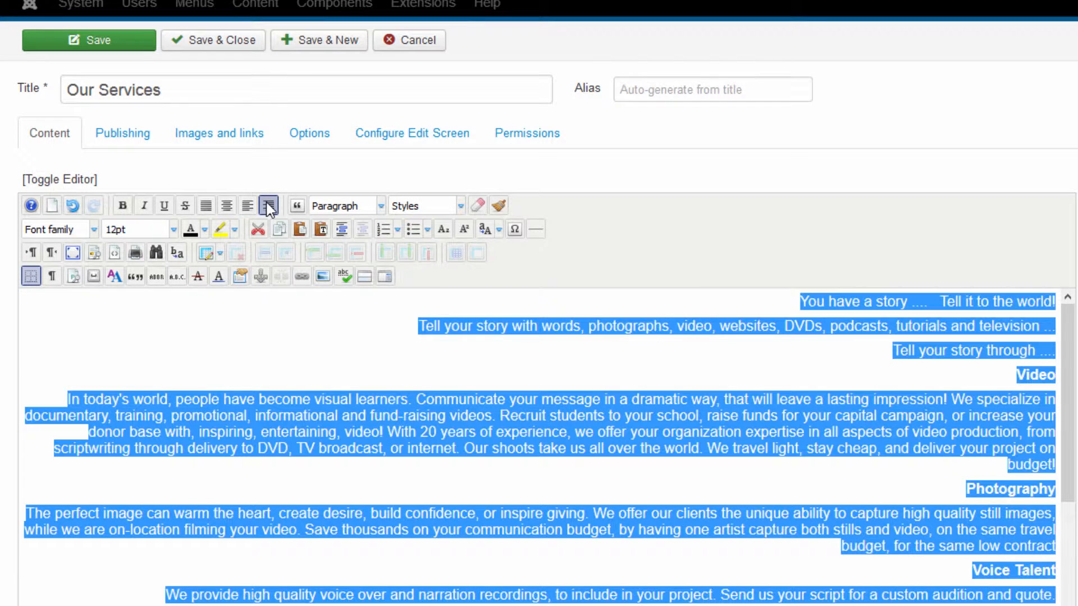
{"action": "left_click", "coordinate": [226, 205]}
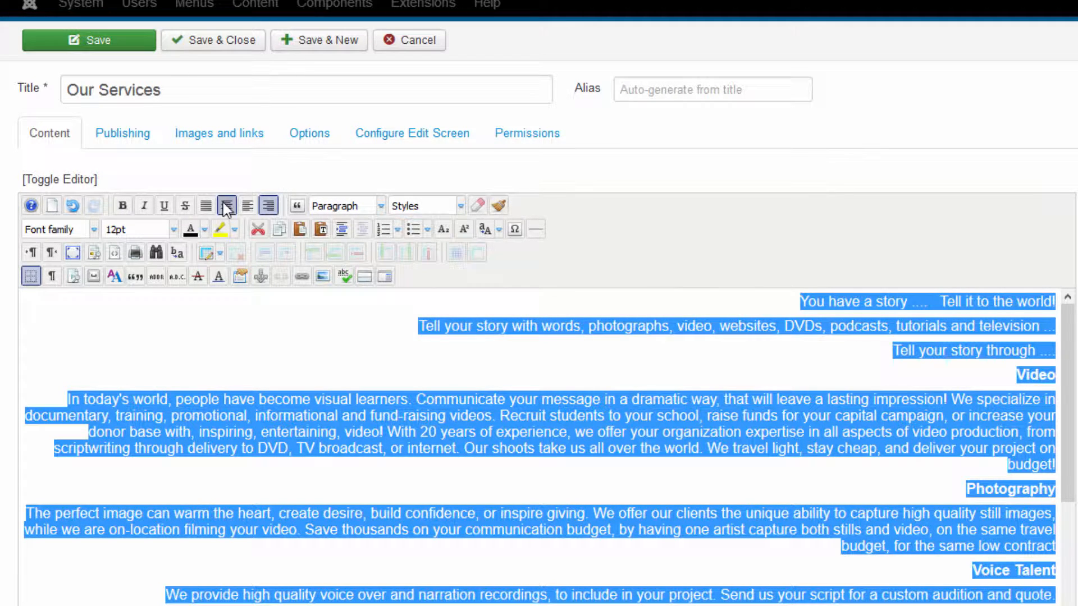
{"action": "mouse_move", "coordinate": [227, 204]}
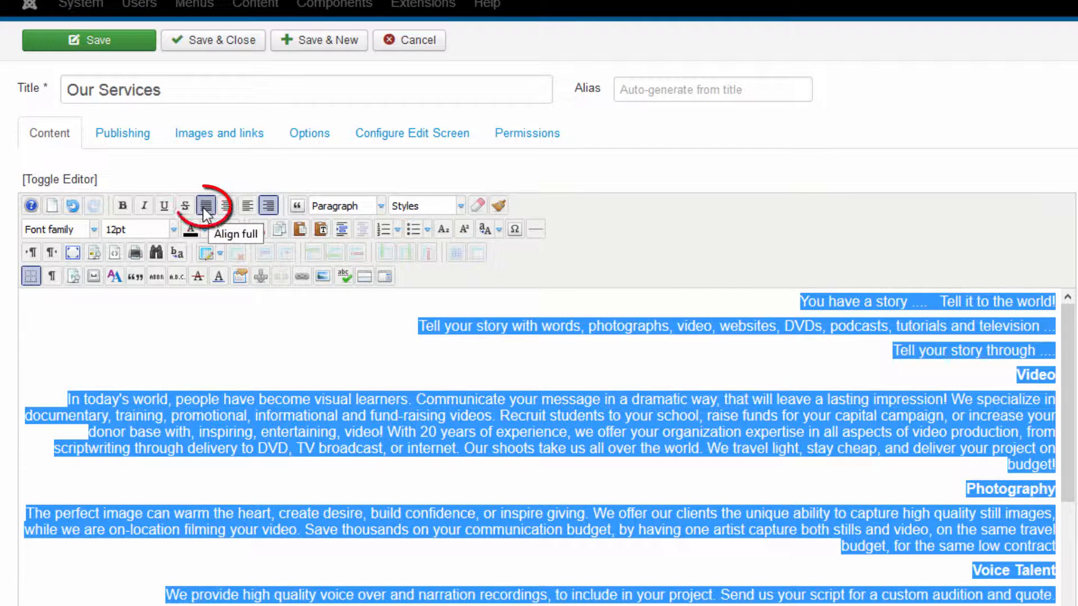
{"action": "left_click", "coordinate": [206, 206]}
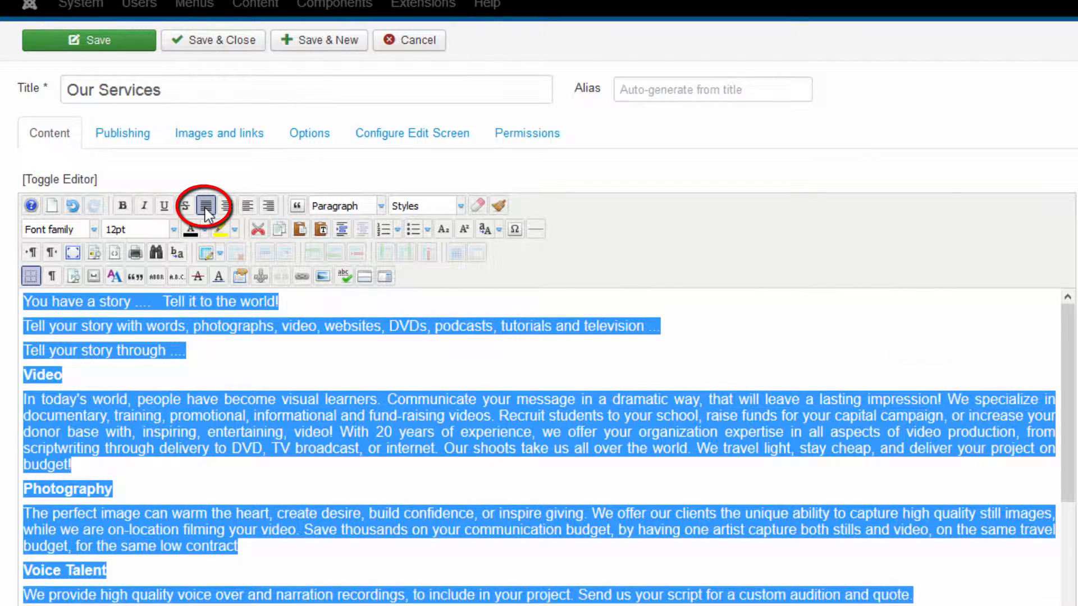
{"action": "left_click", "coordinate": [205, 206]}
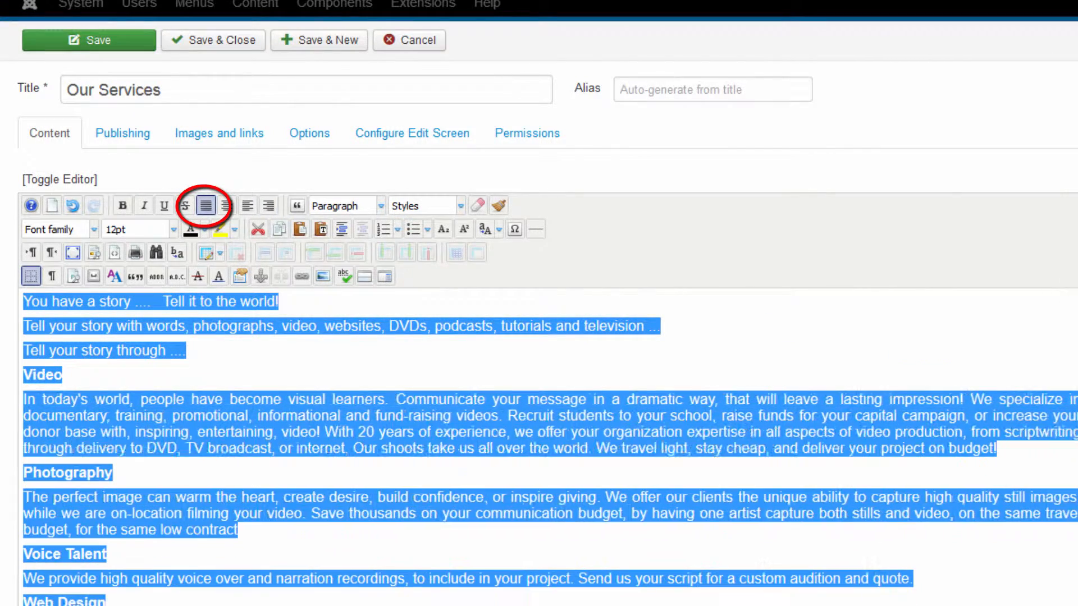
{"action": "left_click", "coordinate": [206, 205]}
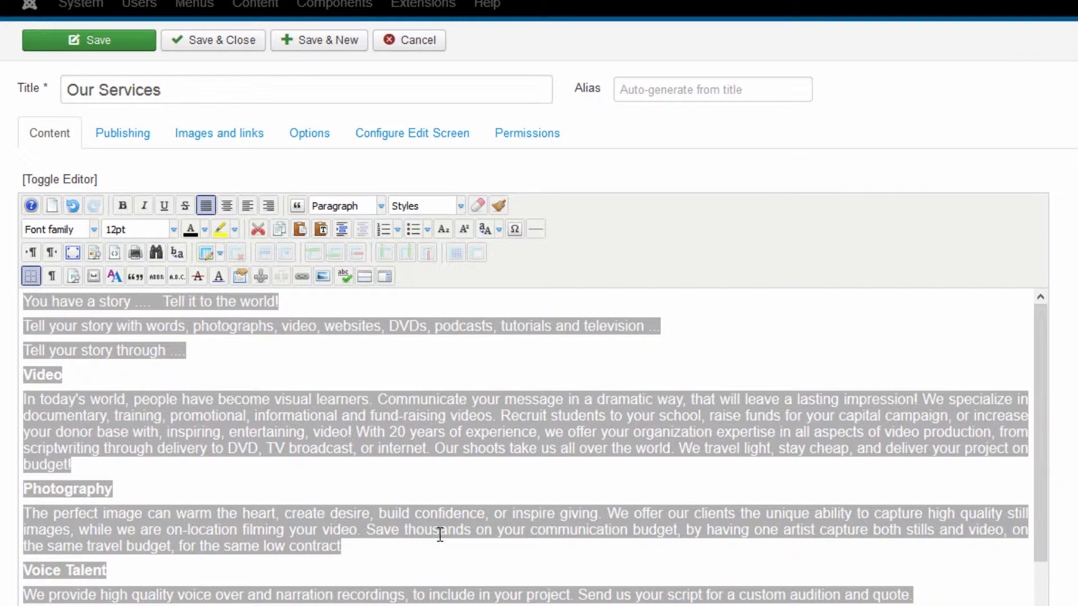
{"action": "mouse_move", "coordinate": [1011, 544]}
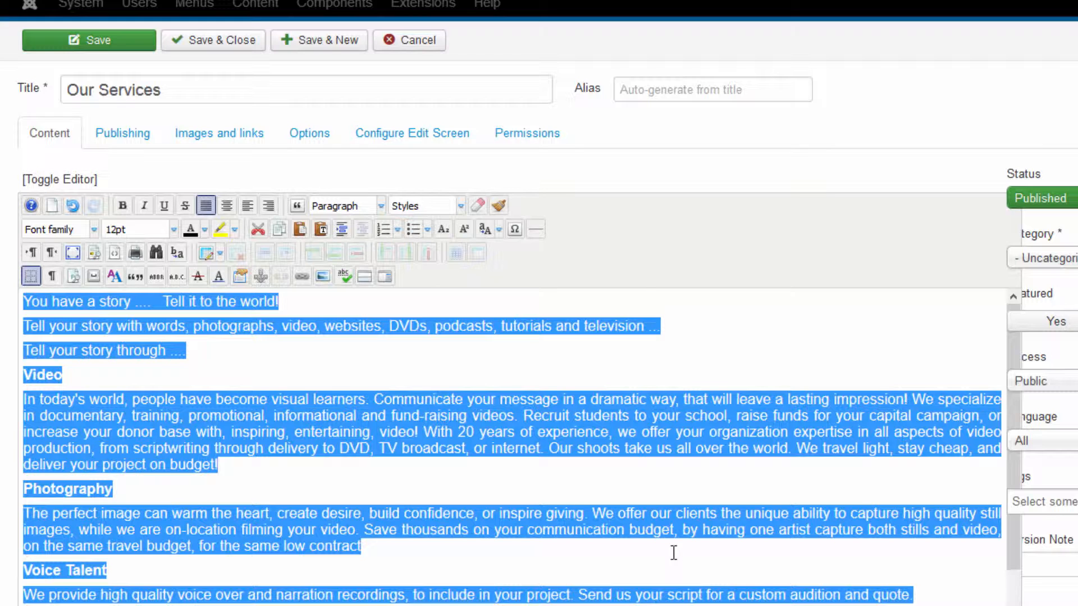
{"action": "mouse_move", "coordinate": [535, 367]}
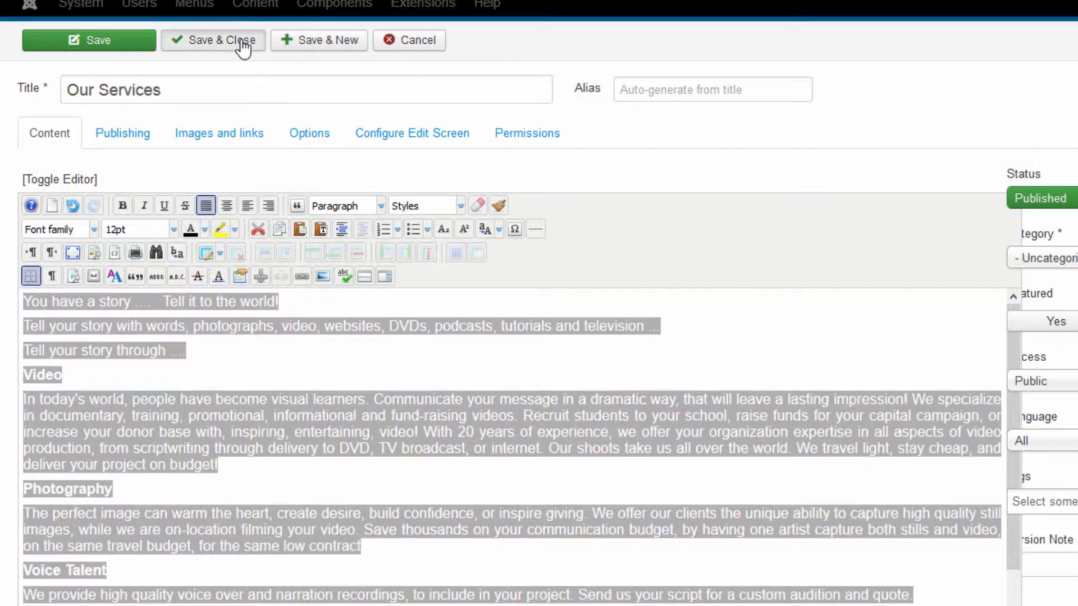
Step: Save and close Our Services, then justify the About Us article's body text and save it
{"action": "left_click", "coordinate": [214, 40]}
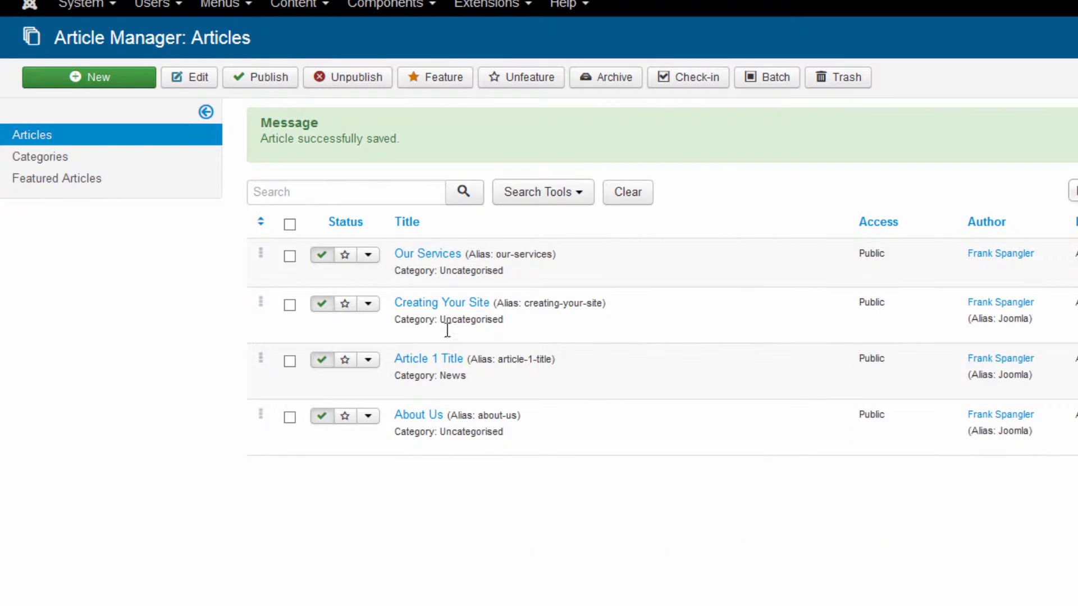
{"action": "mouse_move", "coordinate": [418, 415]}
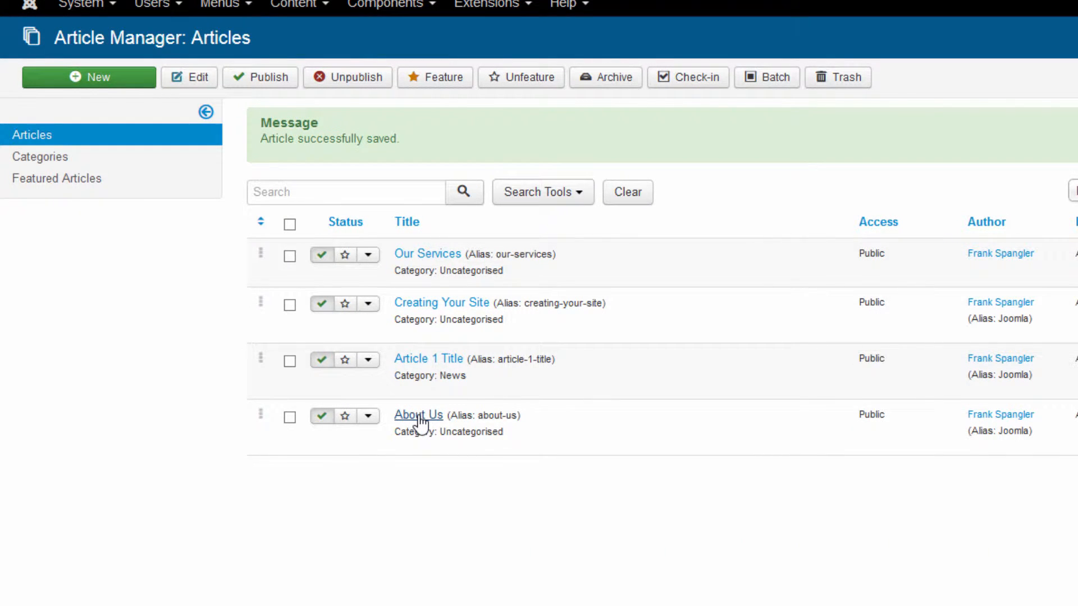
{"action": "left_click", "coordinate": [417, 415]}
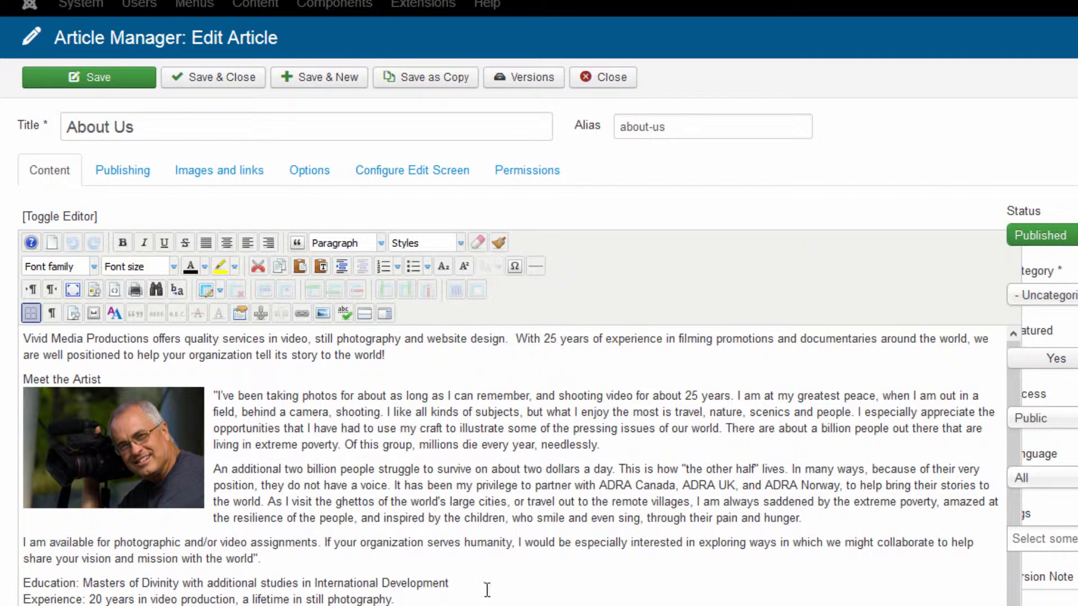
{"action": "mouse_move", "coordinate": [487, 604]}
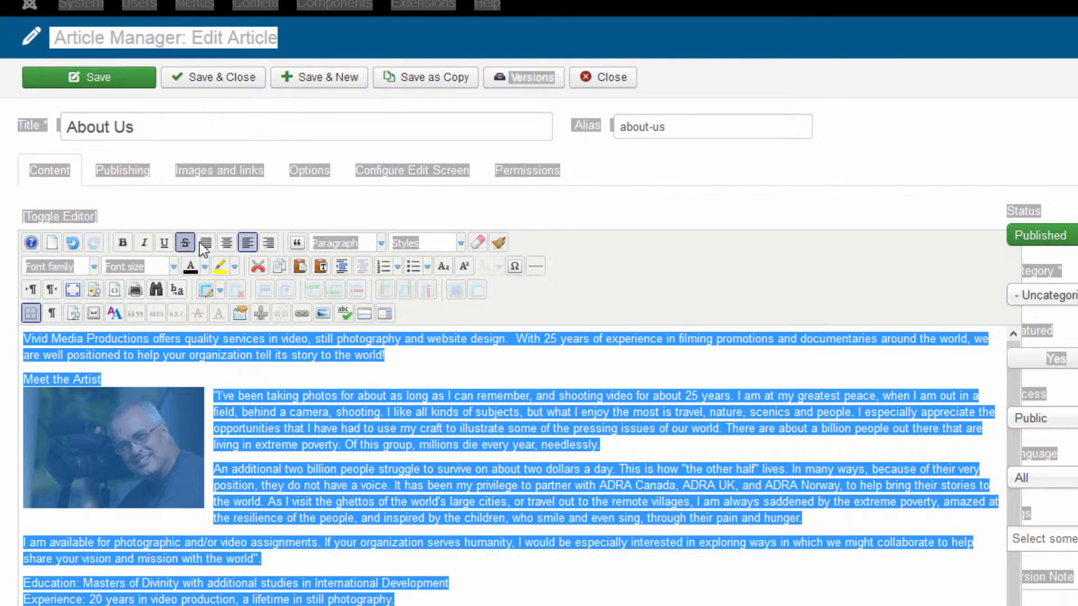
{"action": "left_click", "coordinate": [205, 243]}
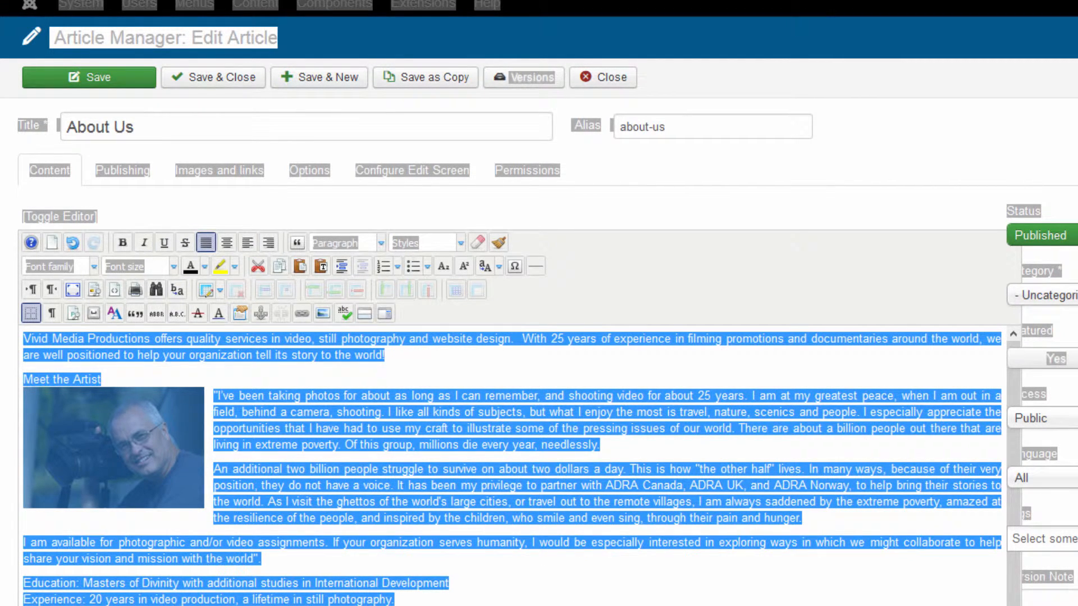
{"action": "left_click", "coordinate": [214, 78]}
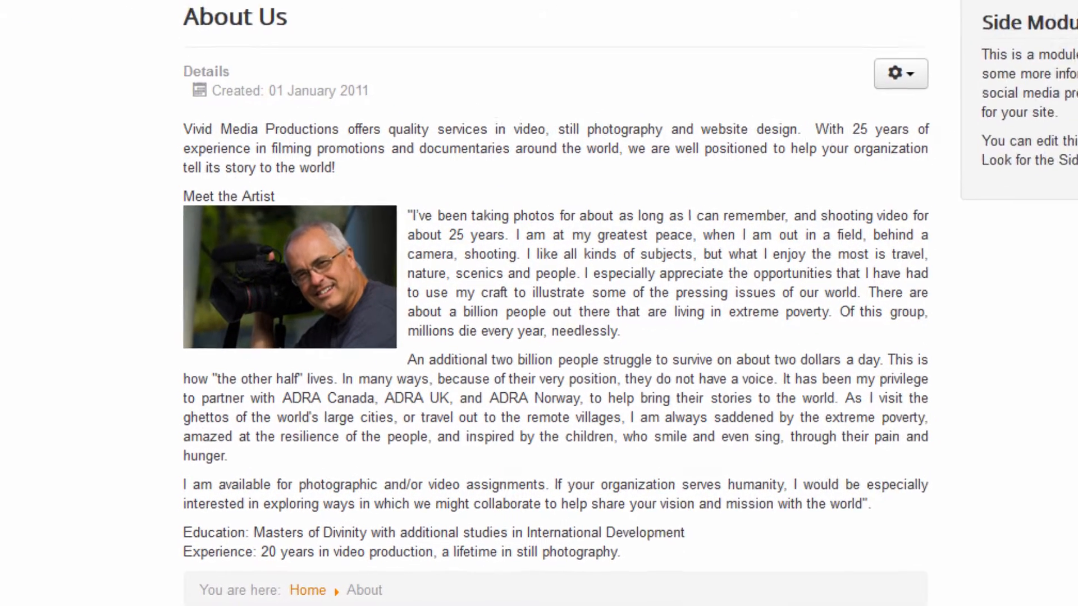
Step: Scroll the live About Us page to inspect how the justified text wraps
{"action": "scroll", "scroll_direction": "down", "scroll_amount": 3}
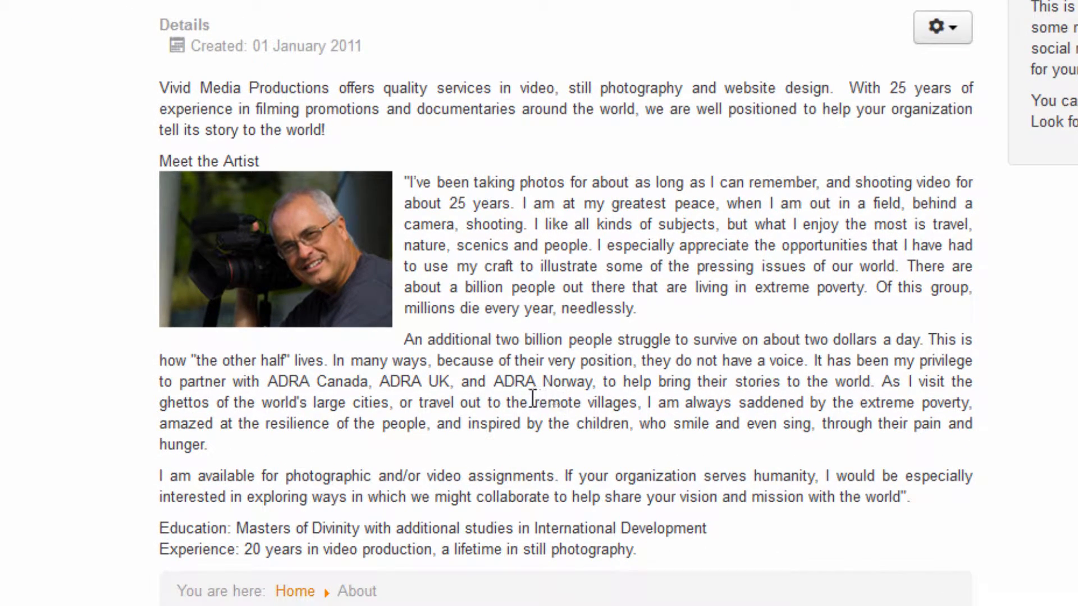
{"action": "mouse_move", "coordinate": [976, 316]}
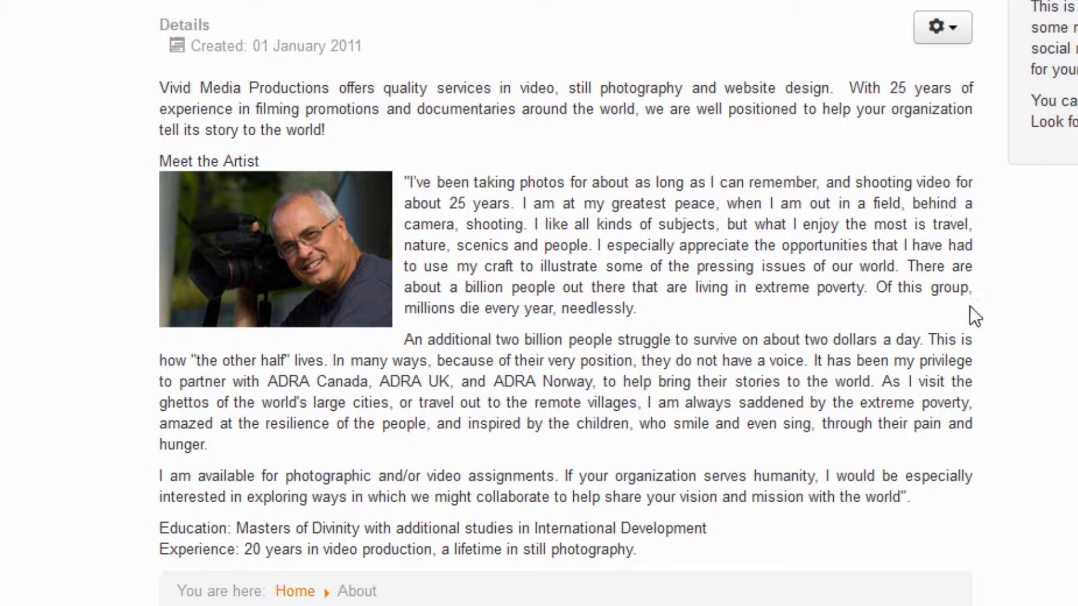
{"action": "mouse_move", "coordinate": [1012, 579]}
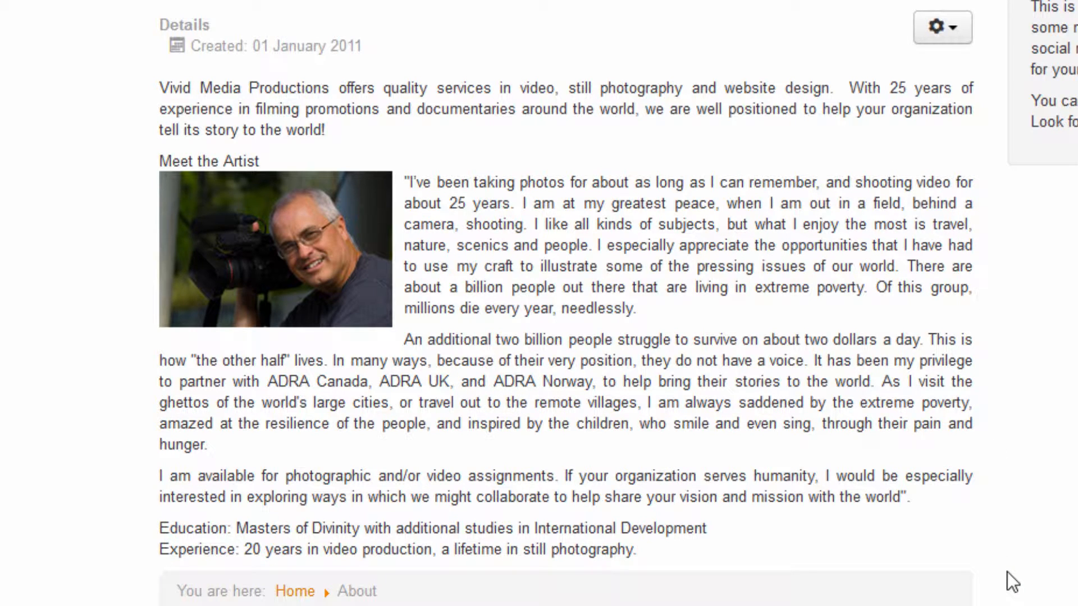
{"action": "mouse_move", "coordinate": [622, 425]}
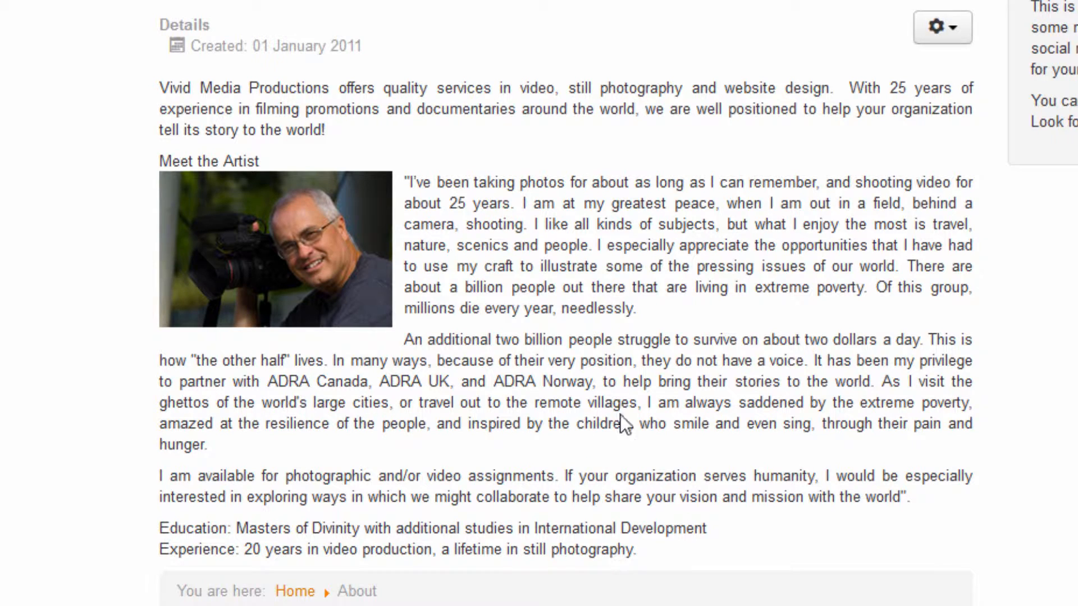
{"action": "mouse_move", "coordinate": [677, 402]}
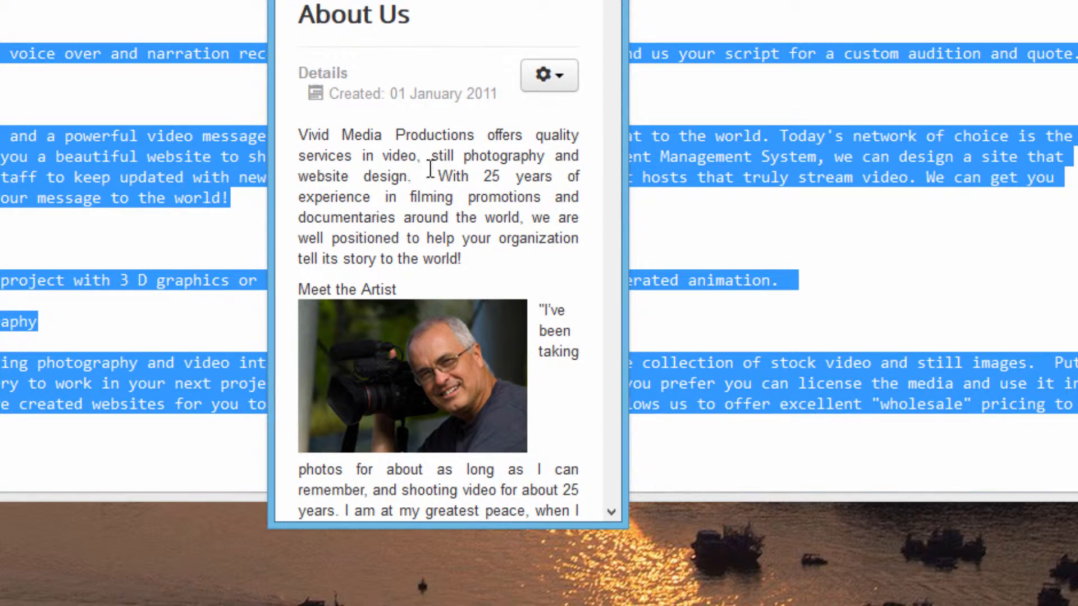
{"action": "scroll", "scroll_direction": "down", "scroll_amount": 3}
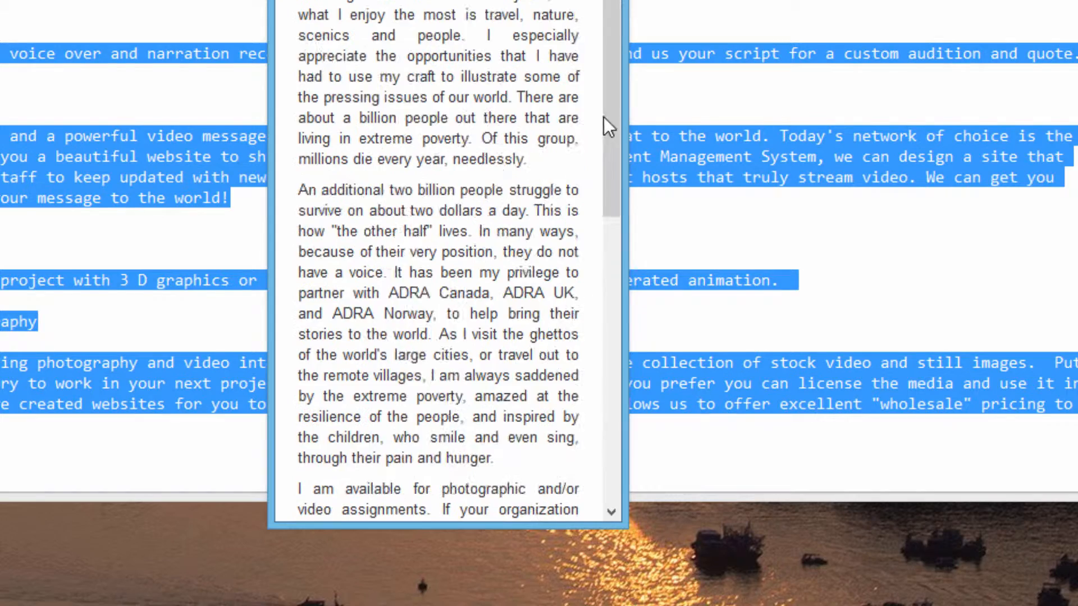
{"action": "scroll", "scroll_direction": "up", "scroll_amount": 3}
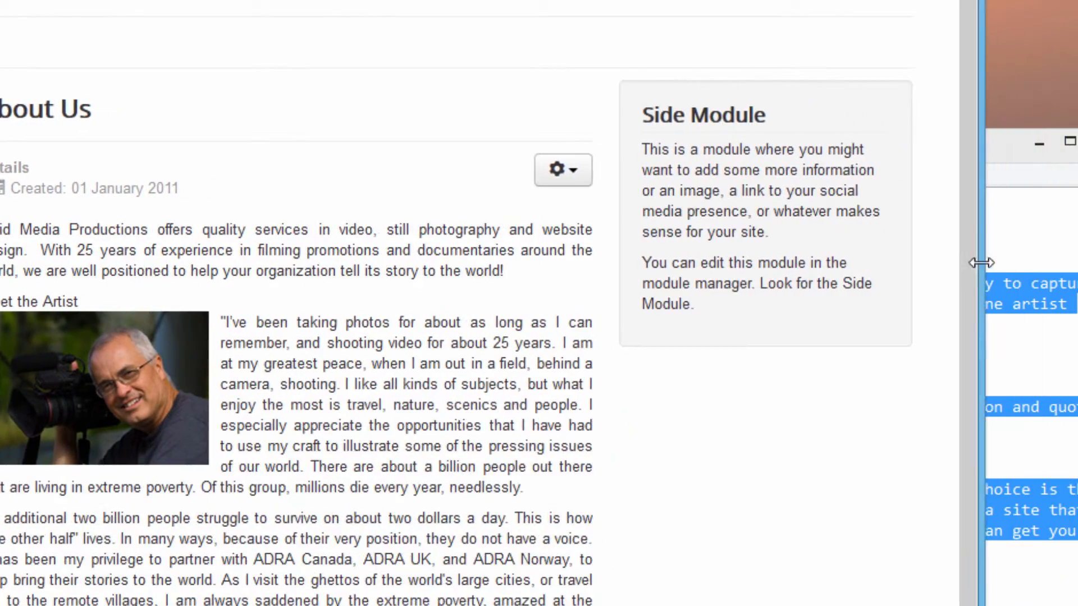
{"action": "scroll", "scroll_direction": "down", "scroll_amount": 3}
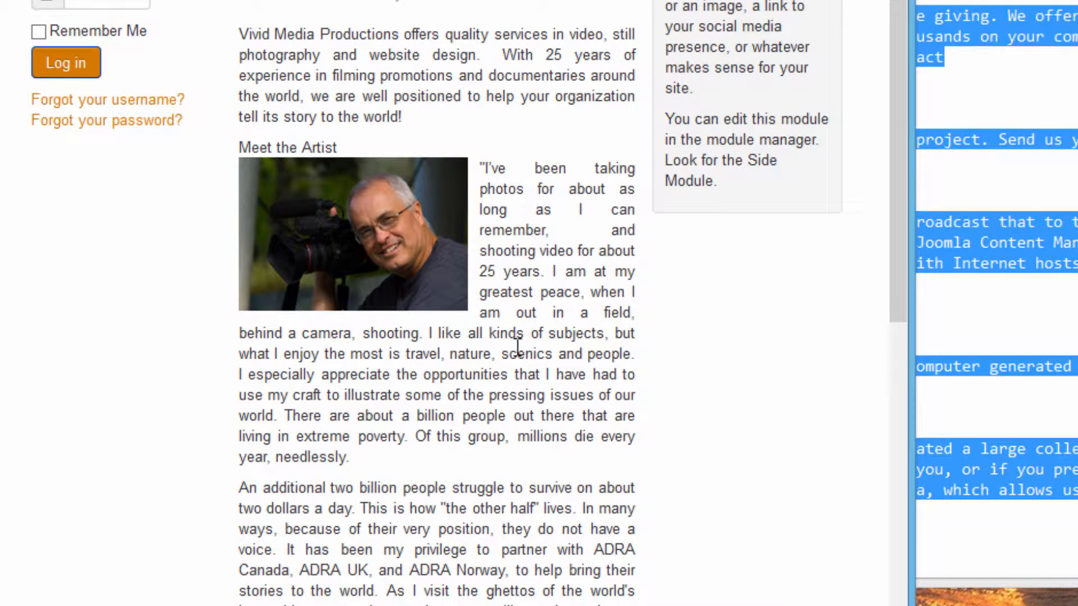
{"action": "mouse_move", "coordinate": [461, 490]}
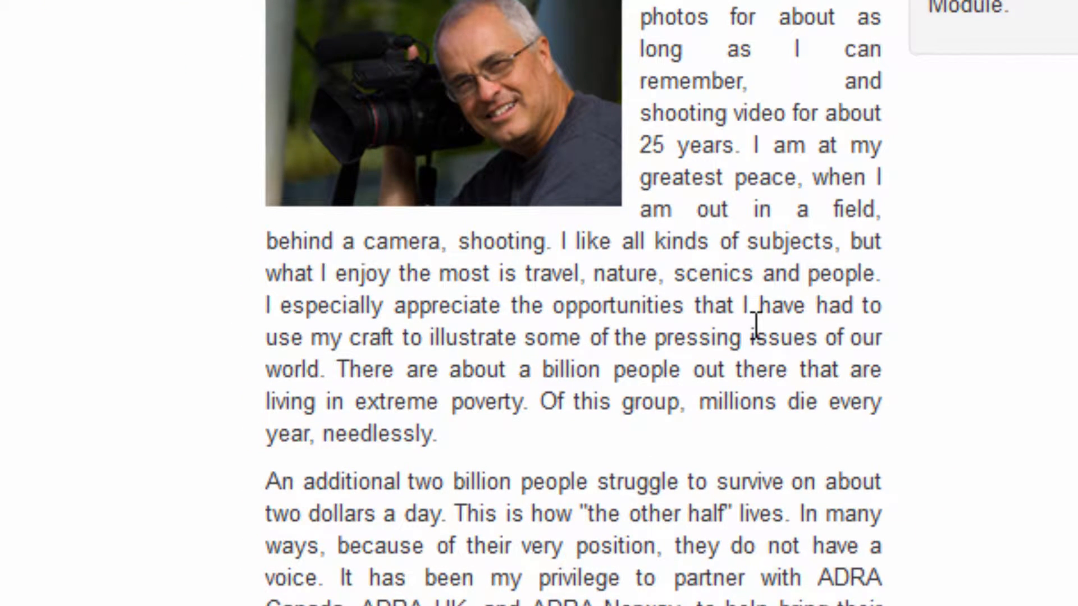
{"action": "mouse_move", "coordinate": [625, 320]}
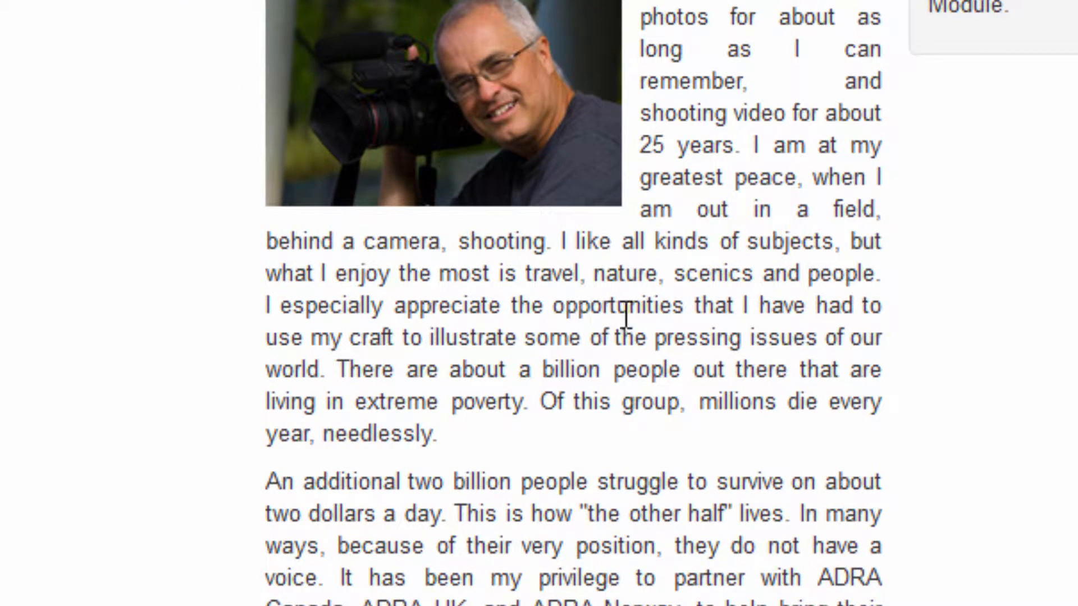
{"action": "mouse_move", "coordinate": [751, 337]}
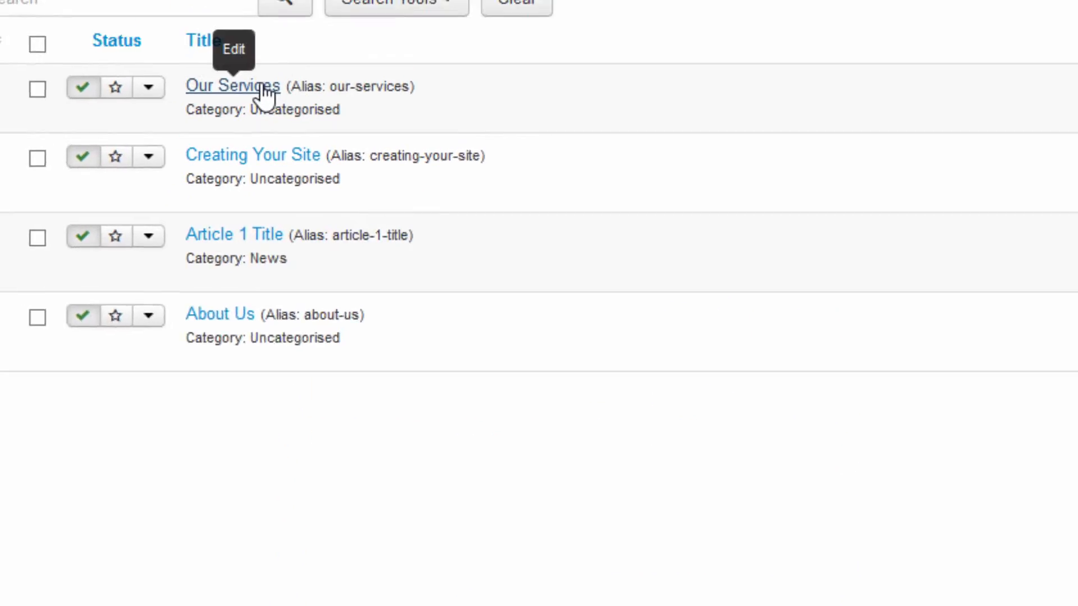
Step: Reopen Our Services and left-align its whole body text
{"action": "left_click", "coordinate": [231, 85]}
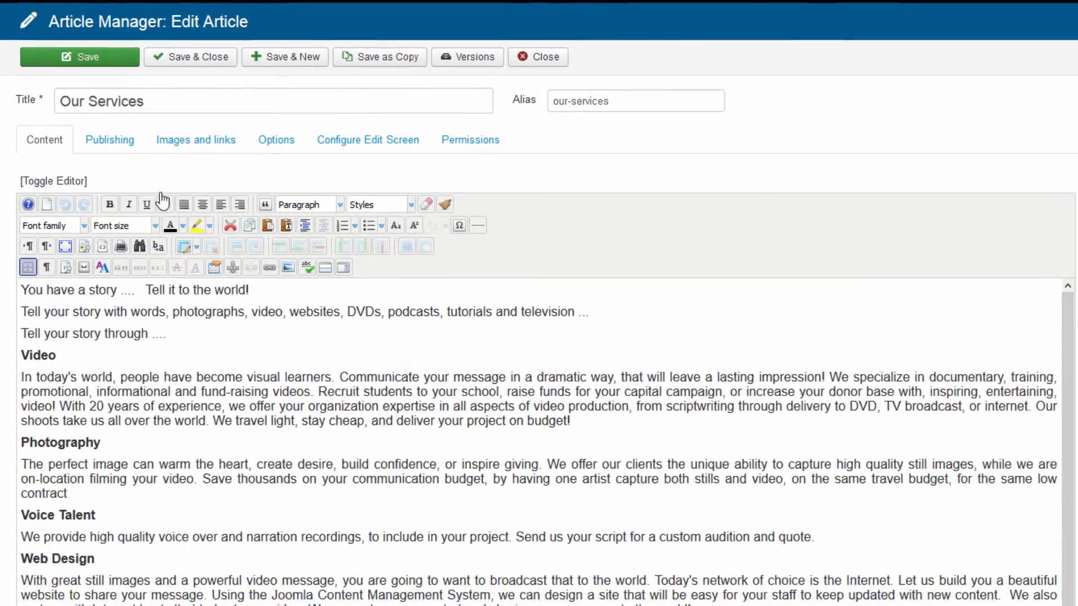
{"action": "key", "text": "ctrl+a"}
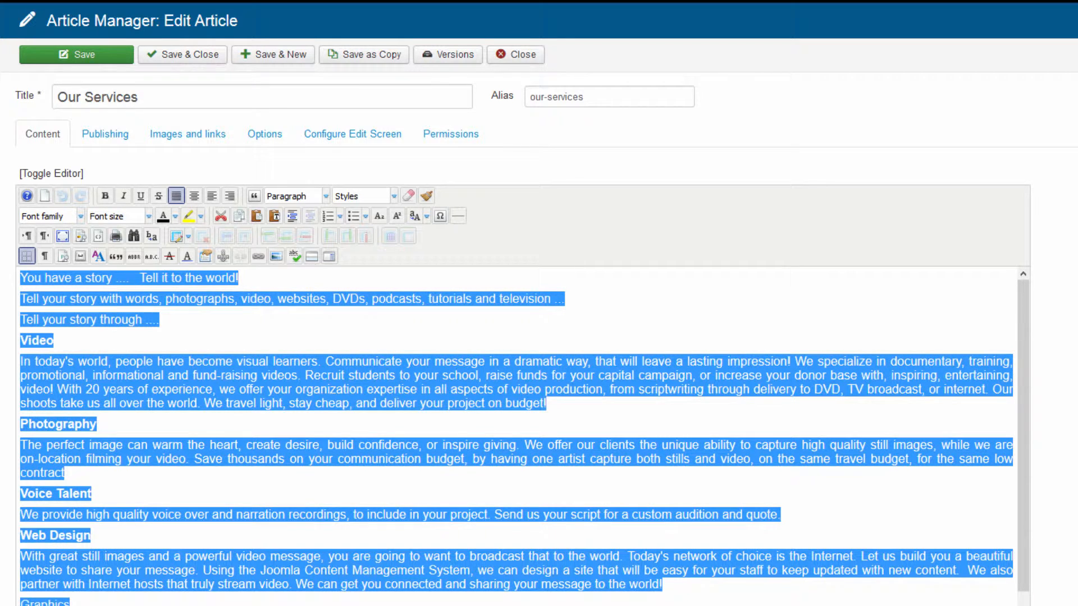
{"action": "left_click", "coordinate": [212, 195]}
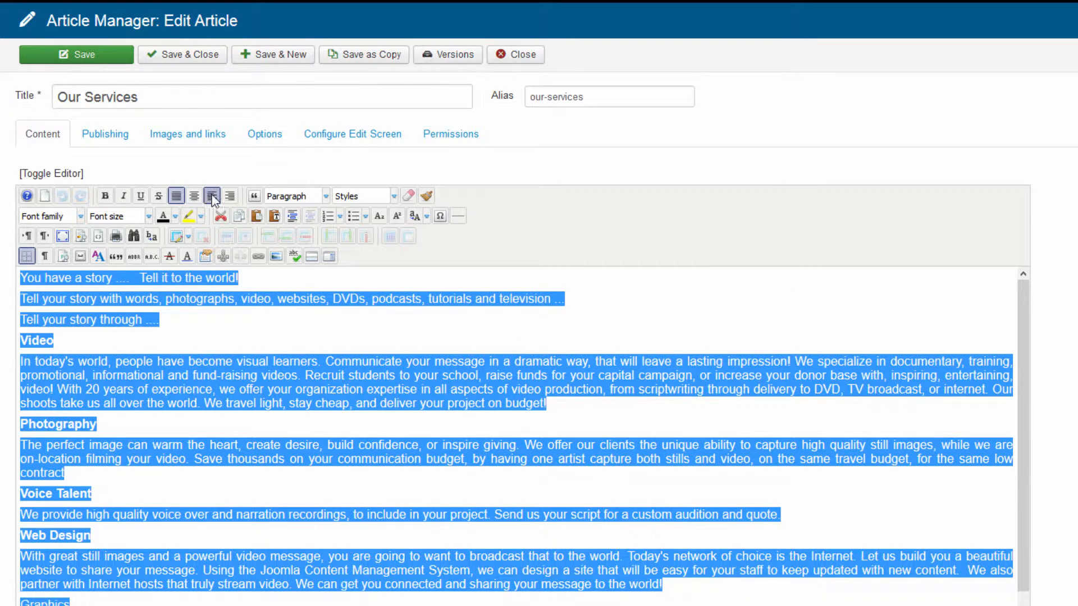
{"action": "mouse_move", "coordinate": [214, 195]}
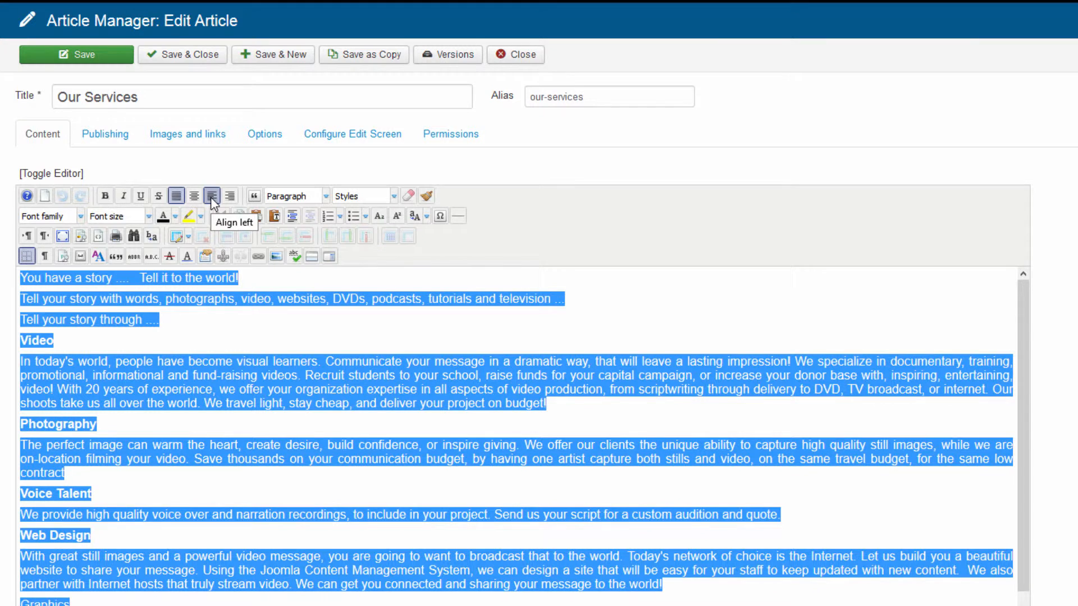
{"action": "left_click", "coordinate": [212, 196]}
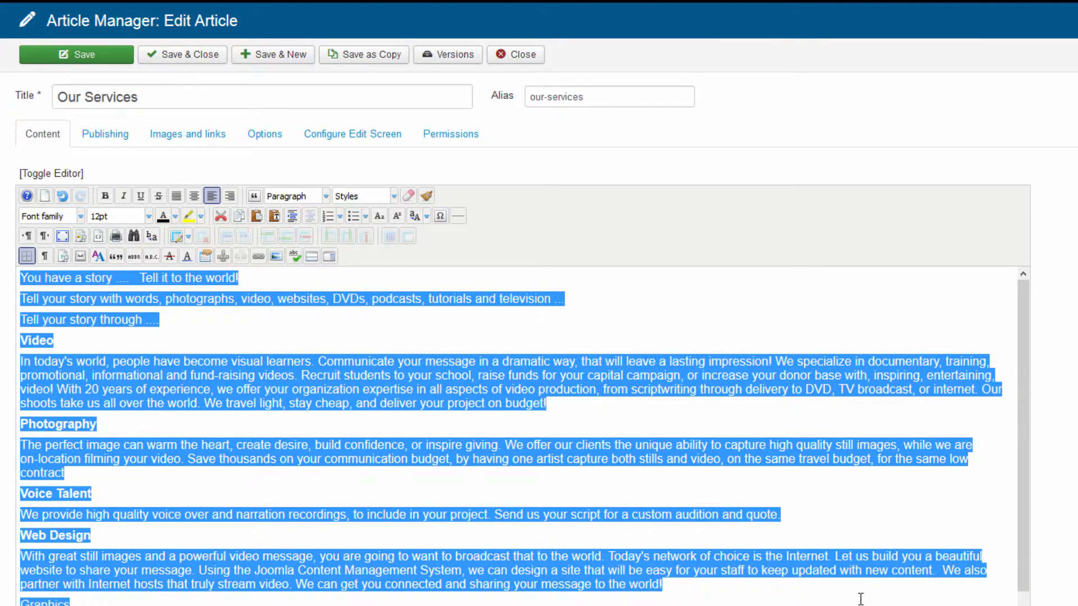
{"action": "left_click", "coordinate": [456, 274]}
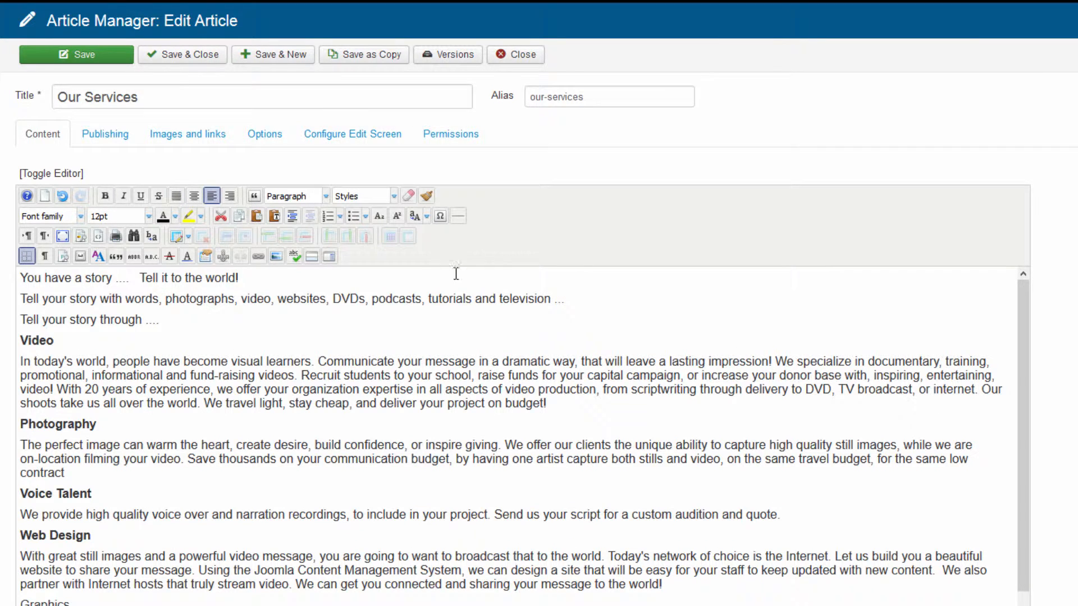
{"action": "mouse_move", "coordinate": [731, 541]}
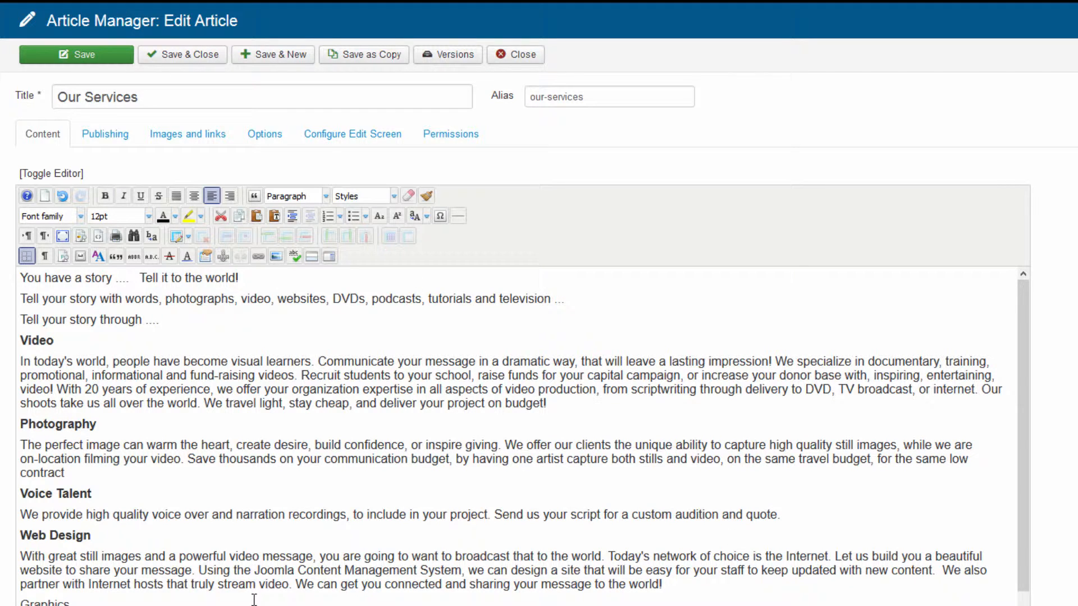
{"action": "mouse_move", "coordinate": [281, 509]}
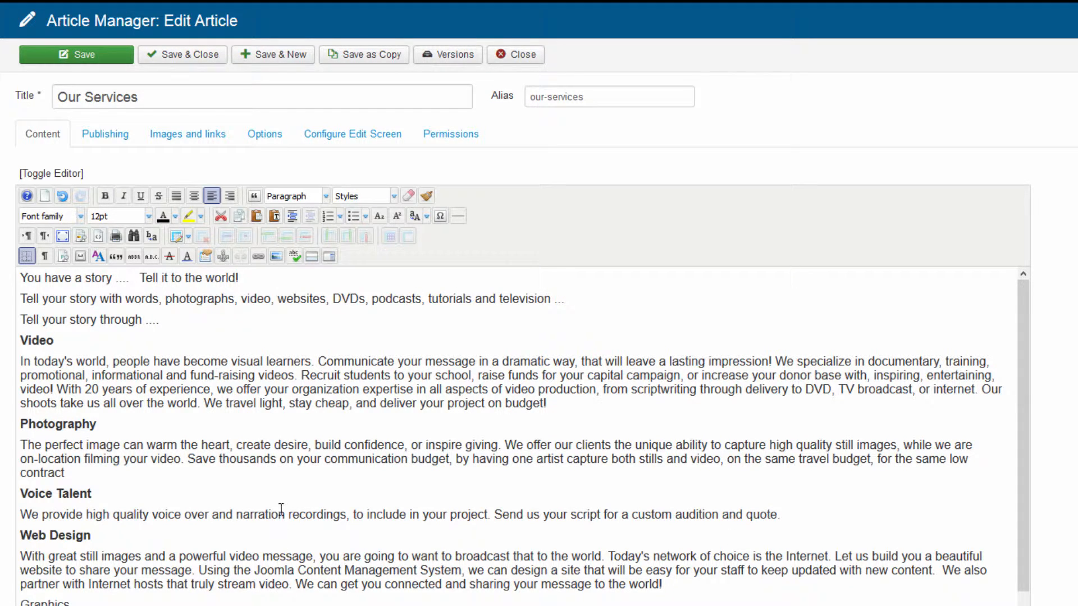
{"action": "mouse_move", "coordinate": [320, 495]}
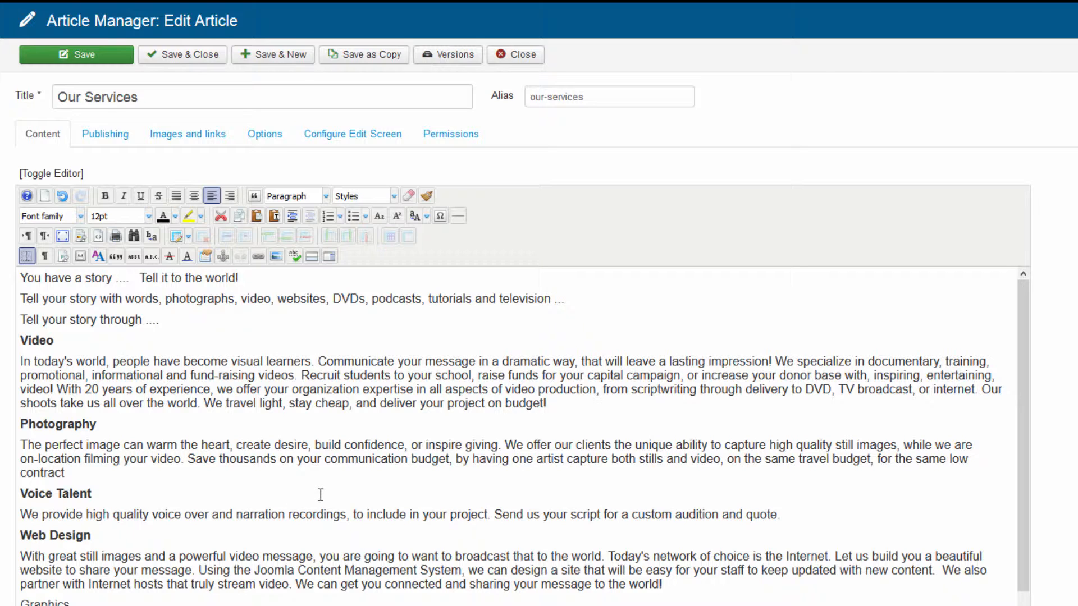
{"action": "mouse_move", "coordinate": [332, 450]}
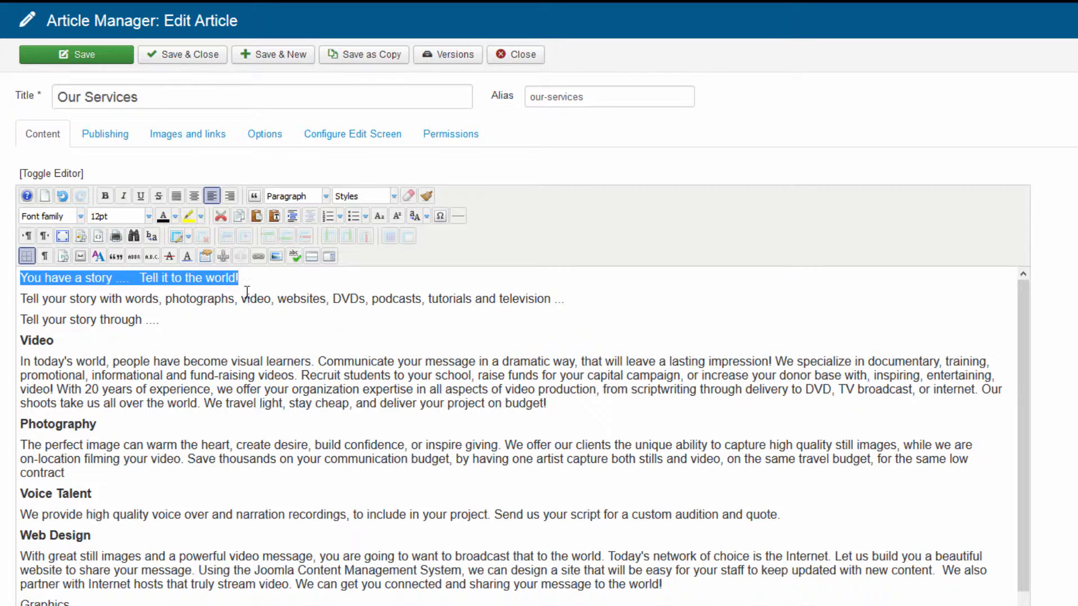
Step: Set the tagline 'You have a story .... Tell it to the world!' to 18pt font size
{"action": "left_click", "coordinate": [147, 216]}
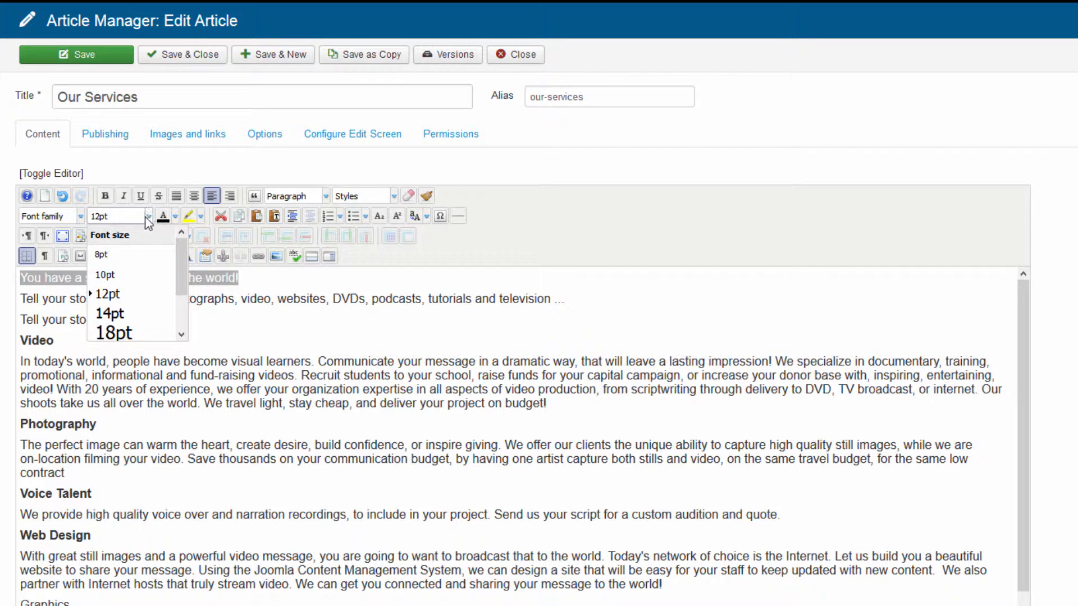
{"action": "scroll", "scroll_direction": "down", "scroll_amount": 3}
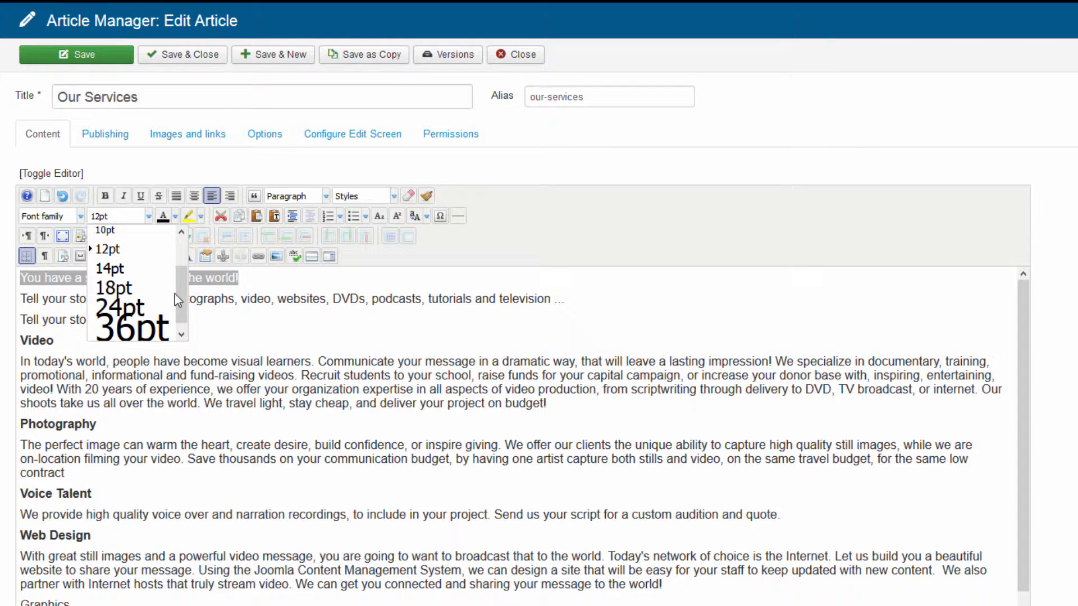
{"action": "left_click", "coordinate": [121, 307]}
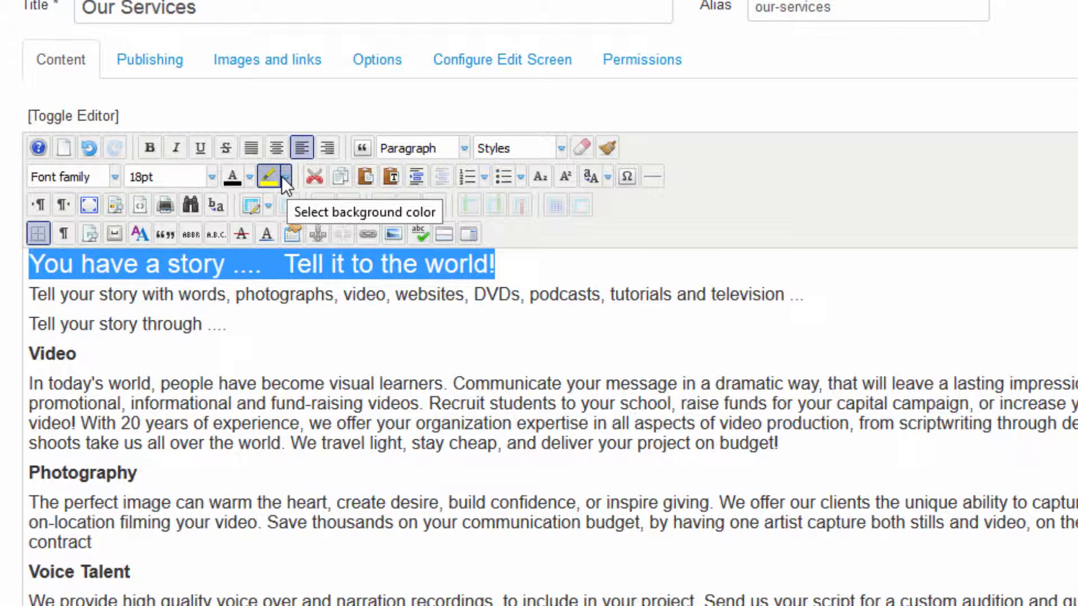
{"action": "mouse_move", "coordinate": [232, 177]}
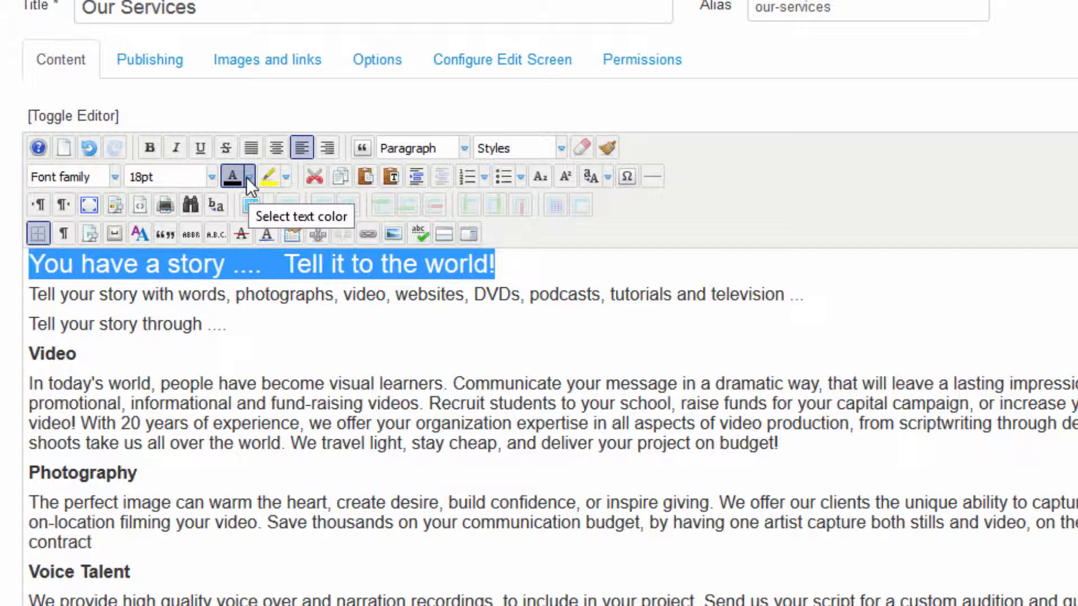
{"action": "mouse_move", "coordinate": [268, 176]}
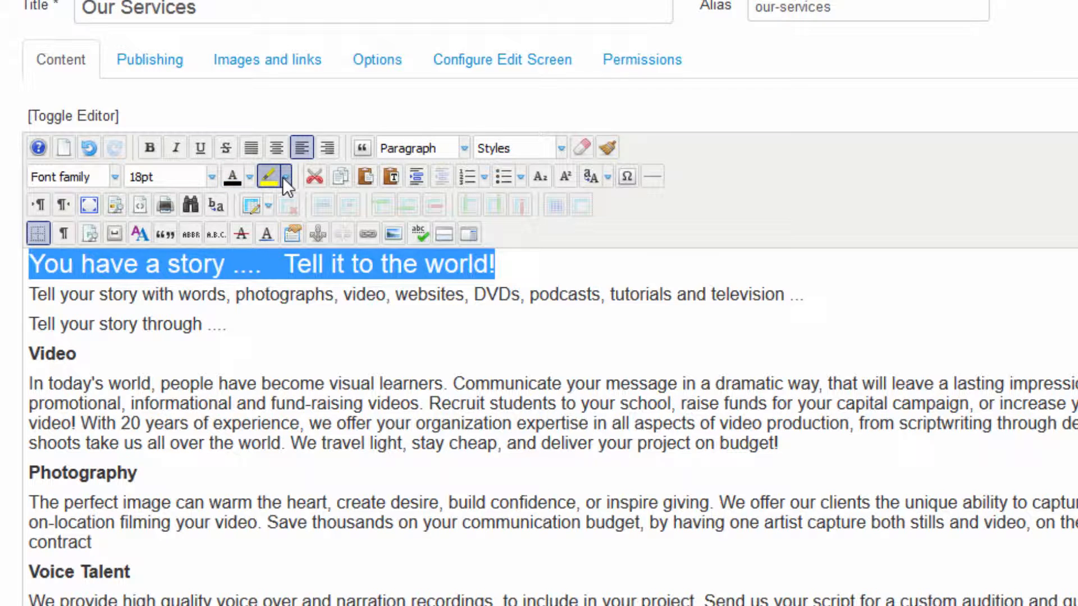
{"action": "mouse_move", "coordinate": [274, 176]}
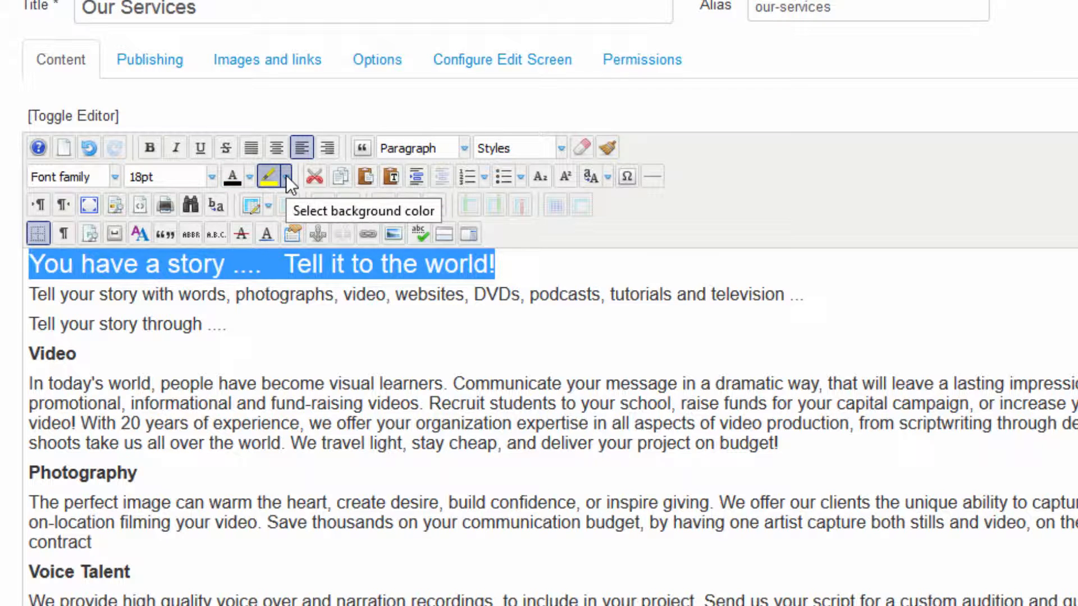
{"action": "left_click", "coordinate": [274, 176]}
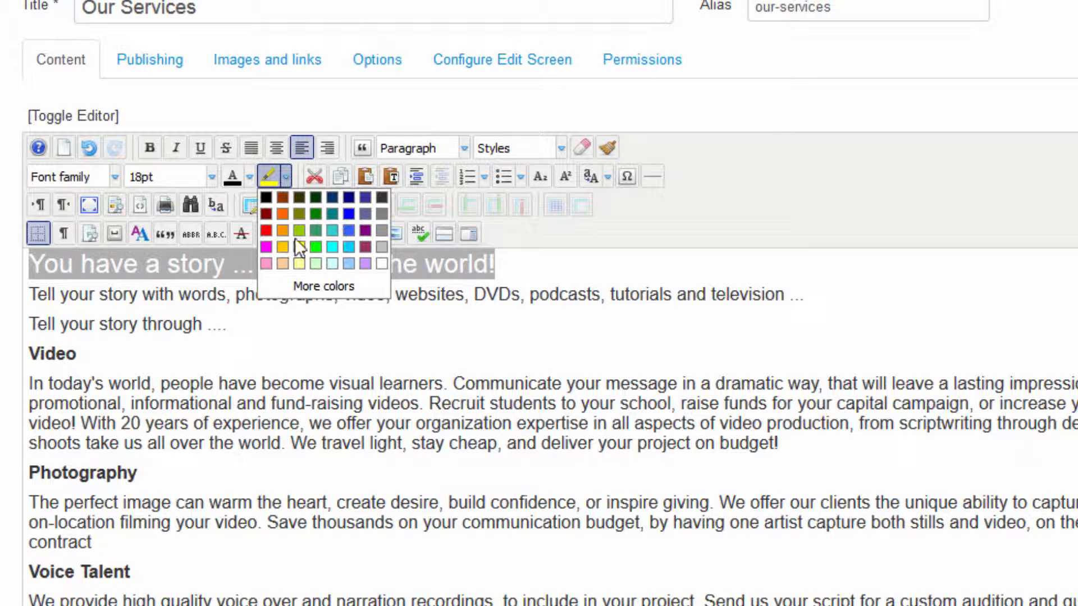
{"action": "mouse_move", "coordinate": [299, 255]}
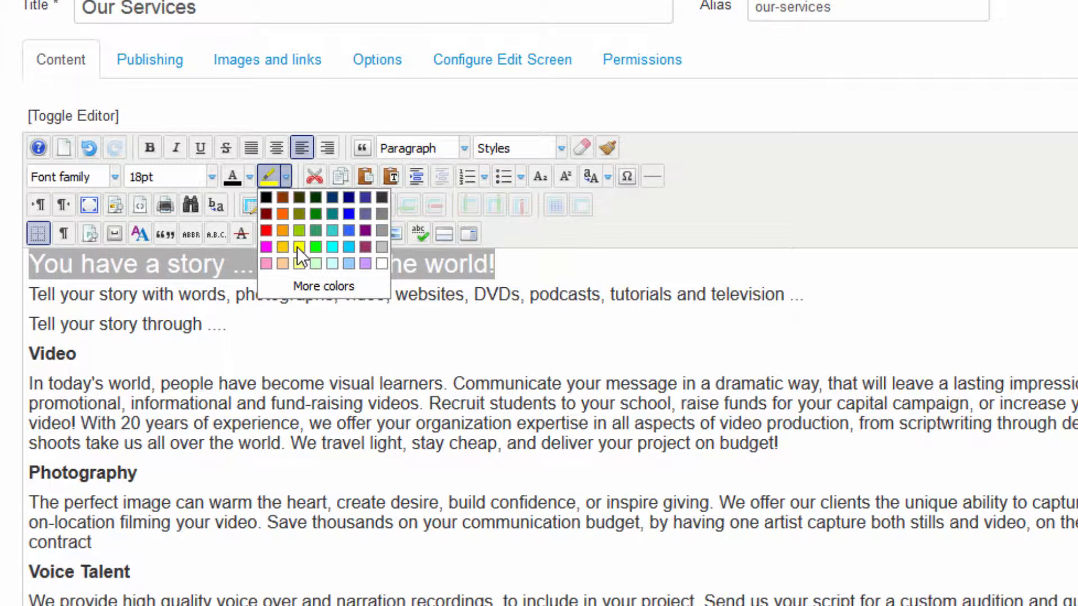
{"action": "left_click", "coordinate": [297, 248]}
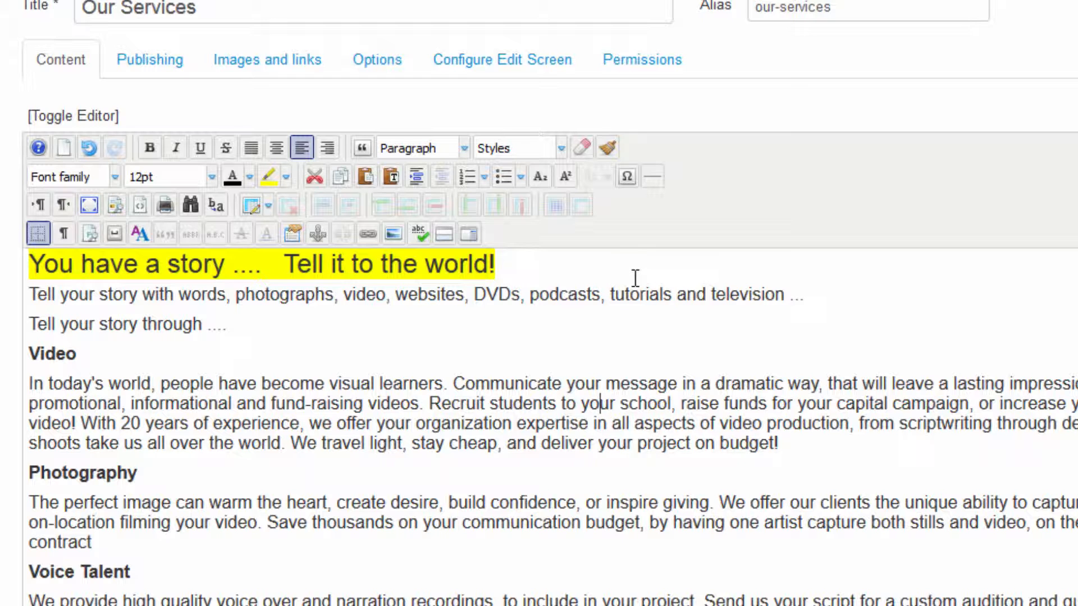
{"action": "left_click", "coordinate": [581, 148]}
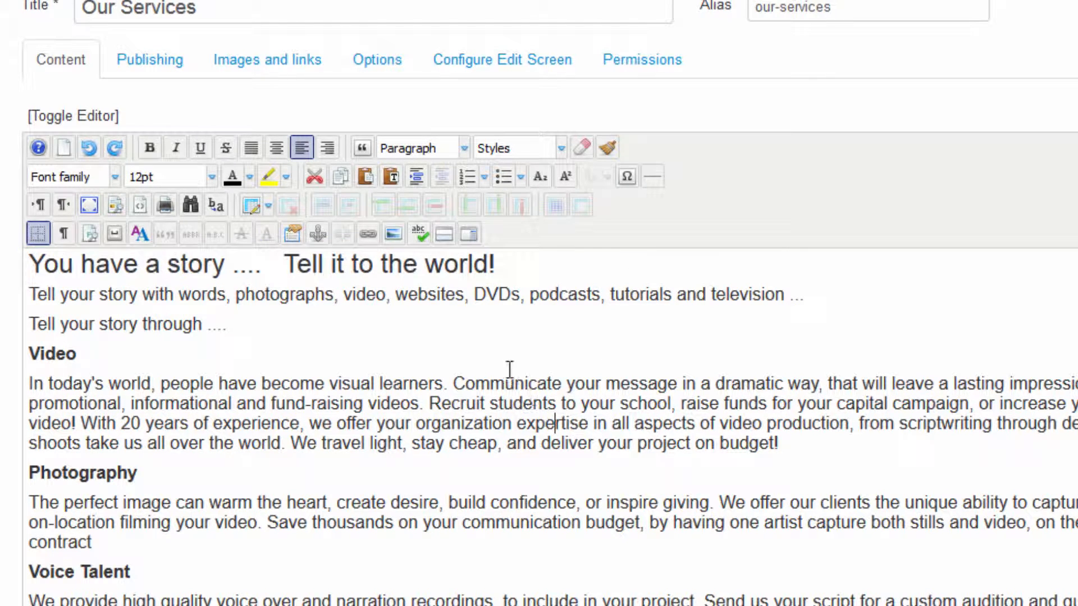
Step: Select the tagline and bring up the custom Colour Picker via More colors
{"action": "double_click", "coordinate": [459, 264]}
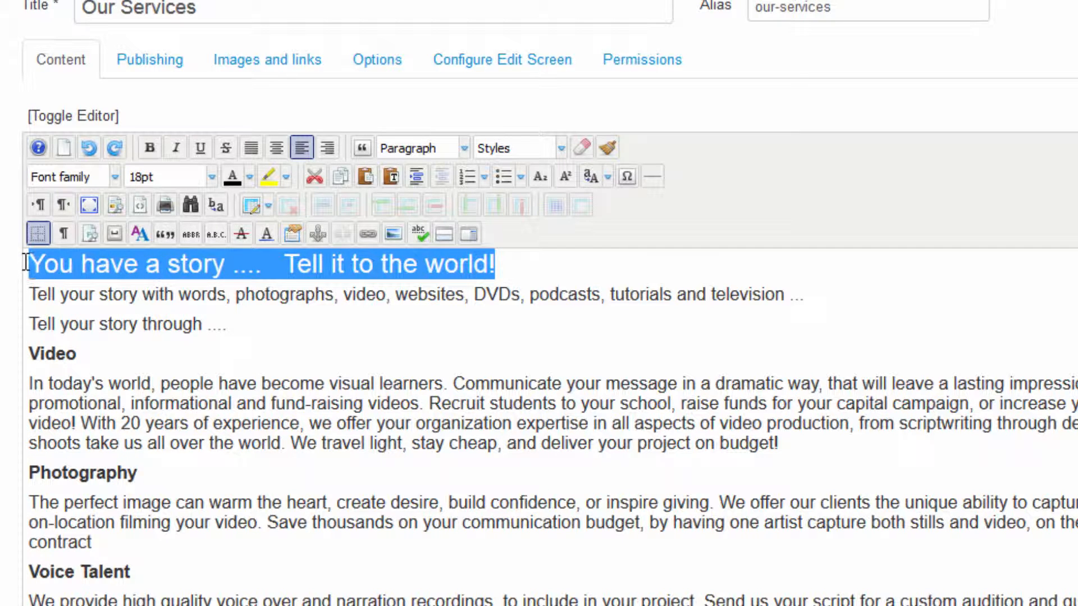
{"action": "mouse_move", "coordinate": [233, 176]}
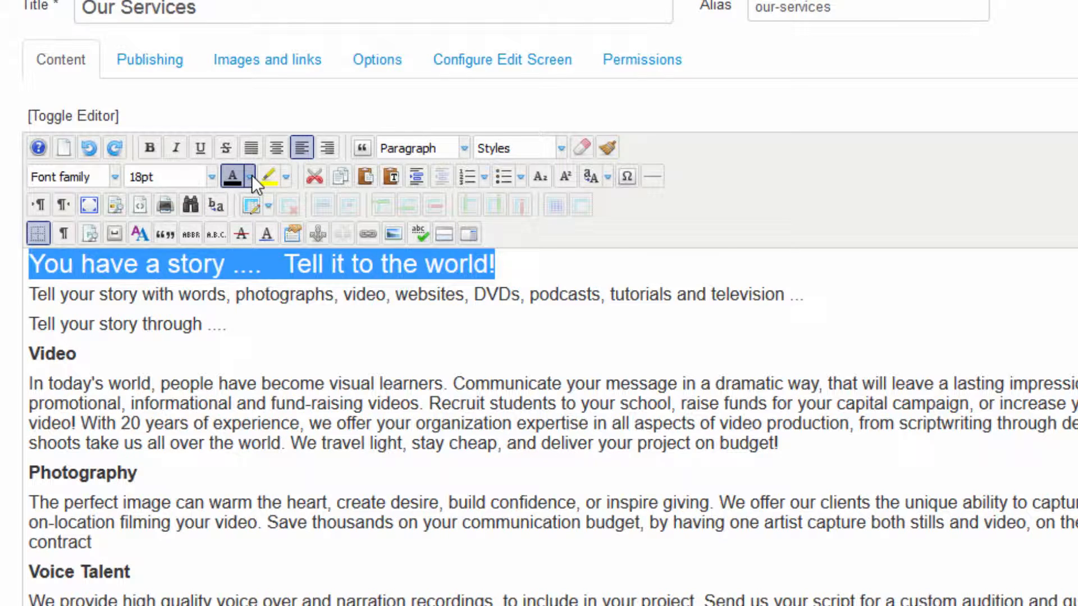
{"action": "left_click", "coordinate": [250, 176]}
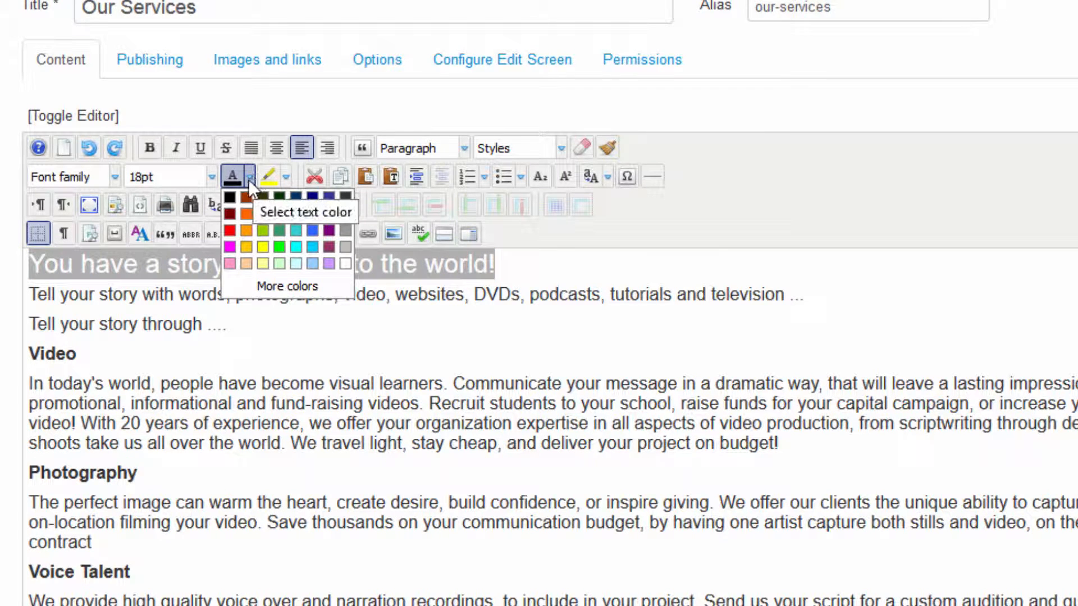
{"action": "mouse_move", "coordinate": [291, 247]}
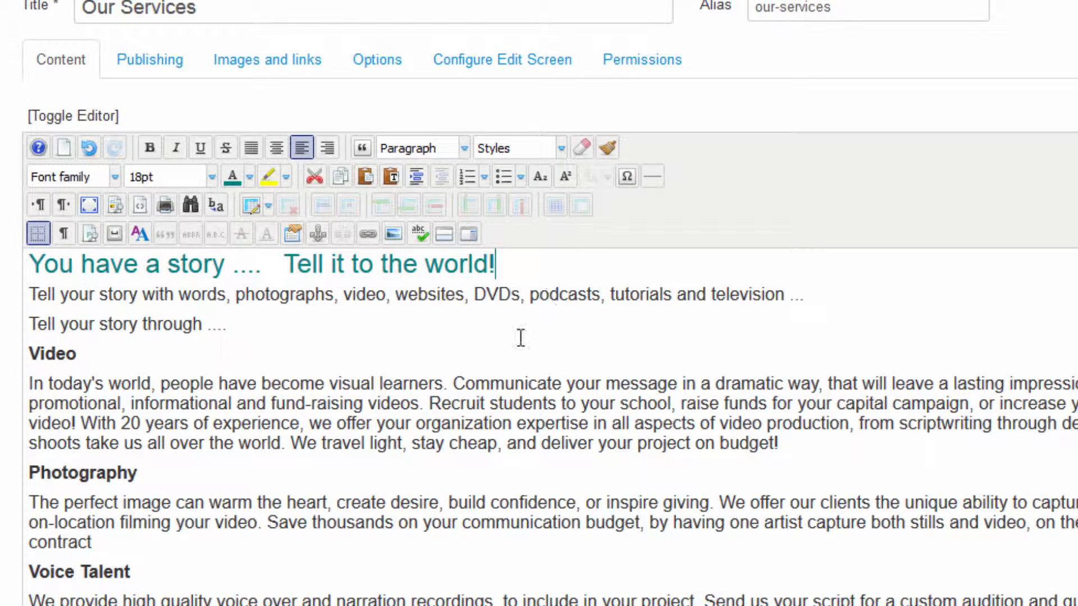
{"action": "left_click", "coordinate": [250, 176]}
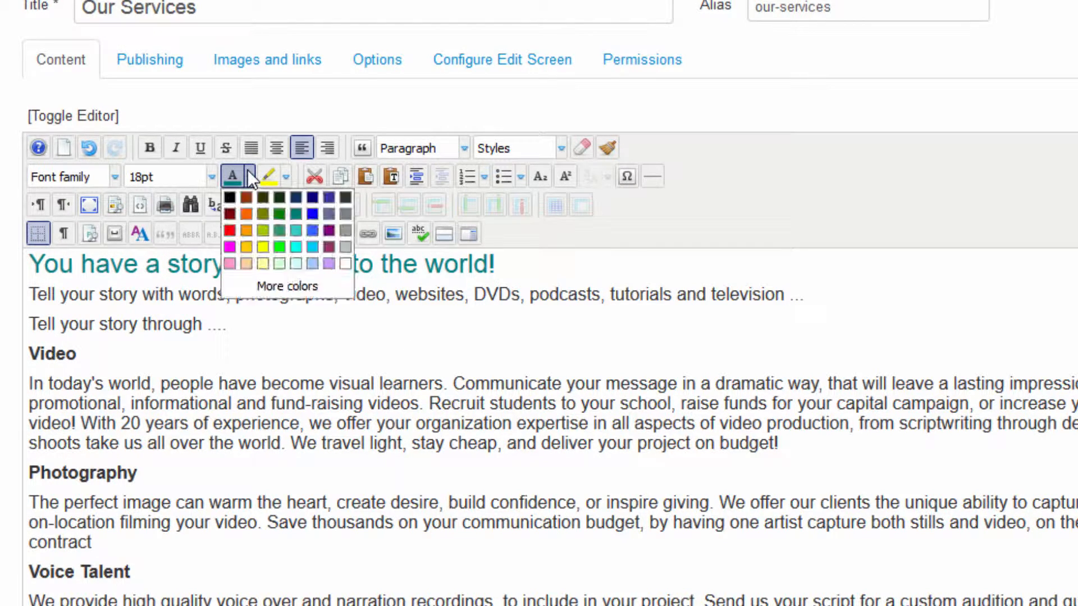
{"action": "left_click", "coordinate": [288, 286]}
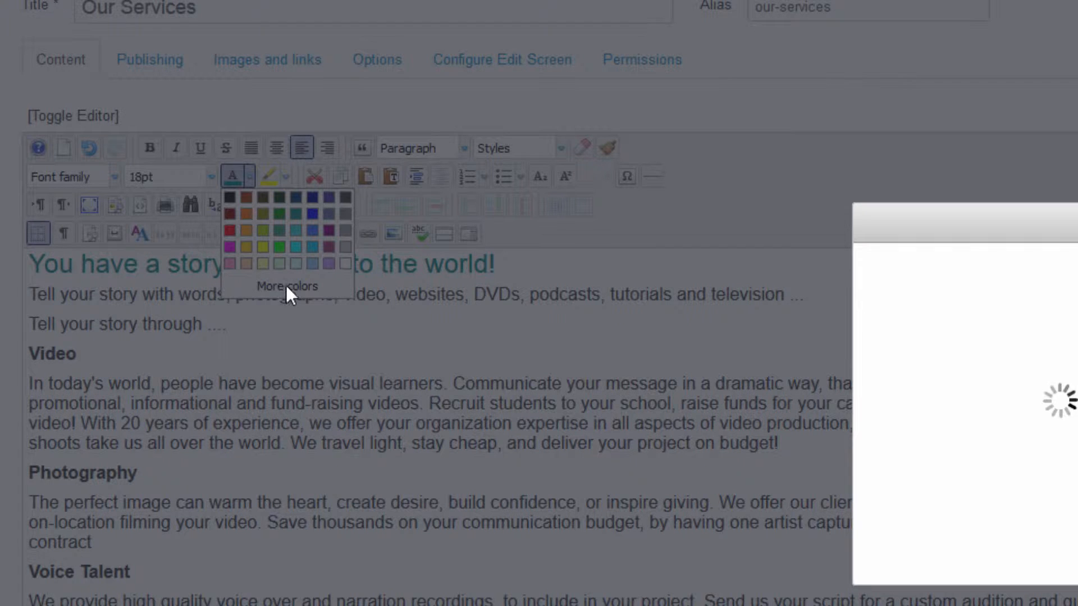
{"action": "left_click", "coordinate": [287, 287]}
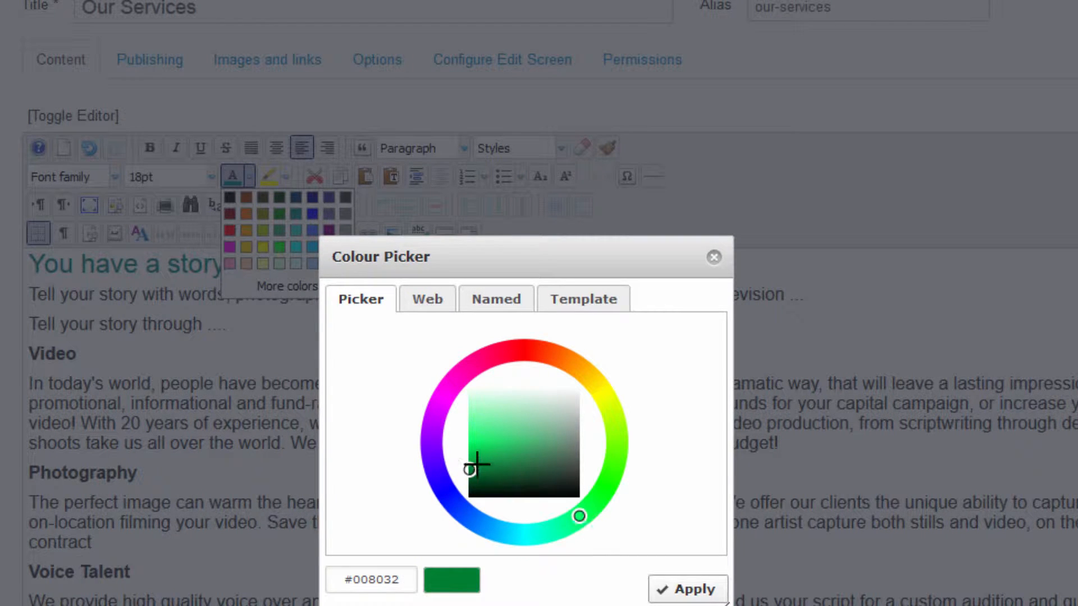
Step: Pick a golden-orange shade and apply it as the tagline's text colour
{"action": "left_click", "coordinate": [496, 435]}
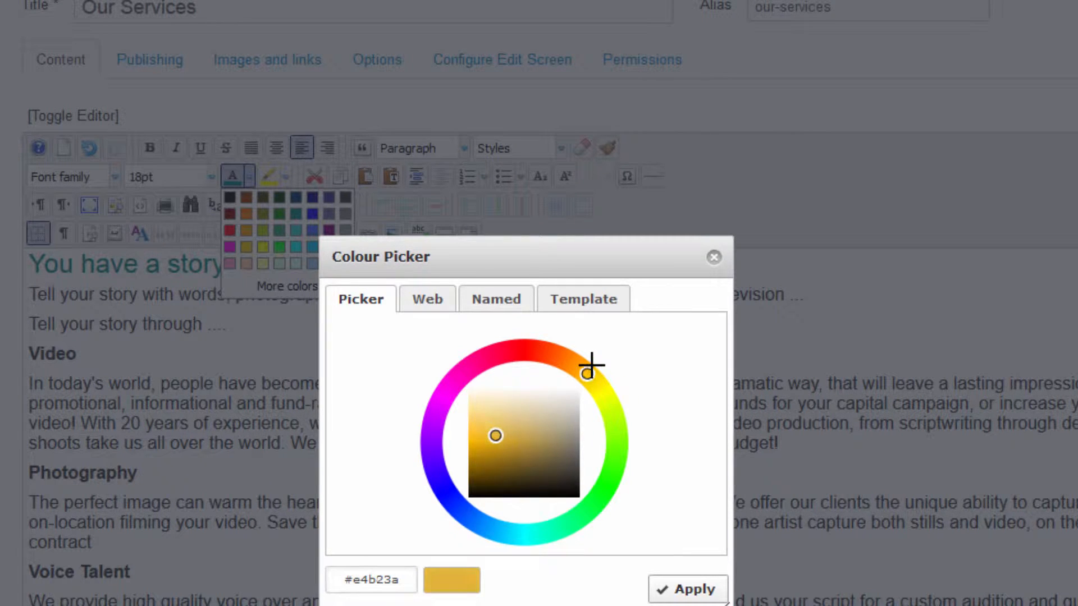
{"action": "left_click", "coordinate": [713, 257]}
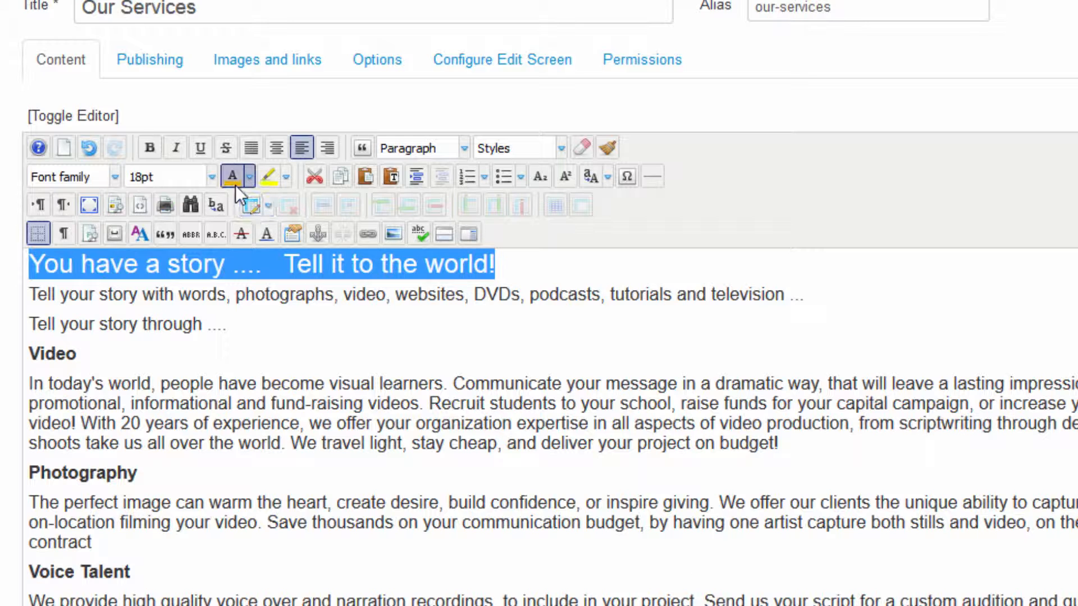
{"action": "mouse_move", "coordinate": [233, 176]}
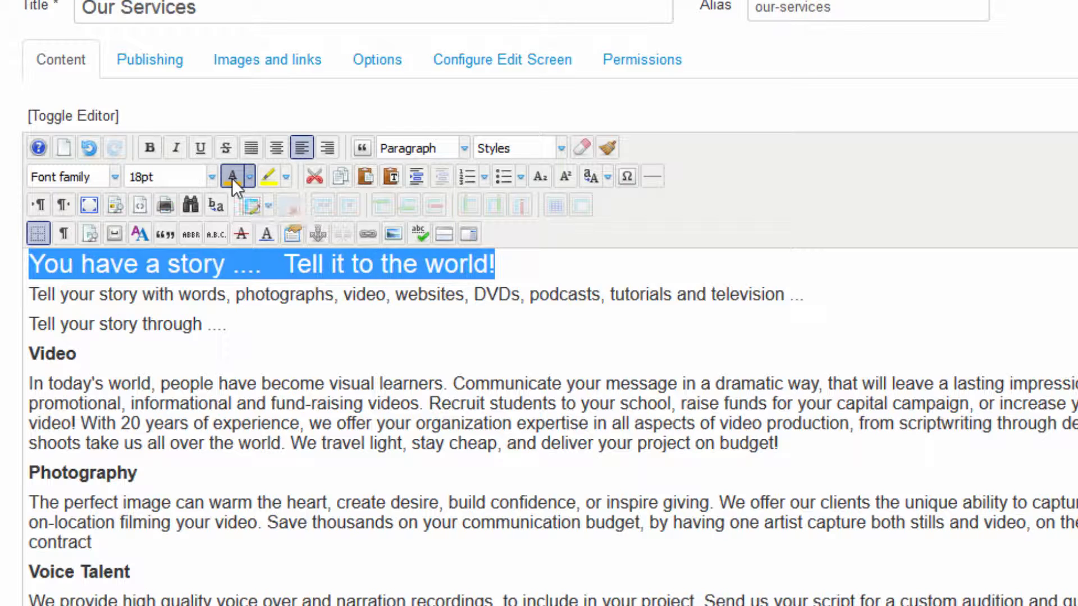
{"action": "left_click", "coordinate": [231, 176]}
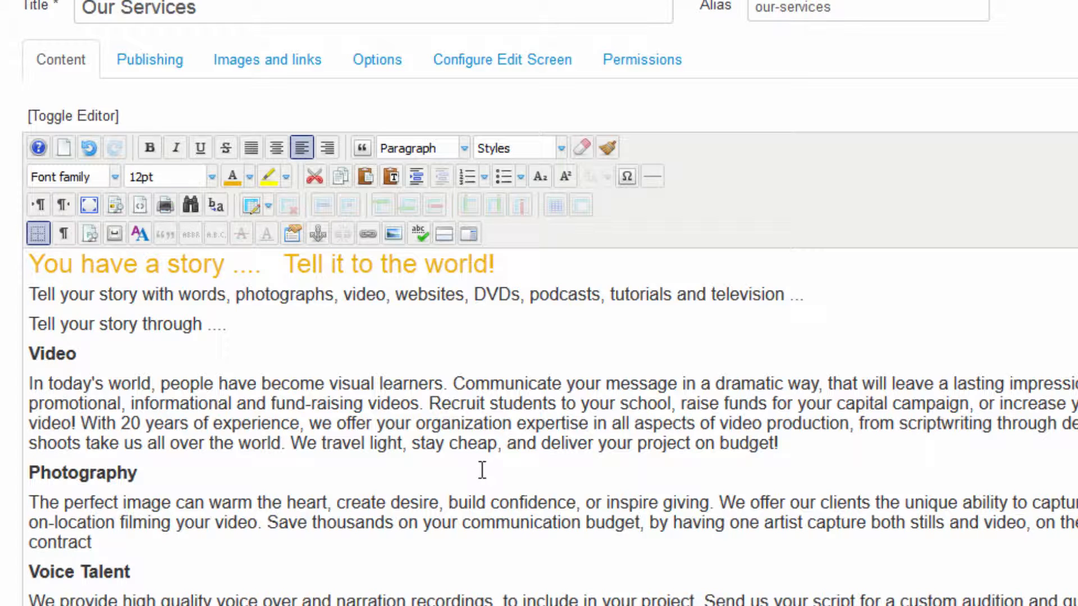
{"action": "mouse_move", "coordinate": [237, 266]}
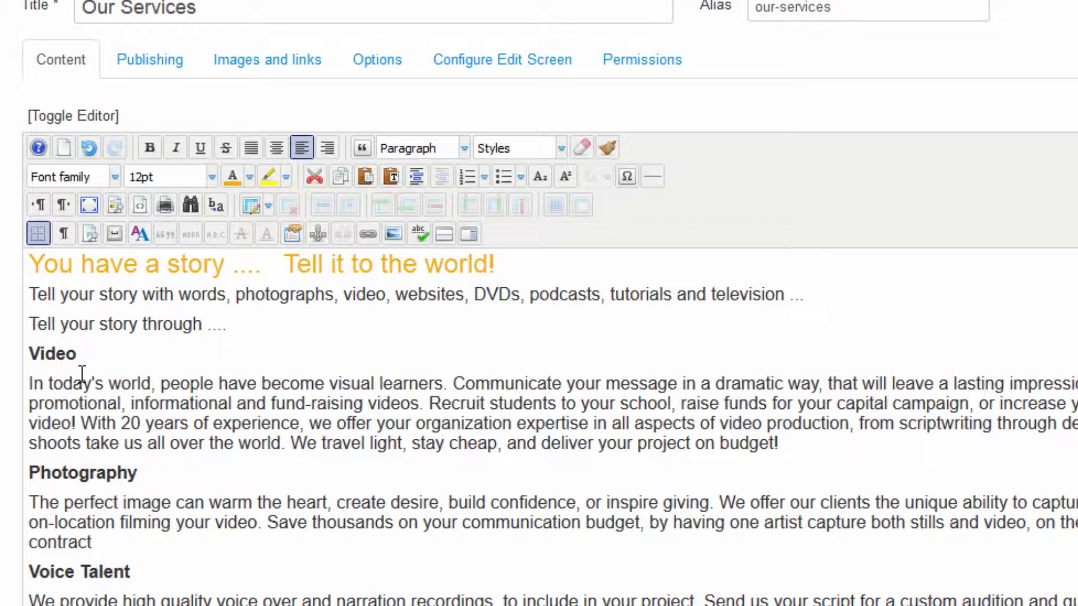
{"action": "mouse_move", "coordinate": [546, 462]}
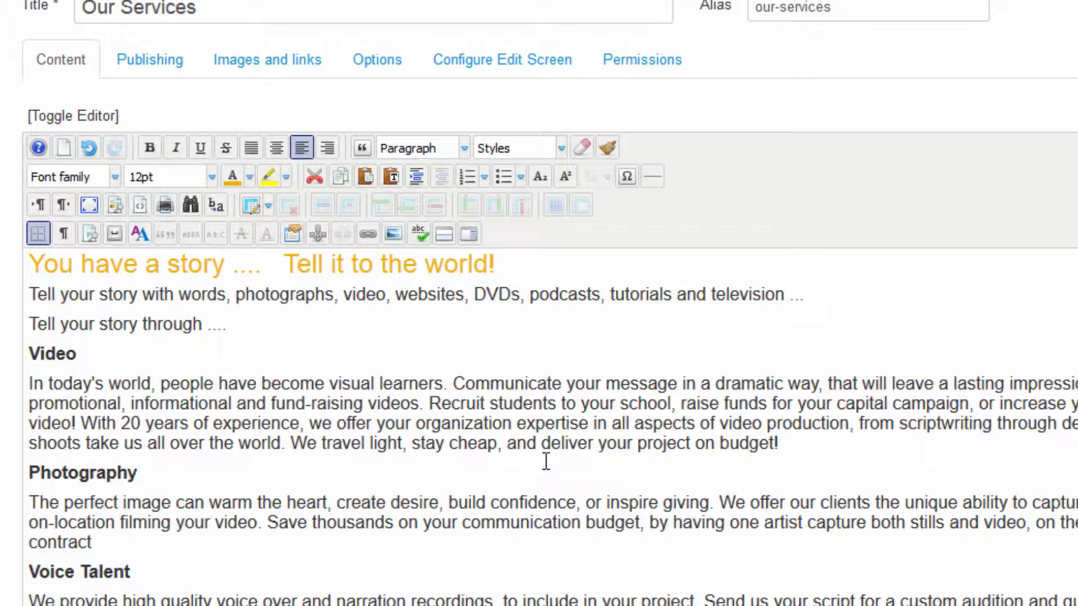
{"action": "mouse_move", "coordinate": [157, 415]}
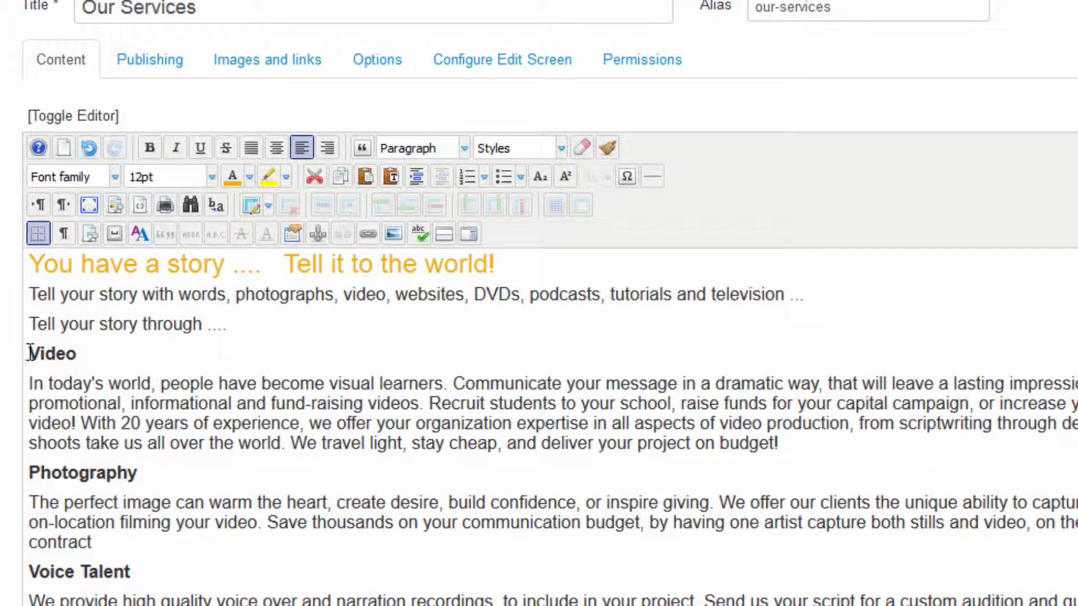
{"action": "double_click", "coordinate": [51, 354]}
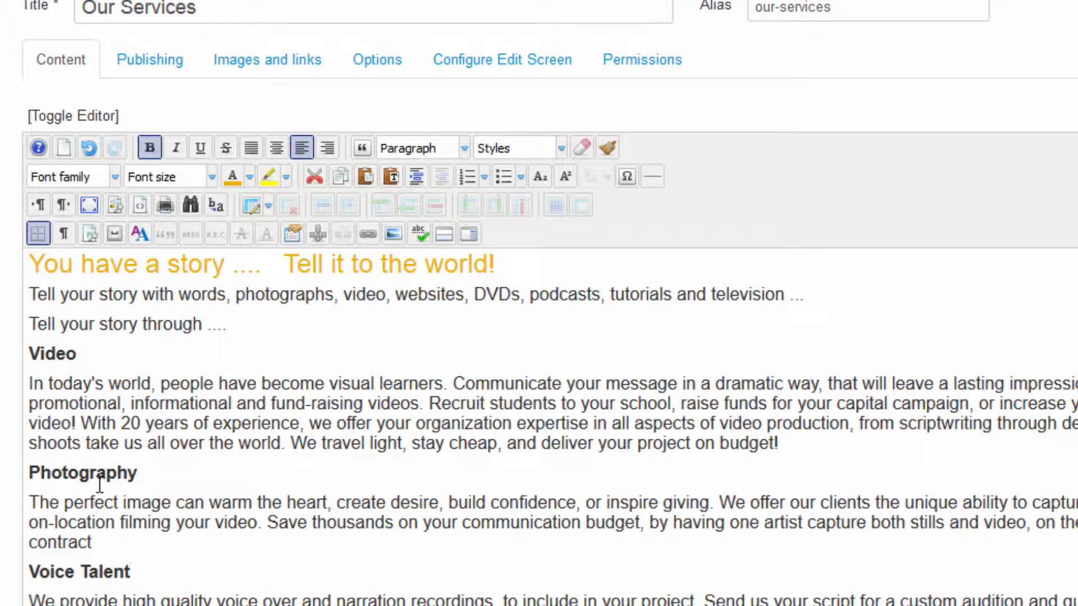
{"action": "left_click", "coordinate": [75, 354]}
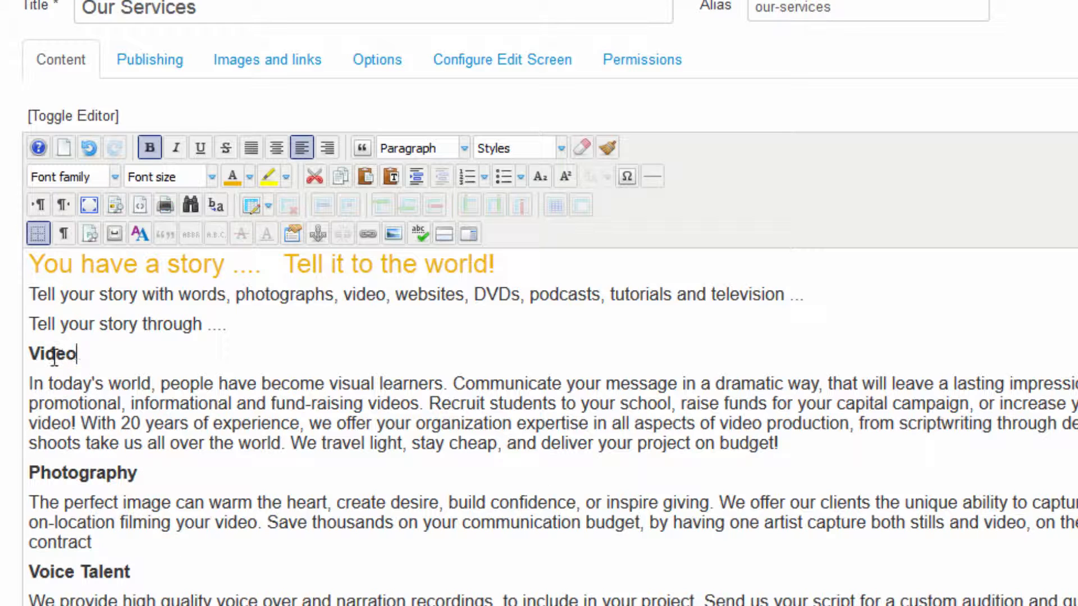
{"action": "double_click", "coordinate": [51, 354]}
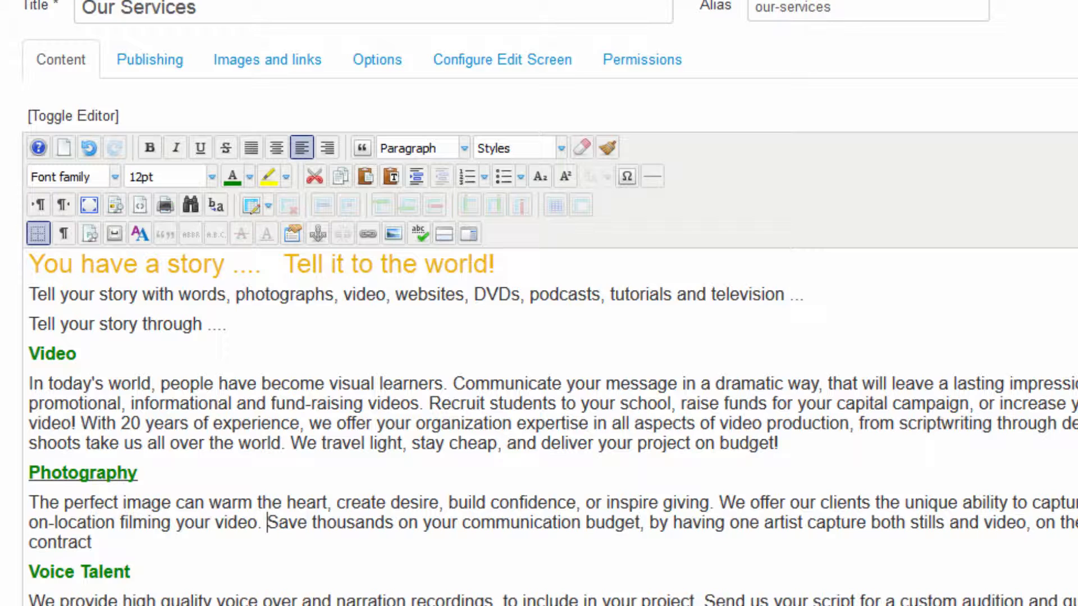
{"action": "mouse_move", "coordinate": [152, 573]}
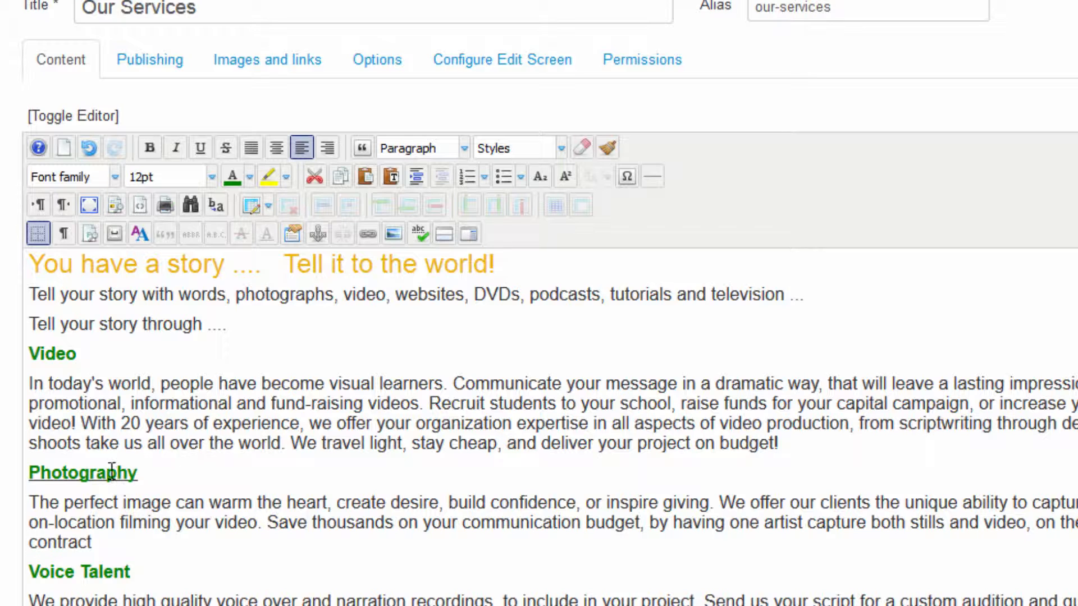
{"action": "mouse_move", "coordinate": [180, 486]}
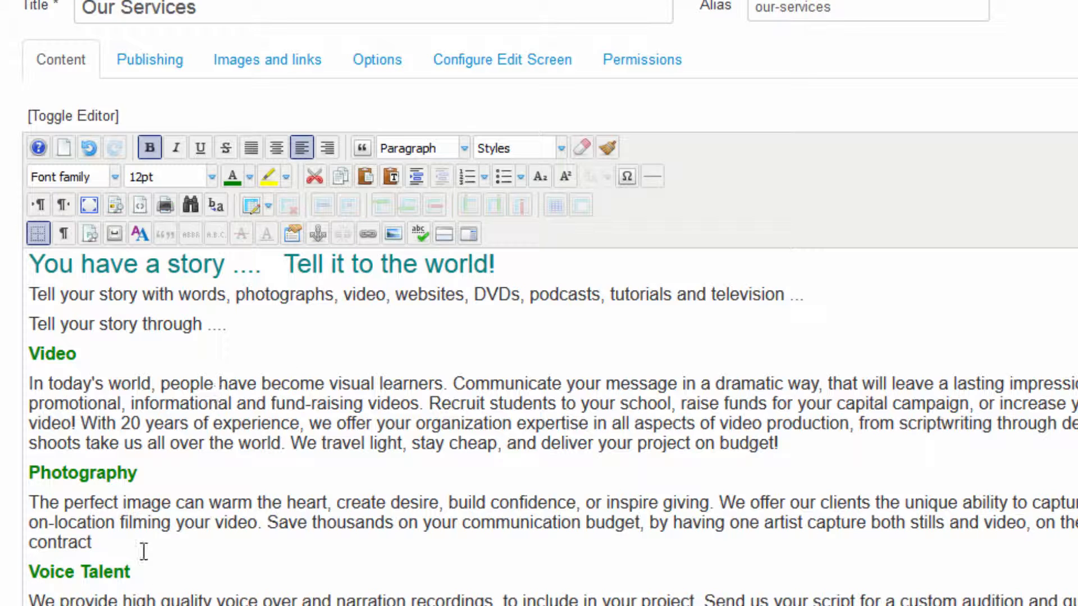
{"action": "mouse_move", "coordinate": [163, 464]}
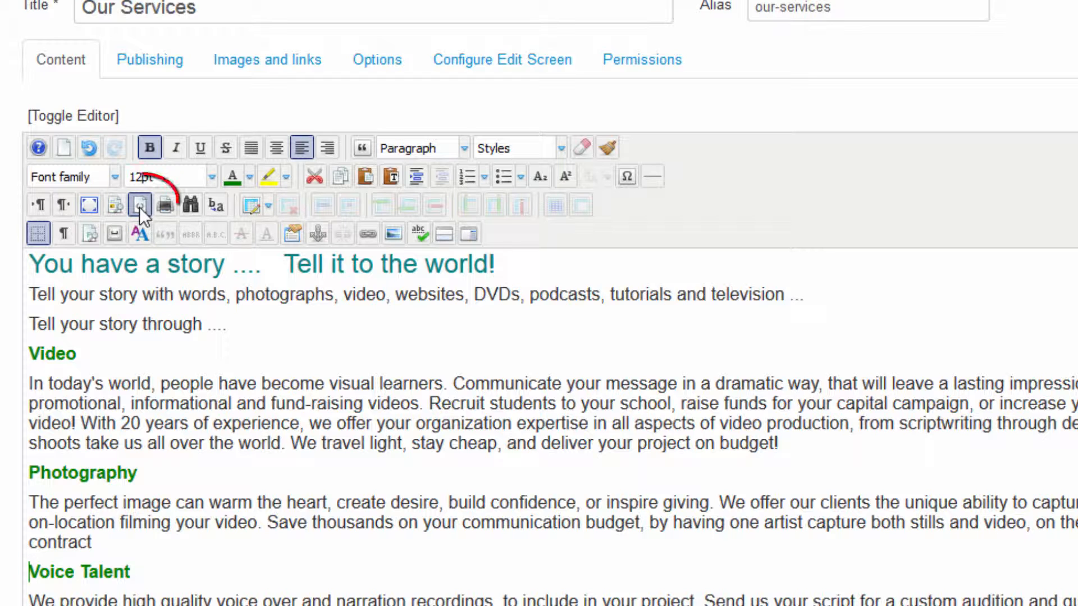
{"action": "mouse_move", "coordinate": [141, 206]}
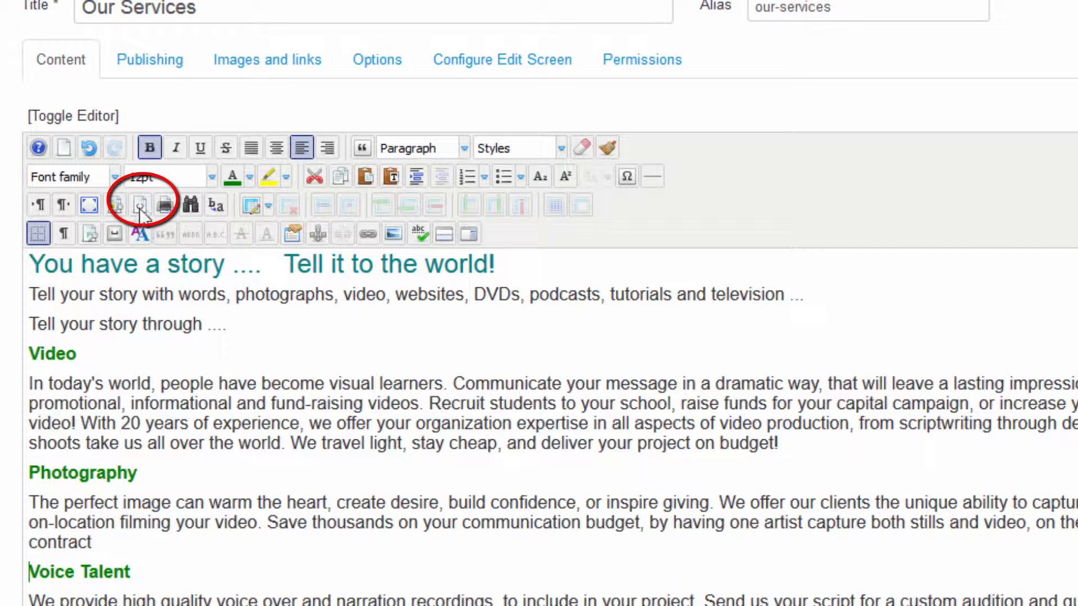
{"action": "mouse_move", "coordinate": [139, 204]}
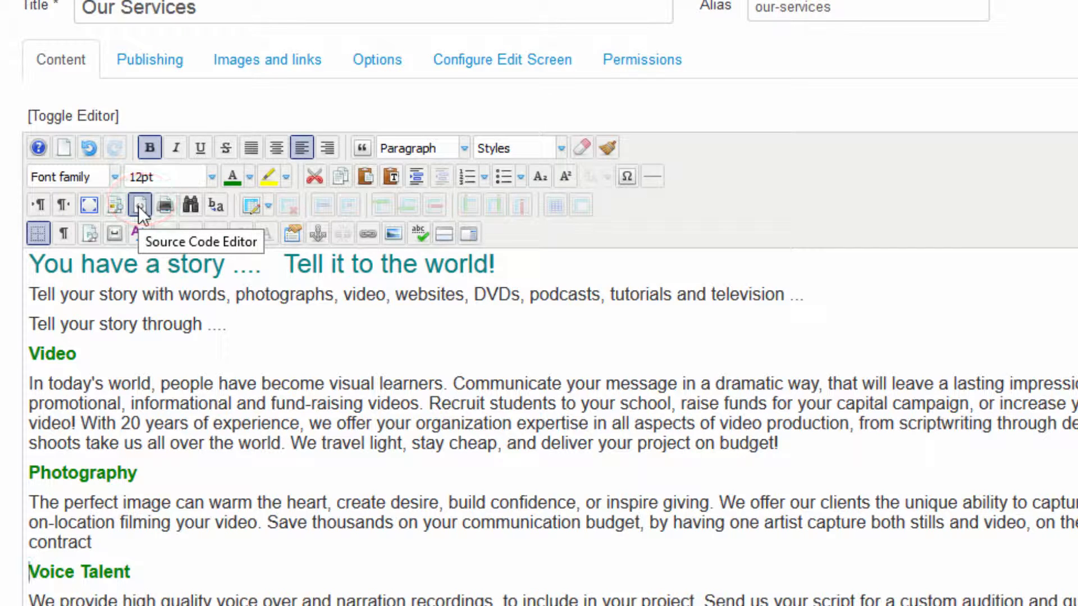
Step: Switch the Our Services article to its HTML source view
{"action": "left_click", "coordinate": [139, 204]}
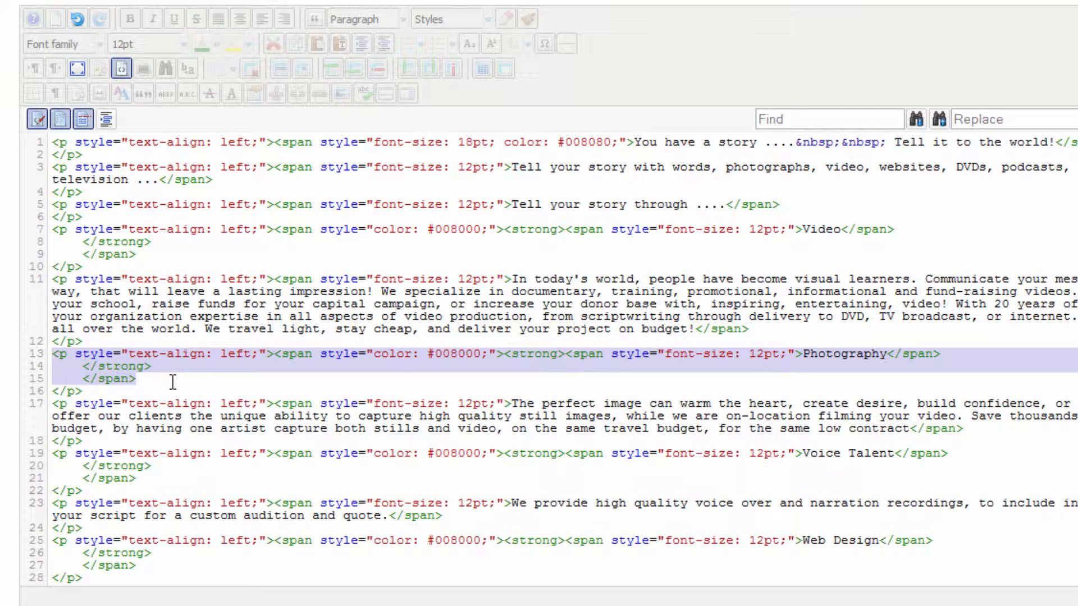
{"action": "mouse_move", "coordinate": [207, 350]}
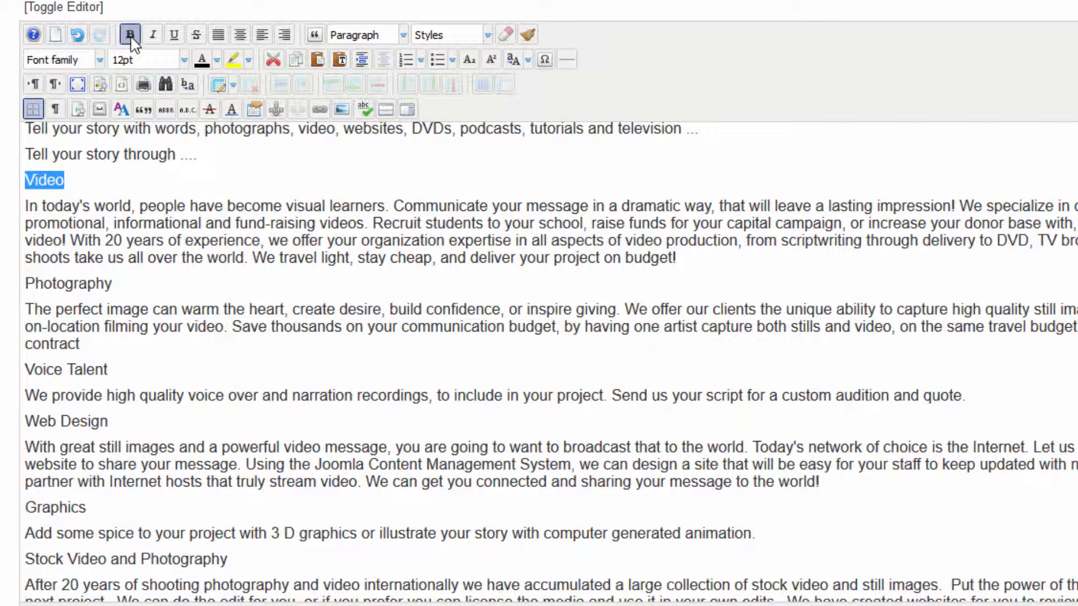
Step: Make the Video and Photography section titles Heading 3 headings
{"action": "left_click", "coordinate": [200, 60]}
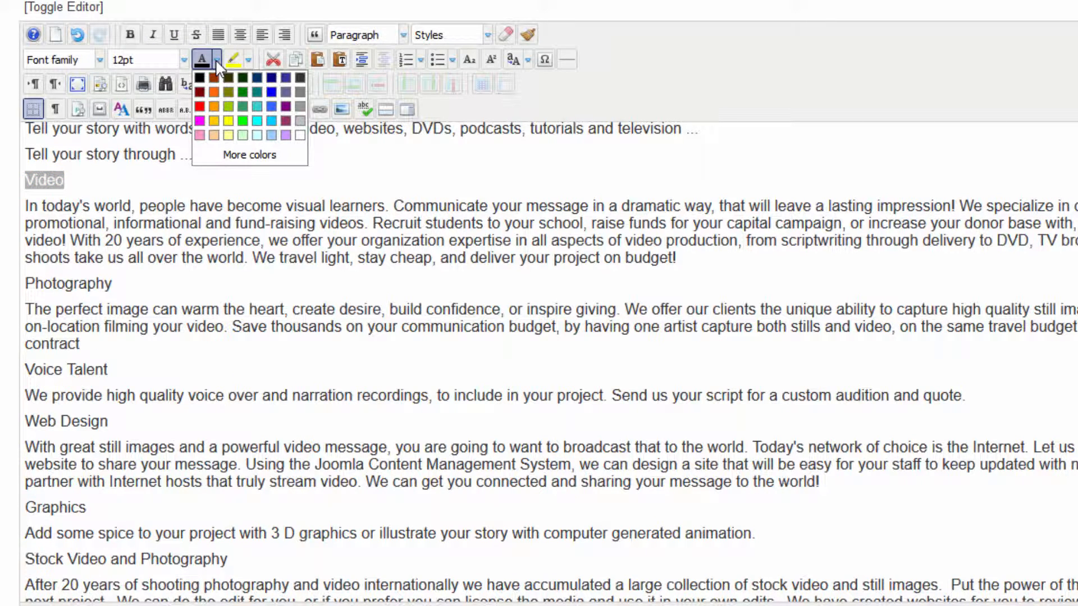
{"action": "left_click", "coordinate": [362, 180]}
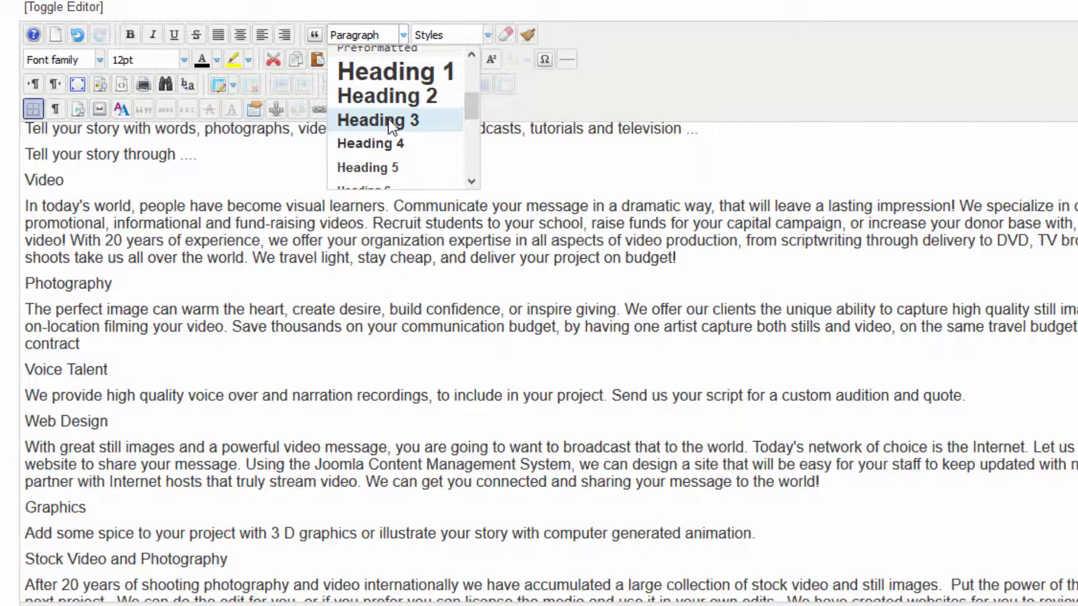
{"action": "left_click", "coordinate": [378, 120]}
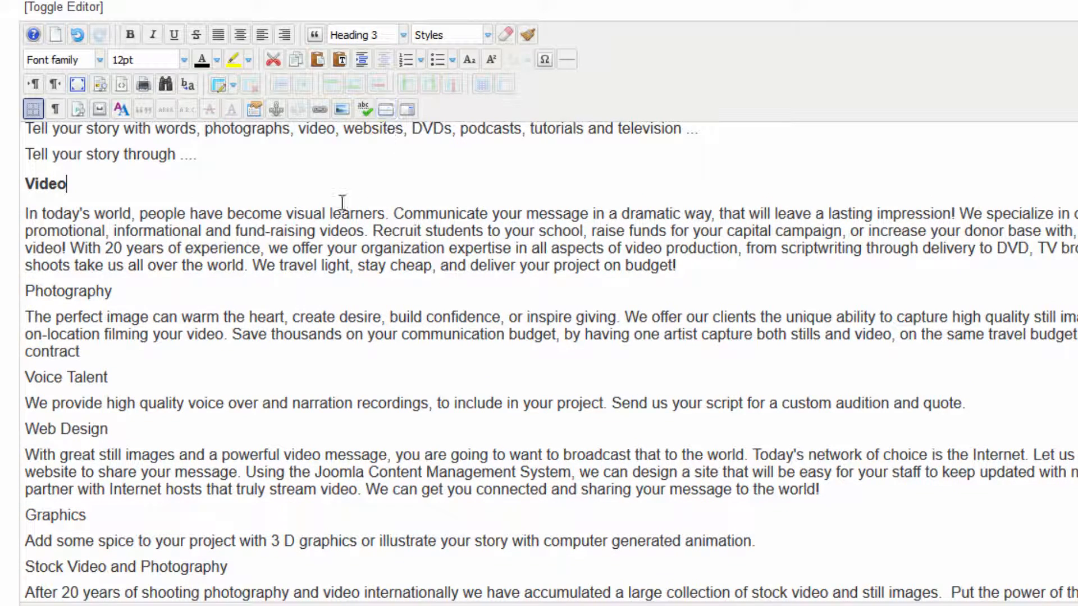
{"action": "double_click", "coordinate": [68, 291]}
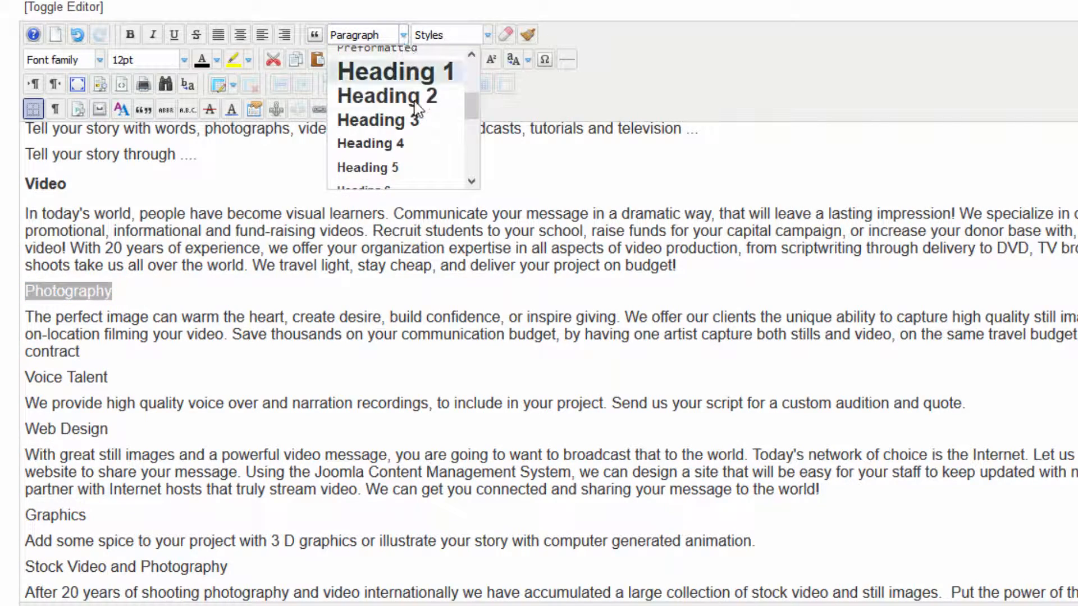
{"action": "left_click", "coordinate": [377, 120]}
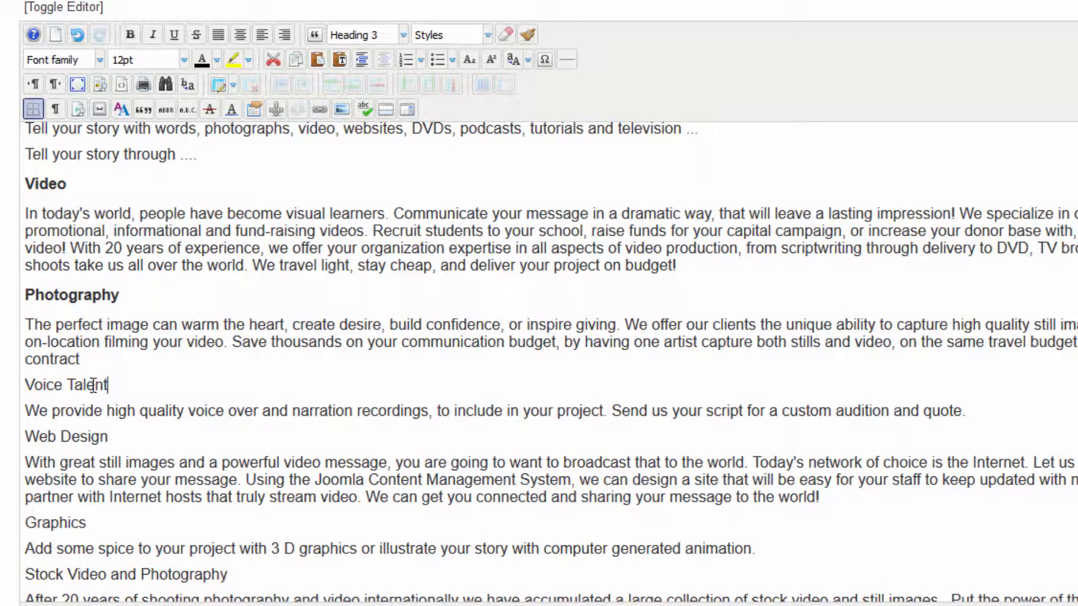
Step: Make the Voice Talent and Graphics section titles Heading 3 headings
{"action": "left_click", "coordinate": [402, 35]}
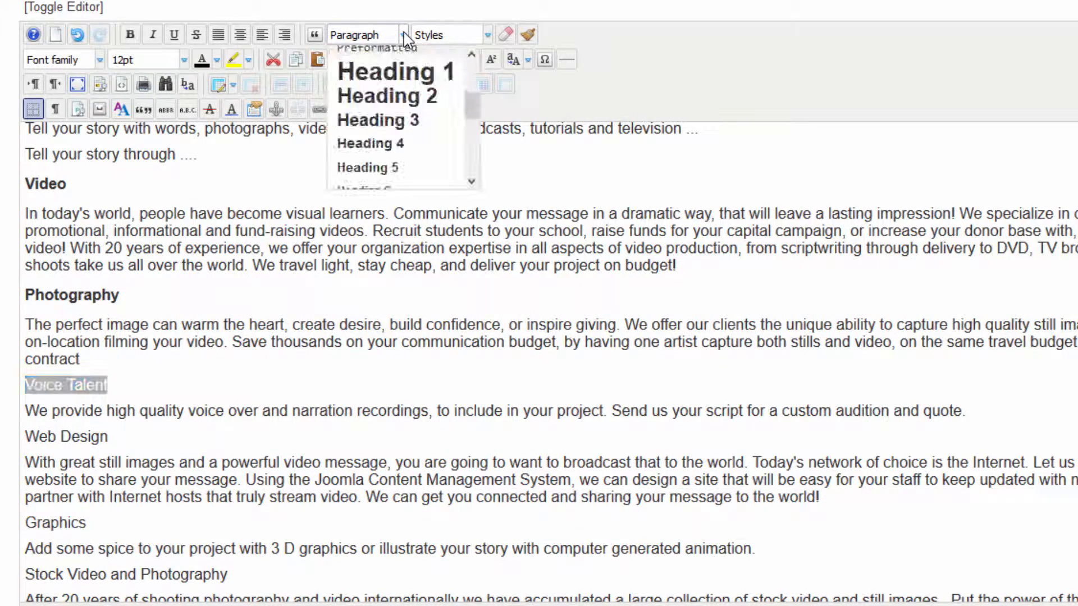
{"action": "left_click", "coordinate": [378, 120]}
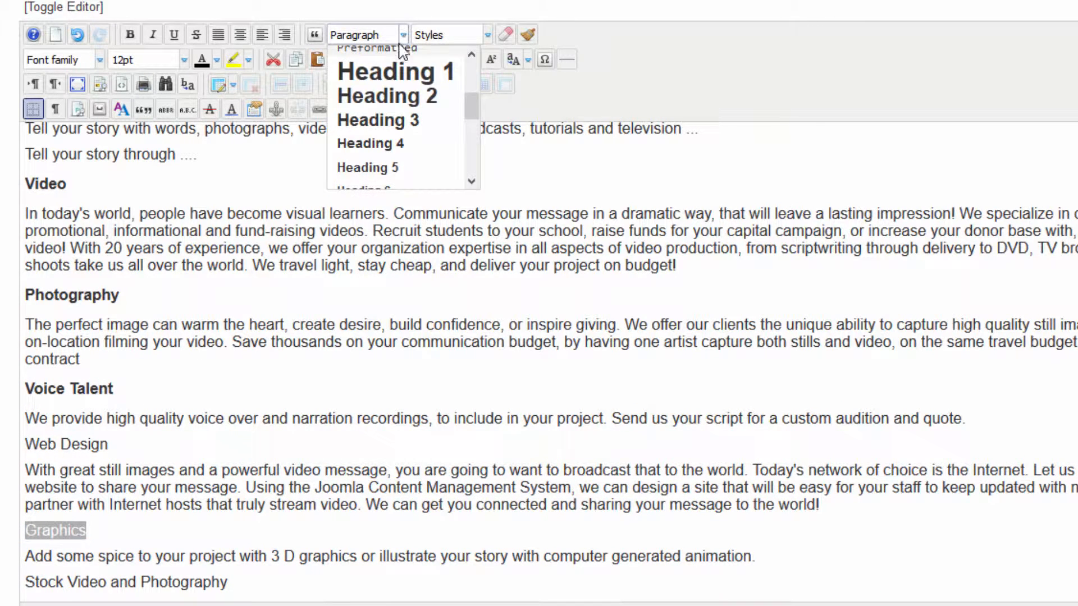
{"action": "left_click", "coordinate": [378, 120]}
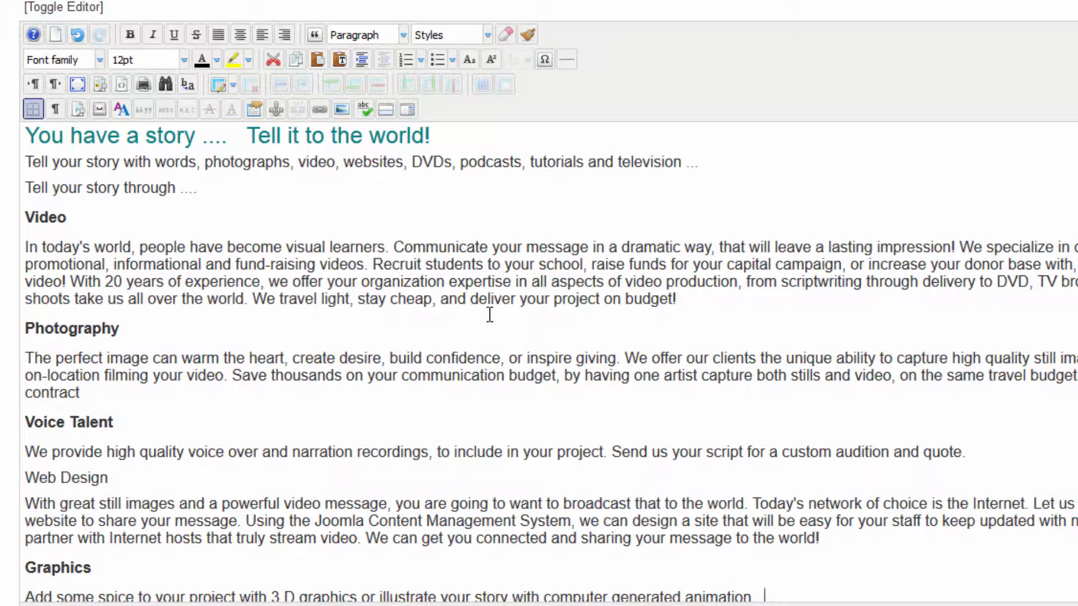
{"action": "mouse_move", "coordinate": [480, 290]}
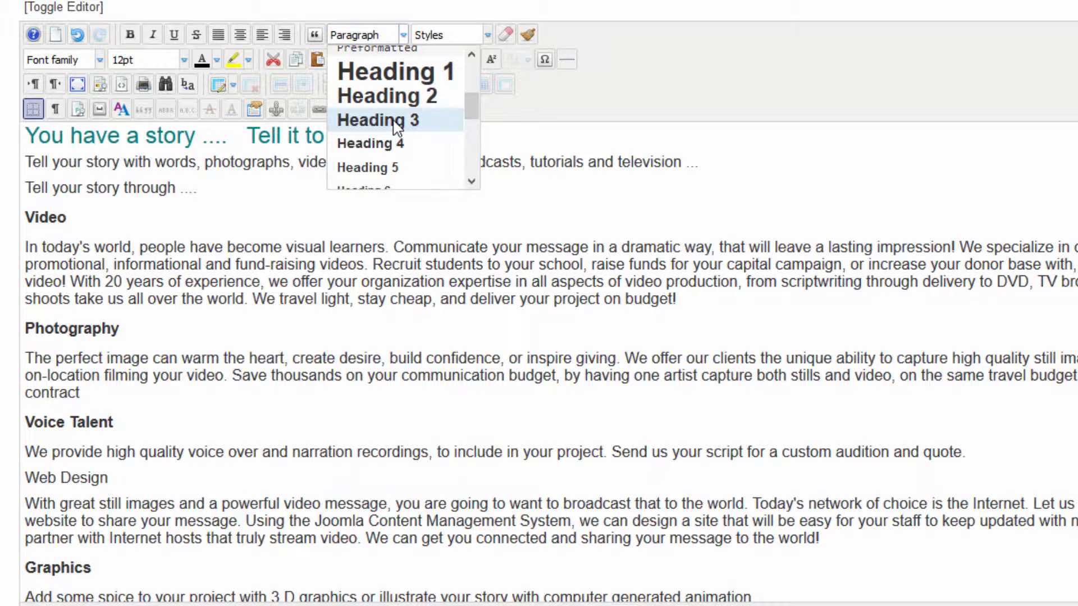
{"action": "mouse_move", "coordinate": [377, 120]}
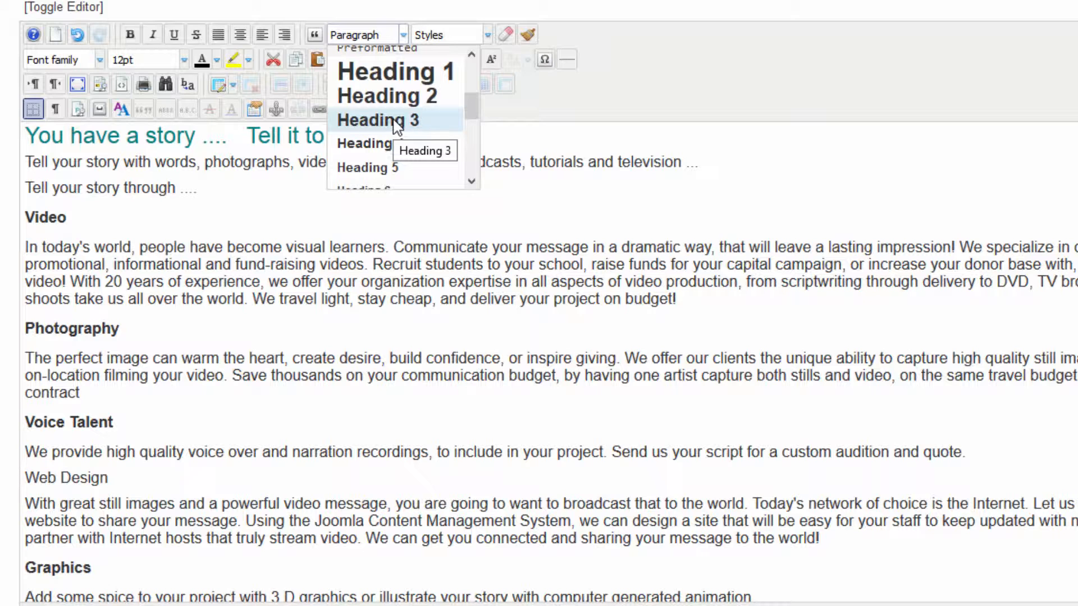
{"action": "mouse_move", "coordinate": [385, 127]}
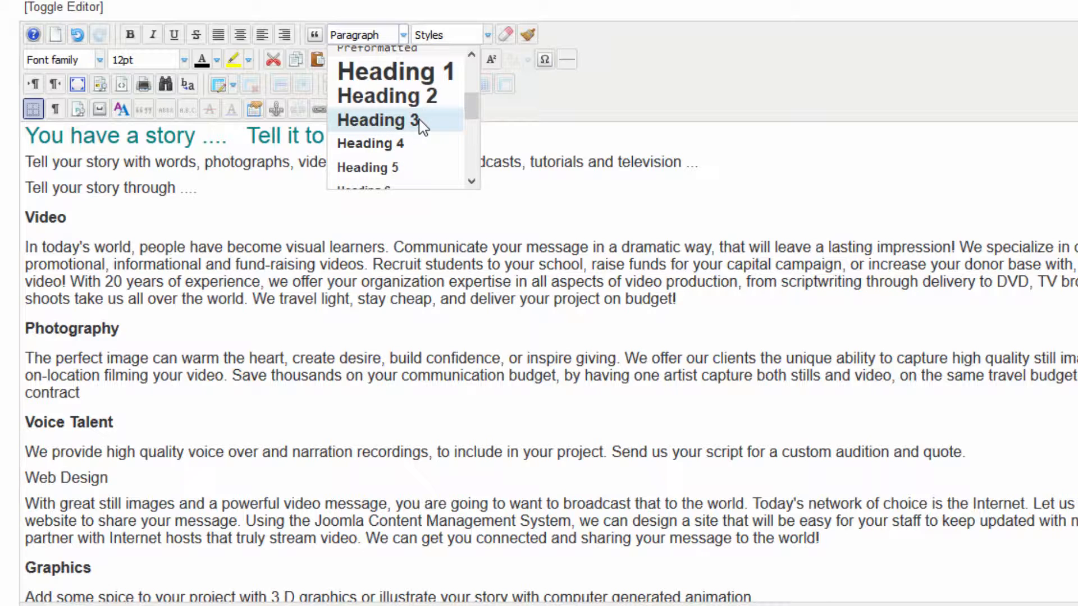
{"action": "mouse_move", "coordinate": [382, 200]}
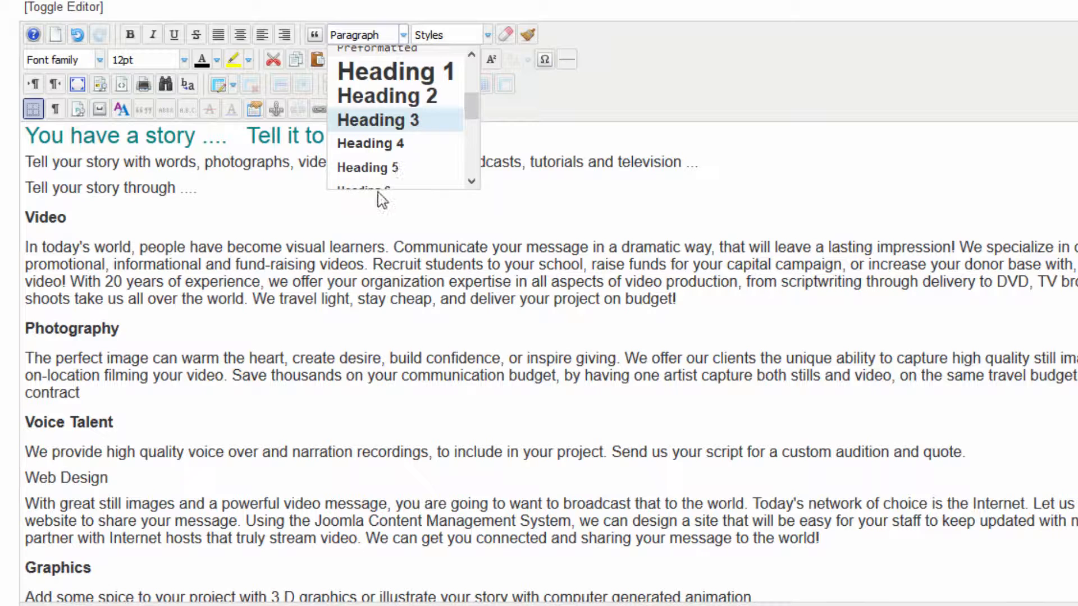
{"action": "left_click", "coordinate": [377, 120]}
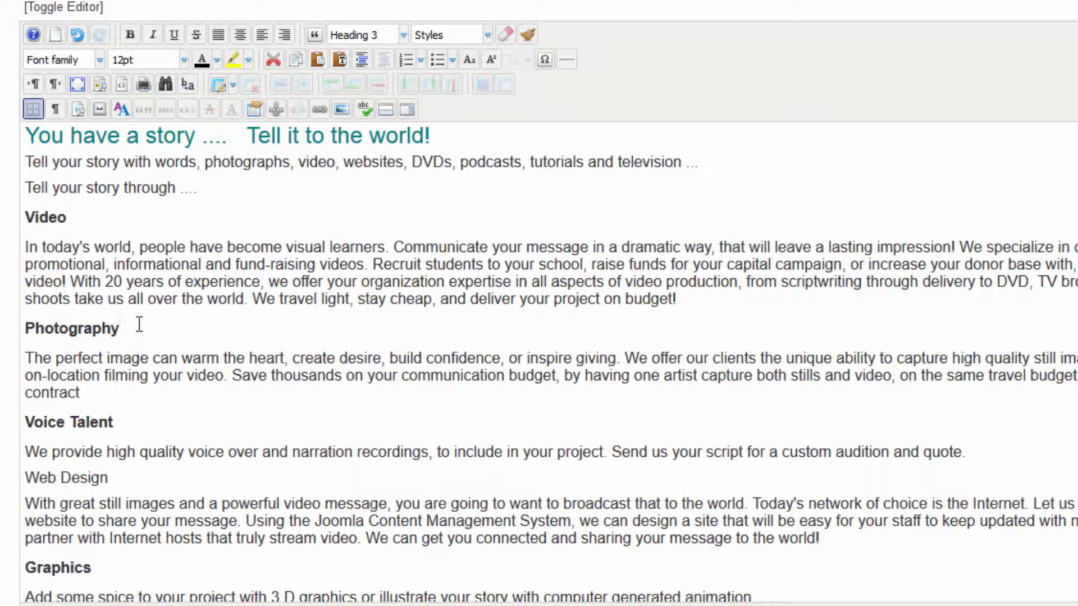
{"action": "left_click", "coordinate": [119, 329]}
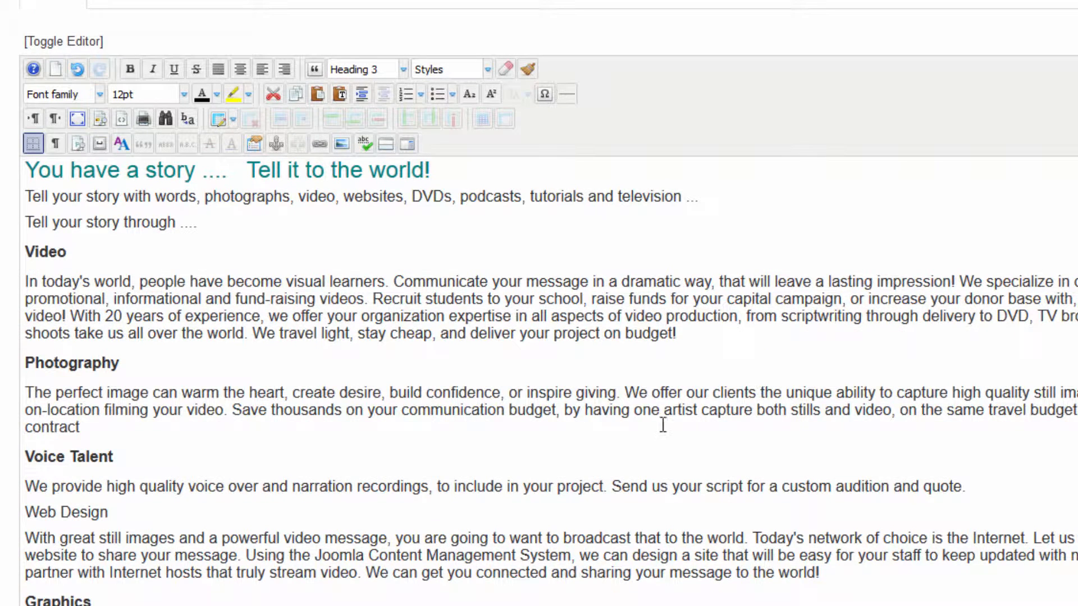
{"action": "mouse_move", "coordinate": [598, 255]}
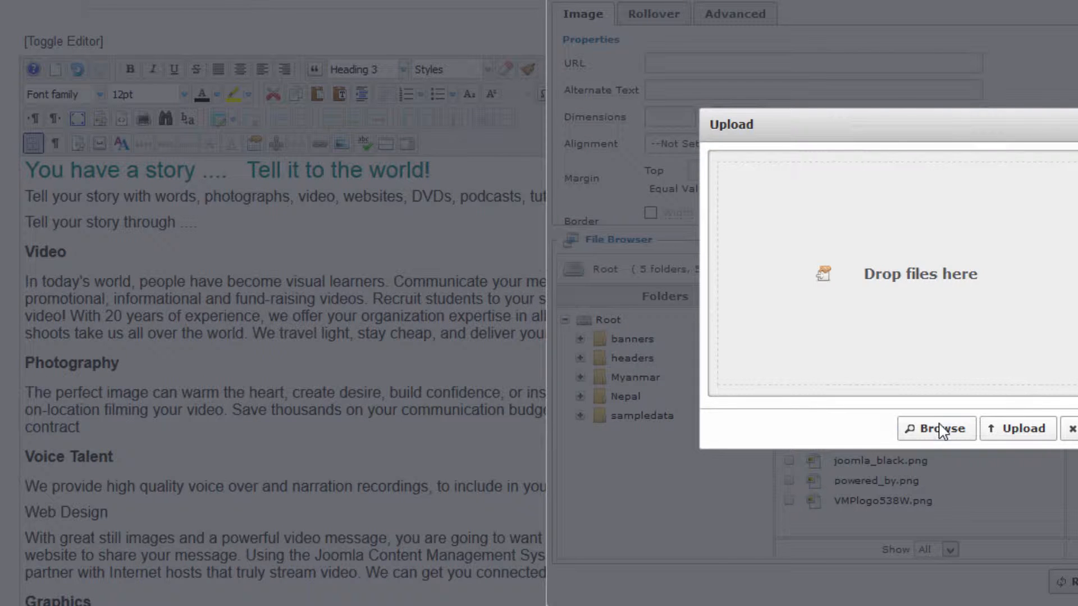
Step: Browse the computer and choose the landscape photo ss022.jpg to upload
{"action": "left_click", "coordinate": [936, 428]}
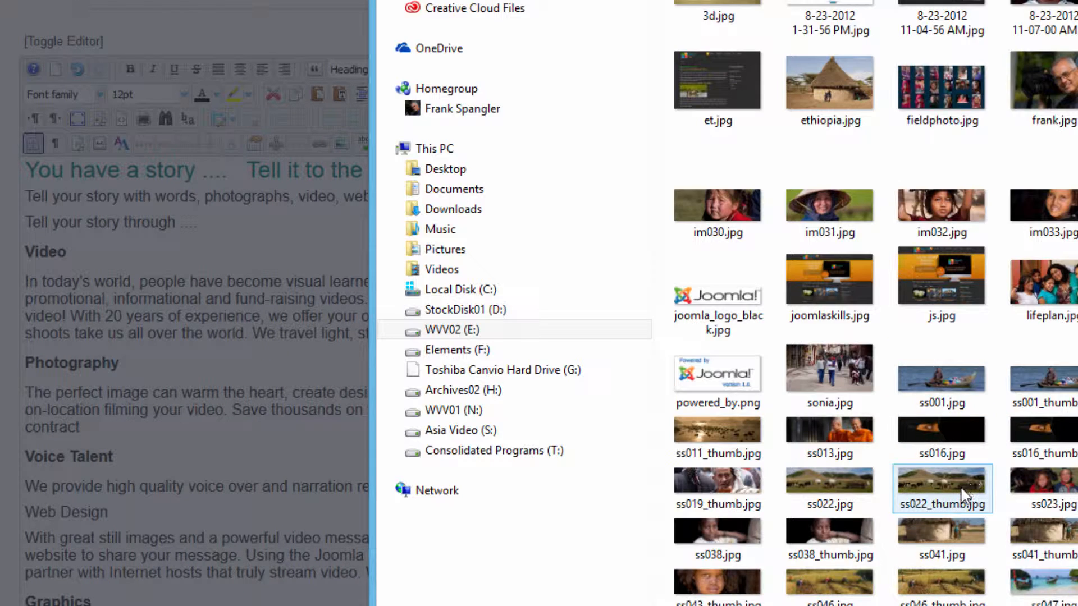
{"action": "left_click", "coordinate": [829, 488]}
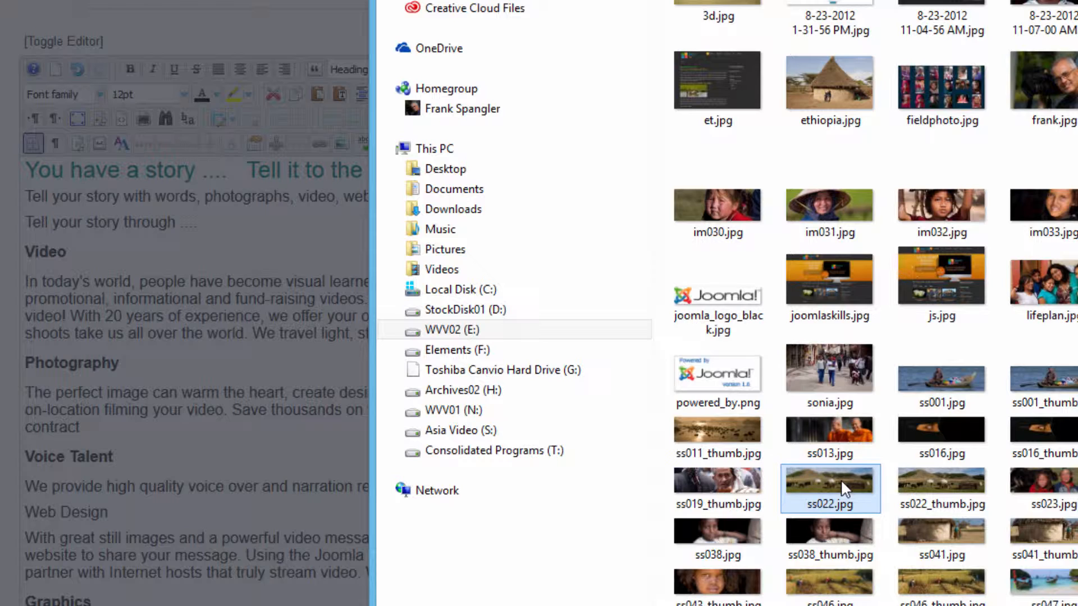
{"action": "double_click", "coordinate": [830, 489]}
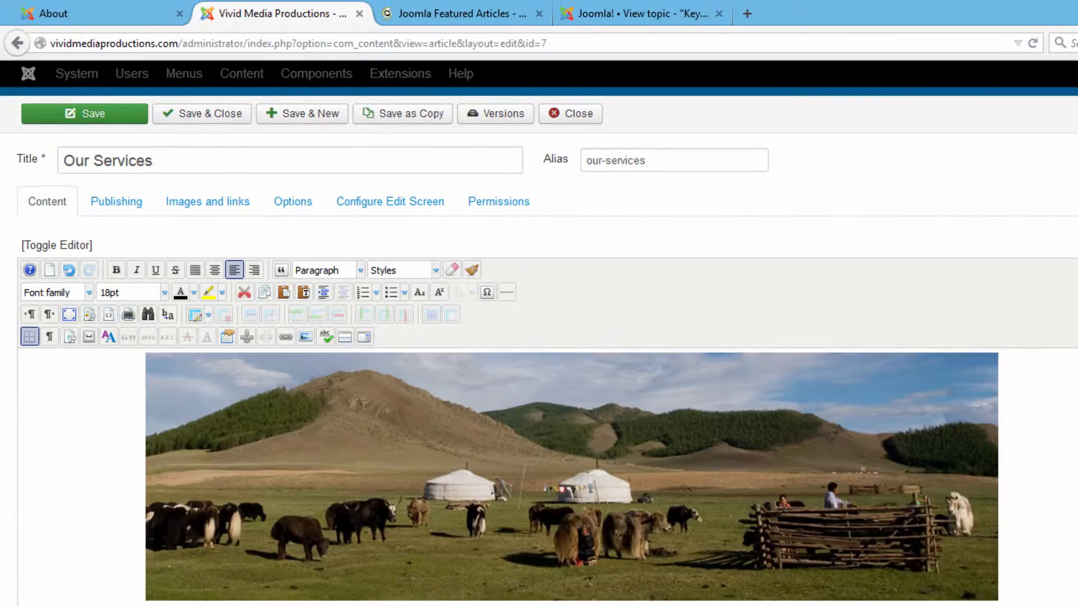
{"action": "mouse_move", "coordinate": [221, 117]}
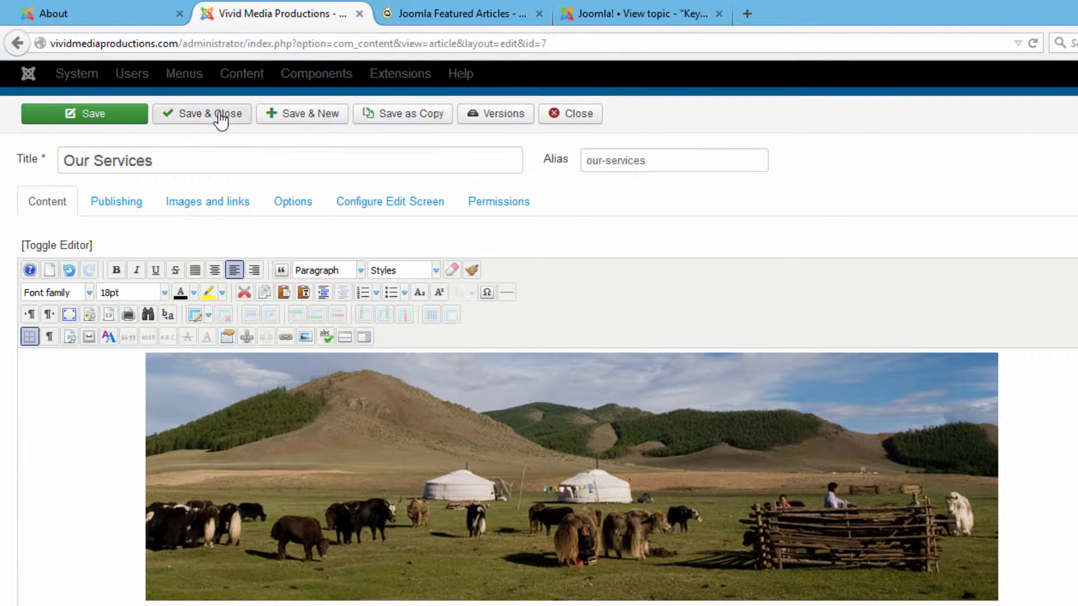
Step: Save & Close the Our Services article, returning to the Article Manager list
{"action": "left_click", "coordinate": [202, 113]}
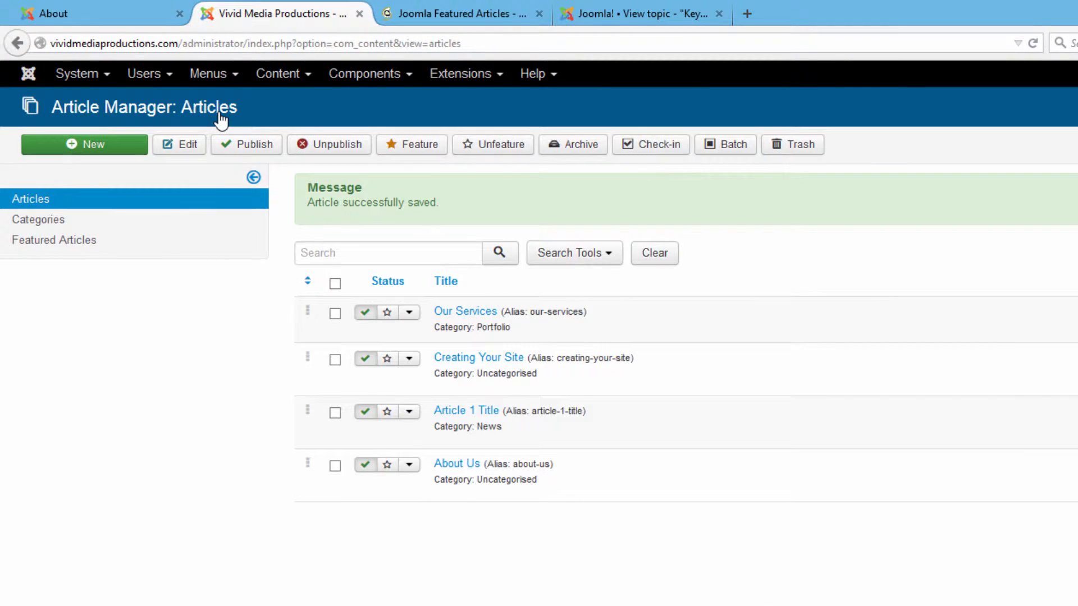